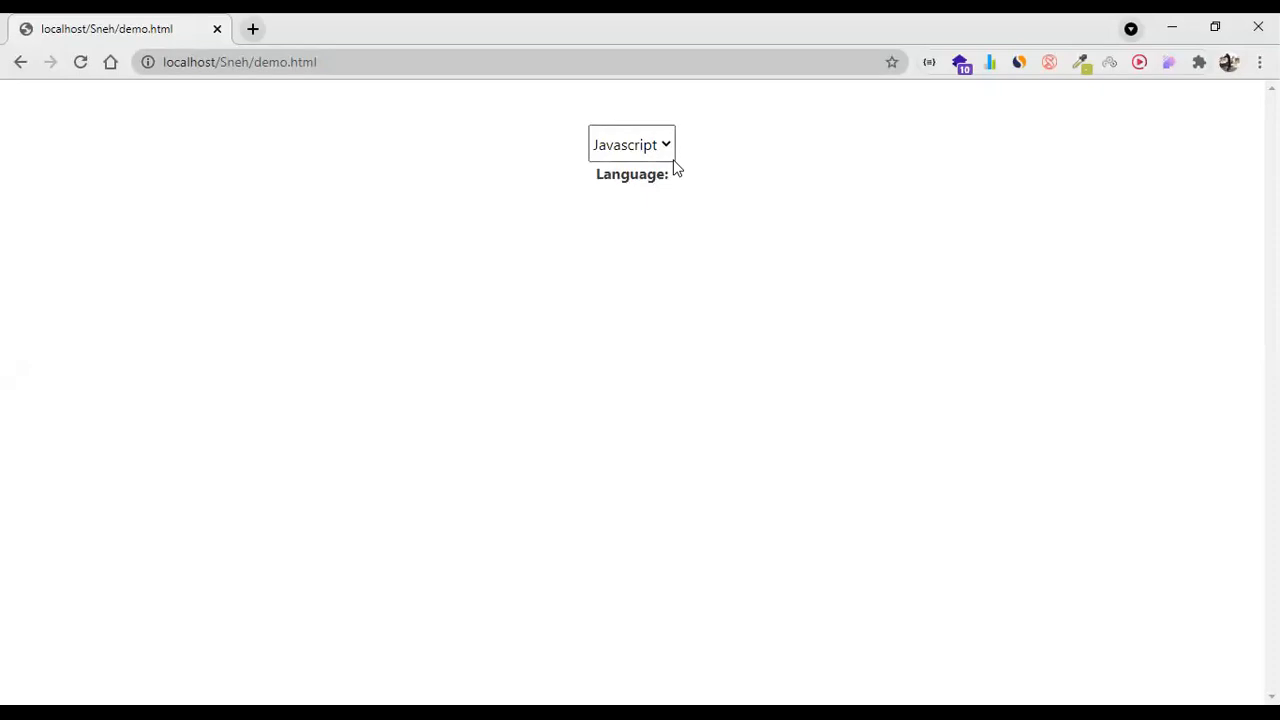
mouse_move(665, 160)
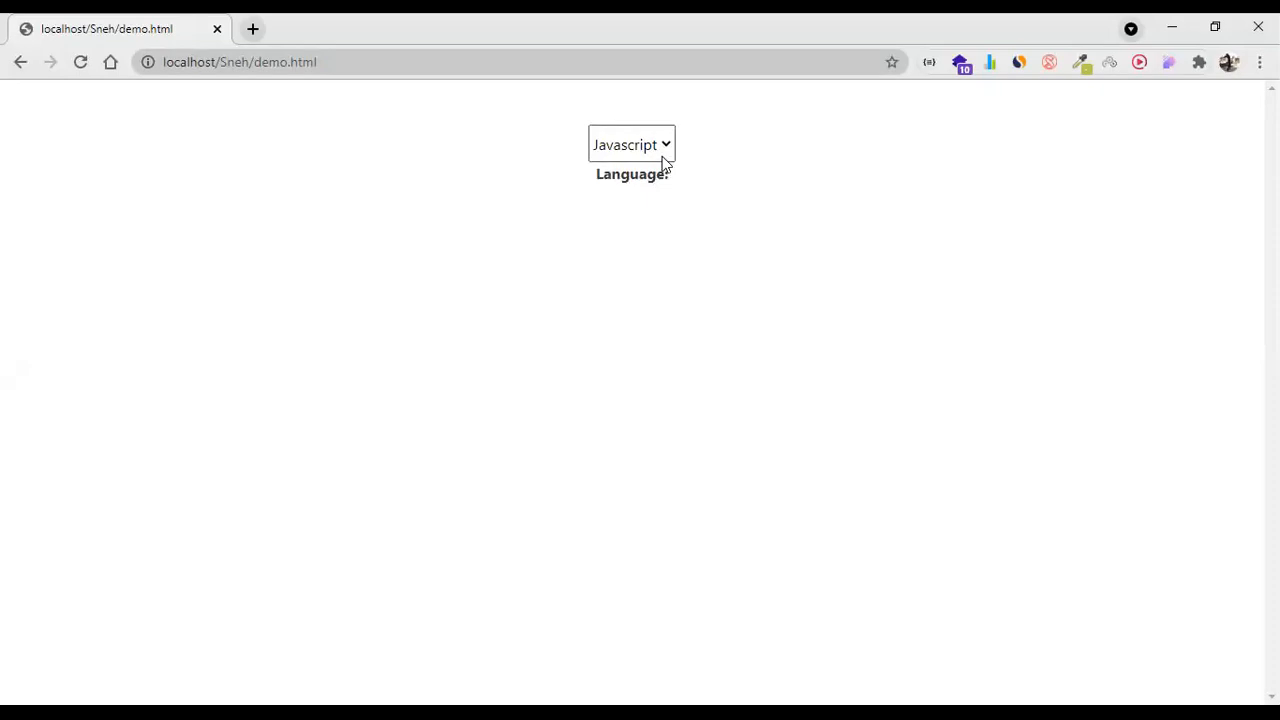
mouse_move(647, 224)
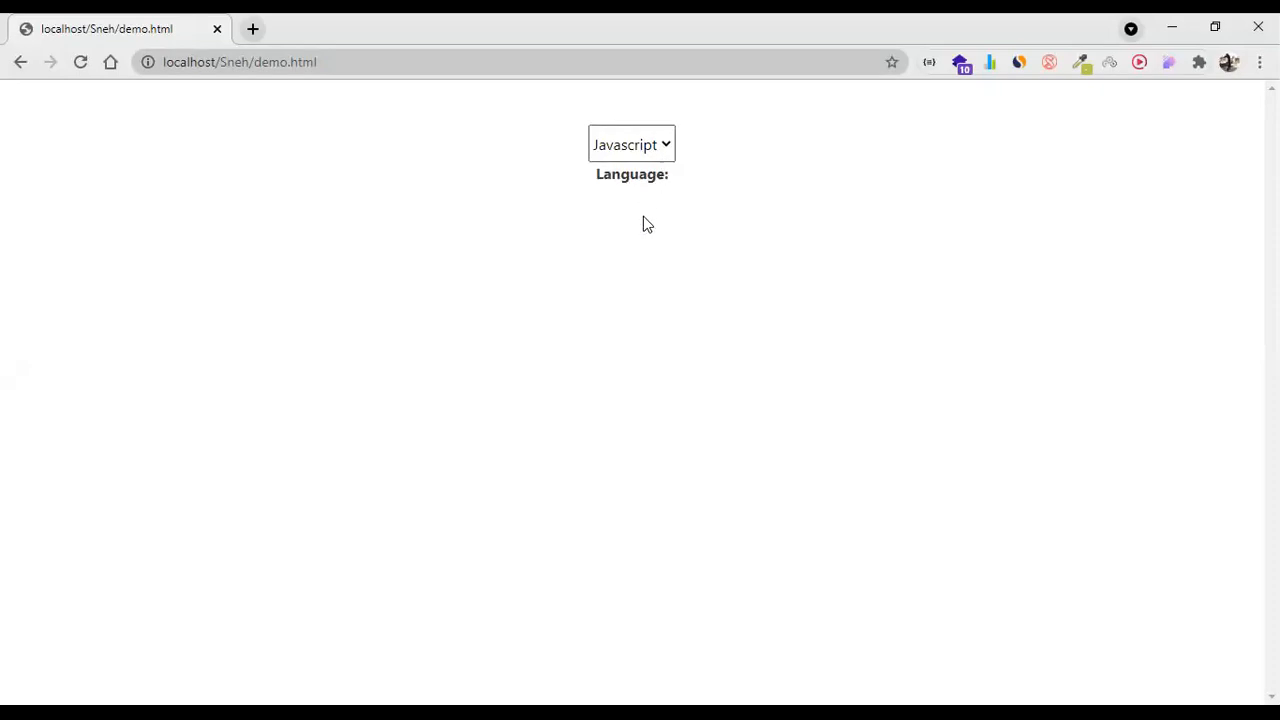
- In Chrome, pick C# from the language dropdown and confirm the label shows 3
left_click(631, 144)
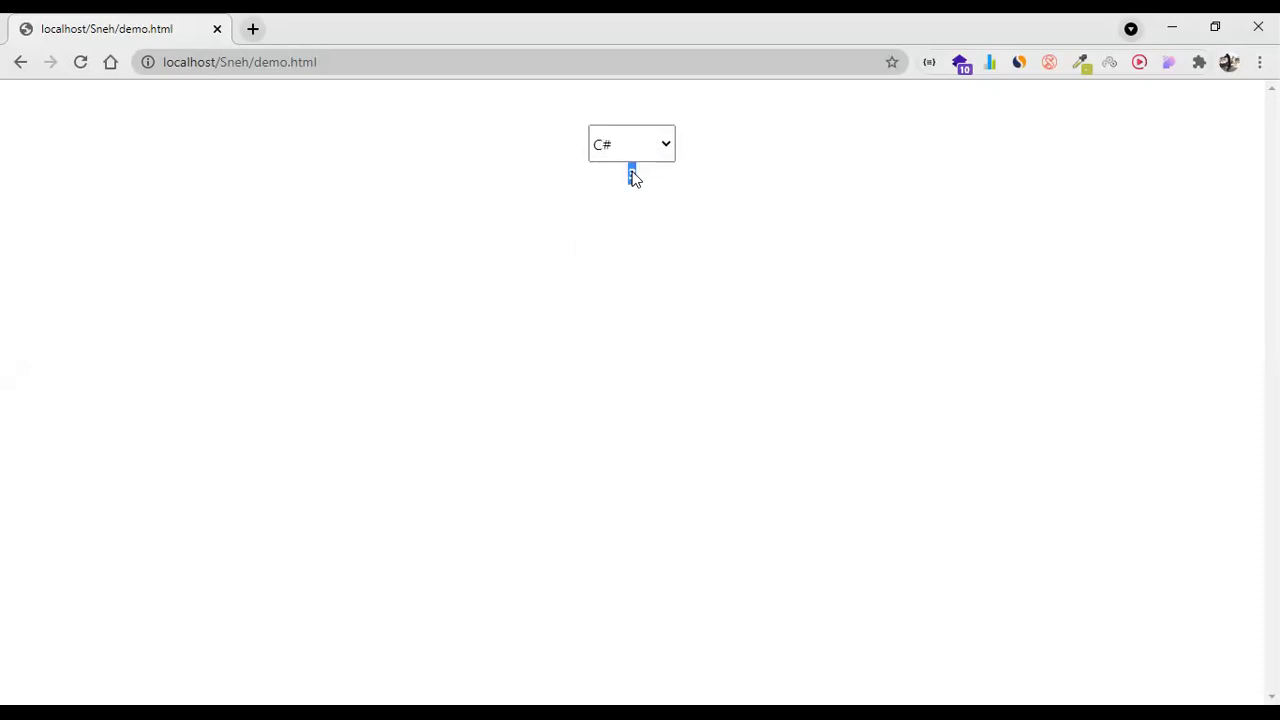
left_click(631, 144)
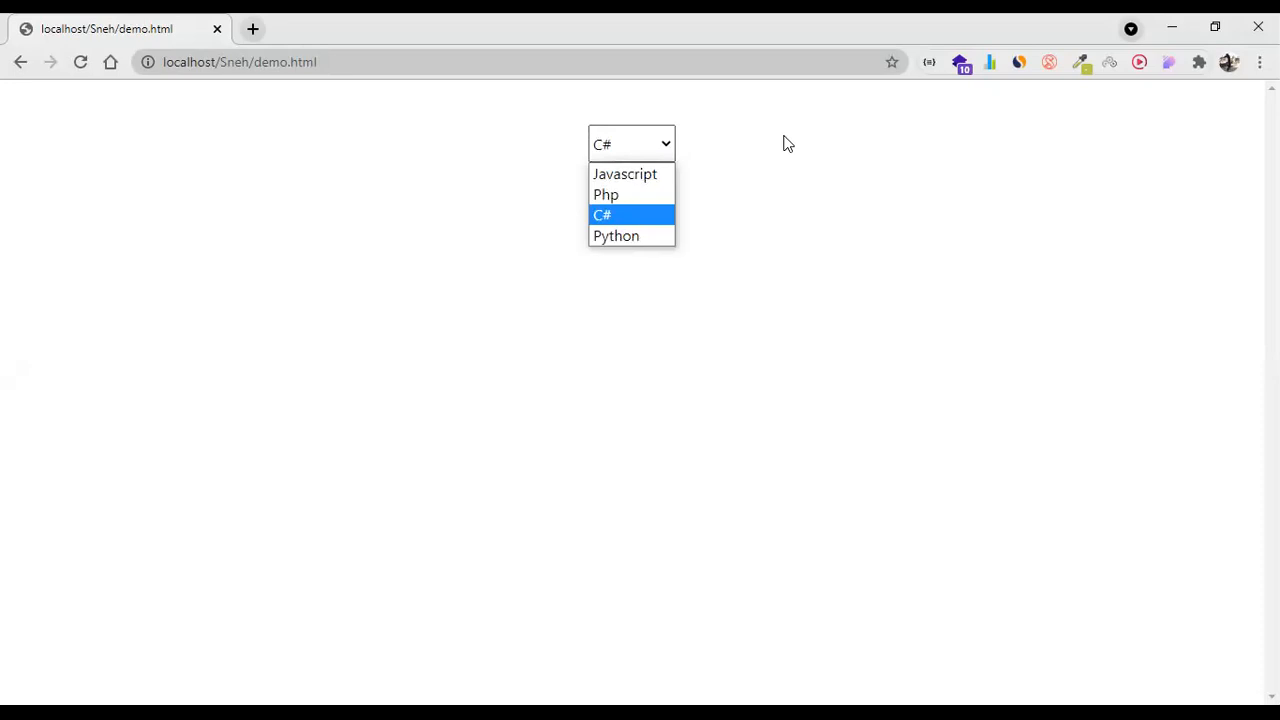
left_click(602, 214)
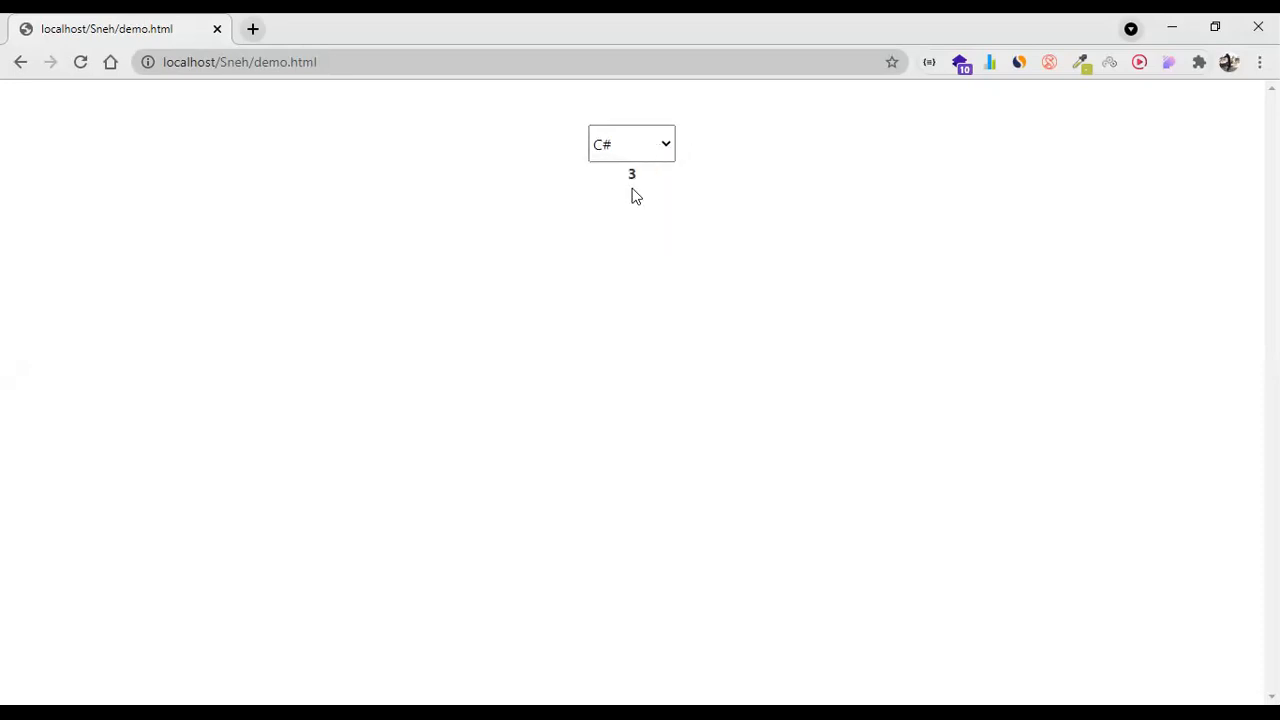
left_click(631, 144)
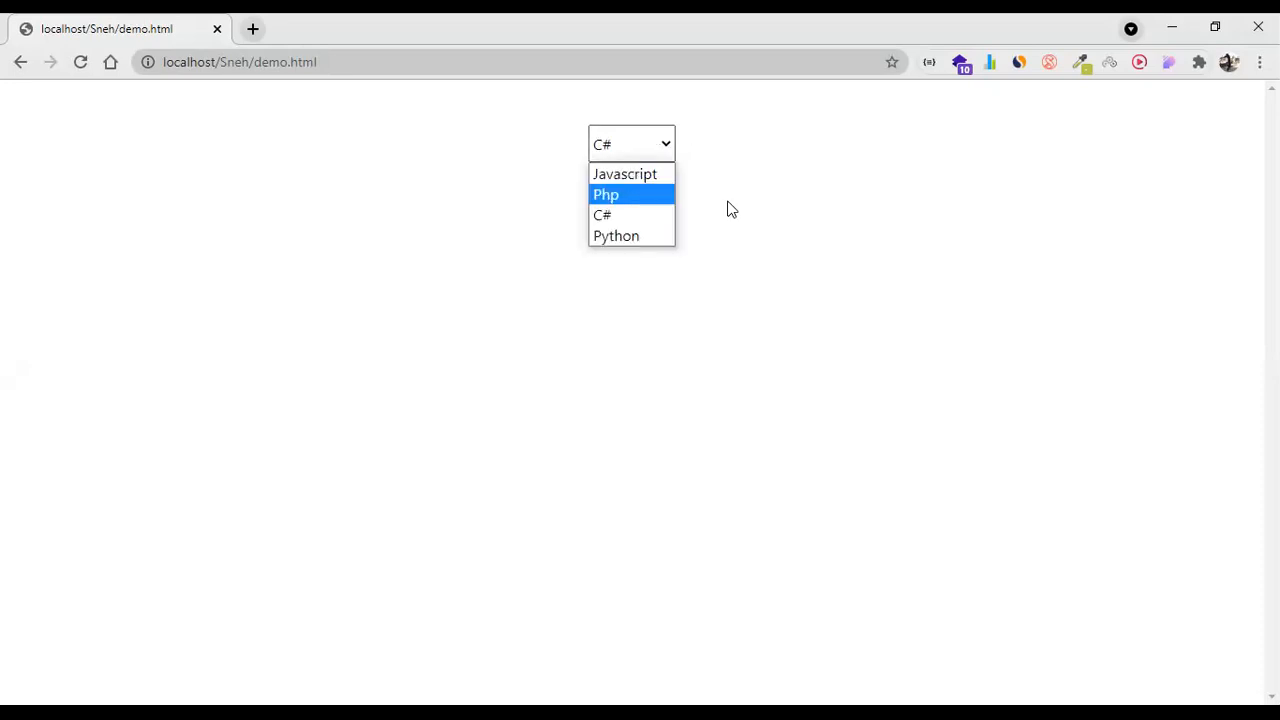
left_click(602, 214)
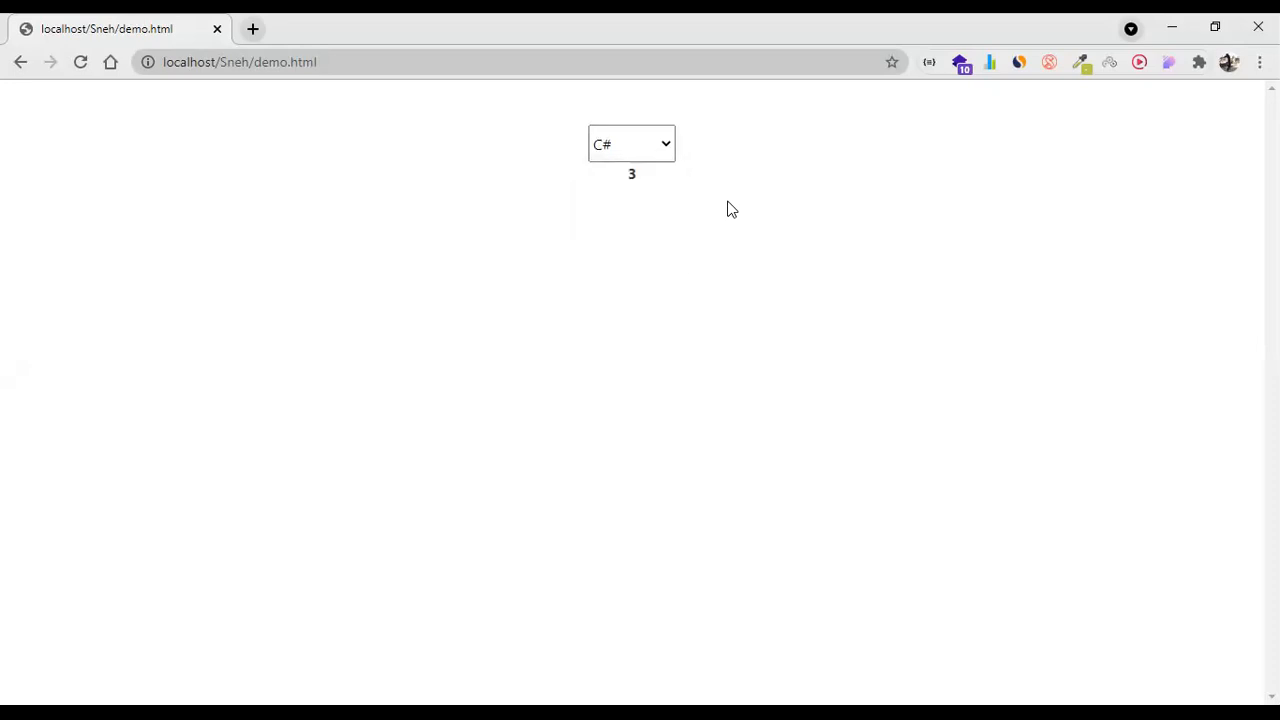
mouse_move(631, 333)
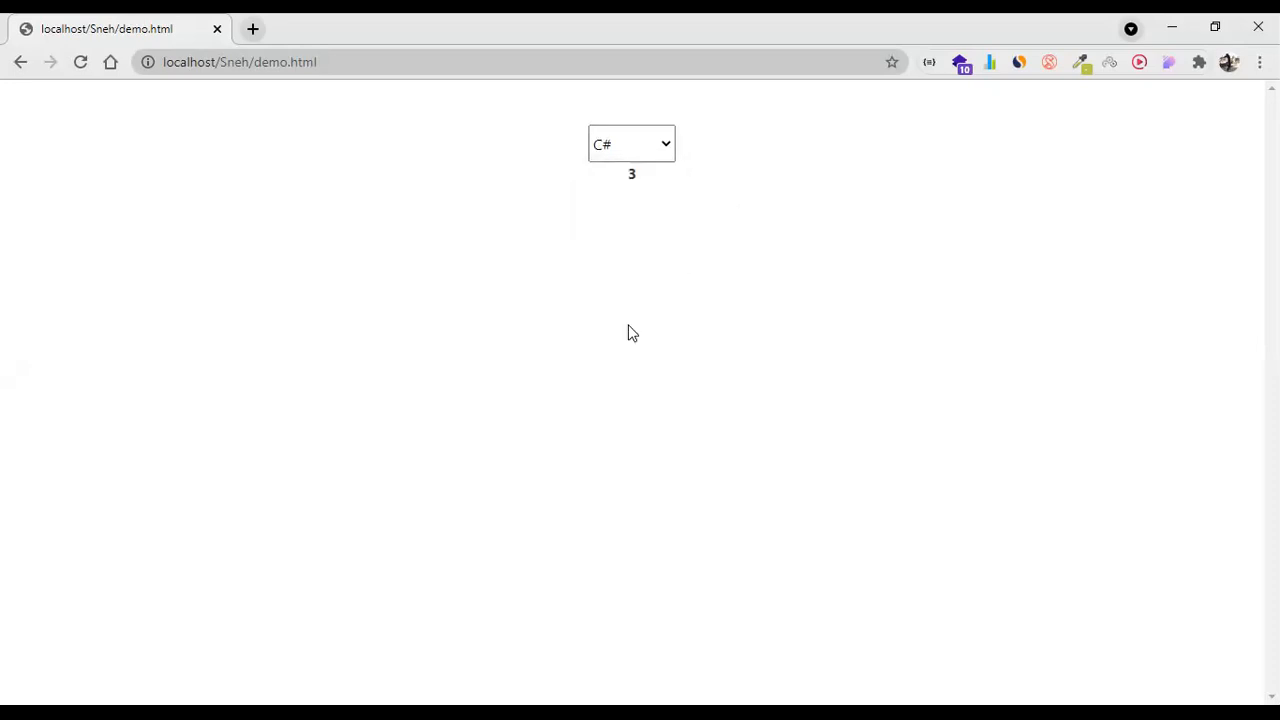
mouse_move(615, 104)
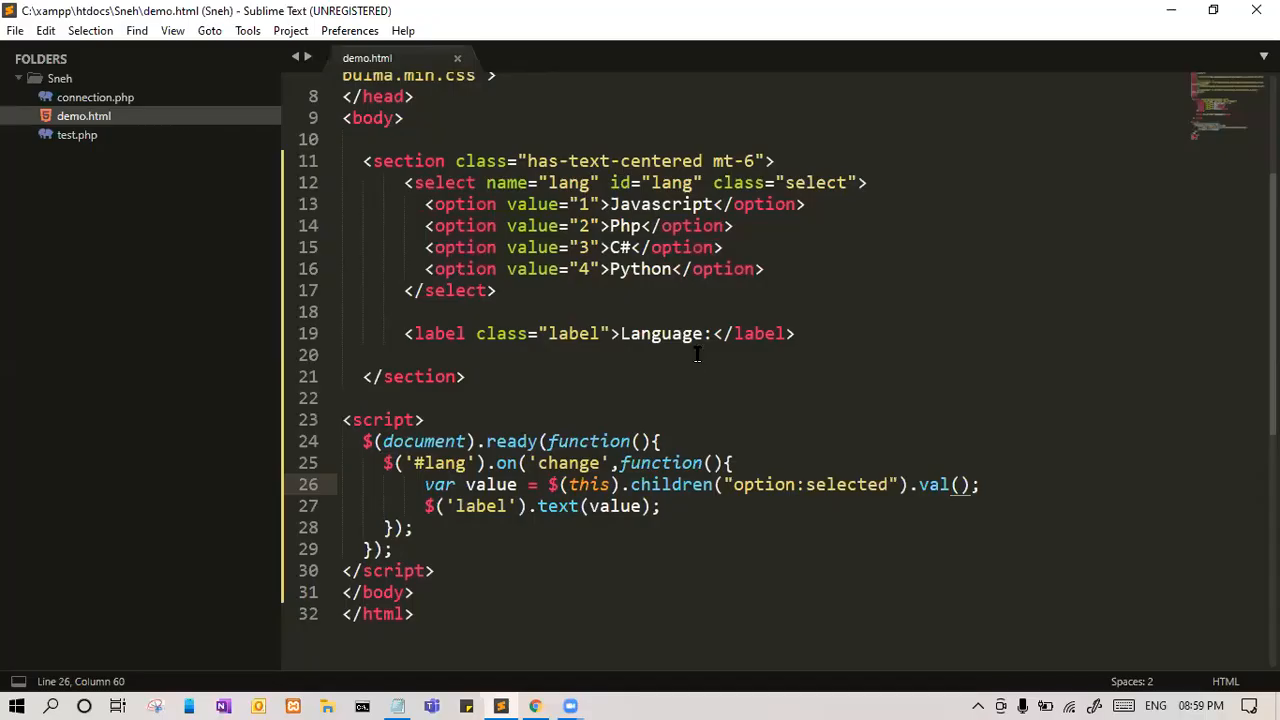
mouse_move(457, 565)
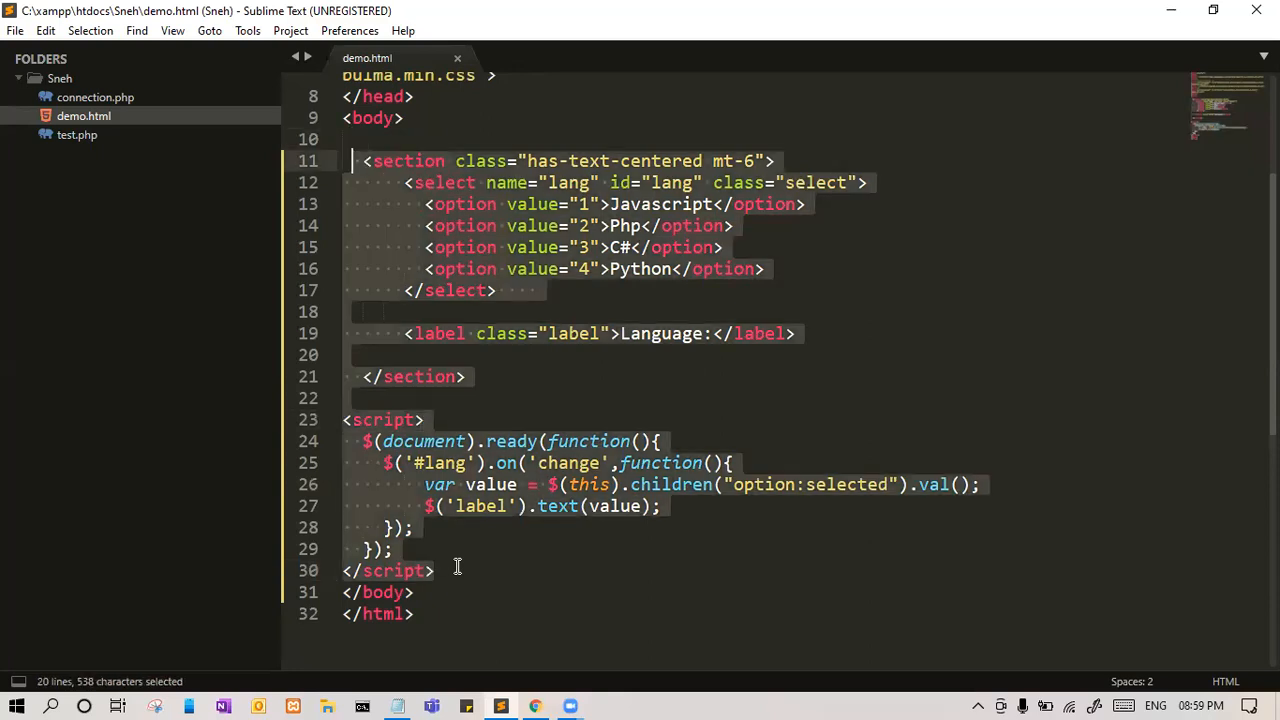
- Delete the selected lines 11–30 holding the dropdown section and jQuery script
key("Delete")
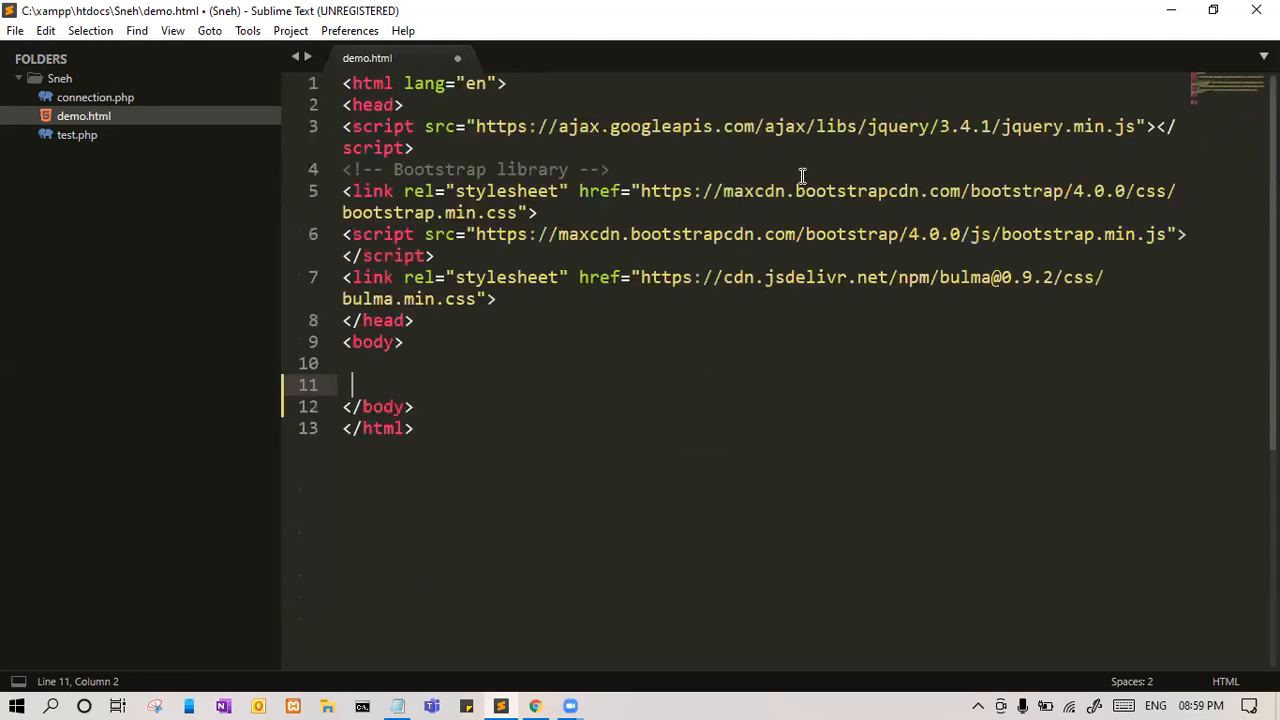
mouse_move(710, 234)
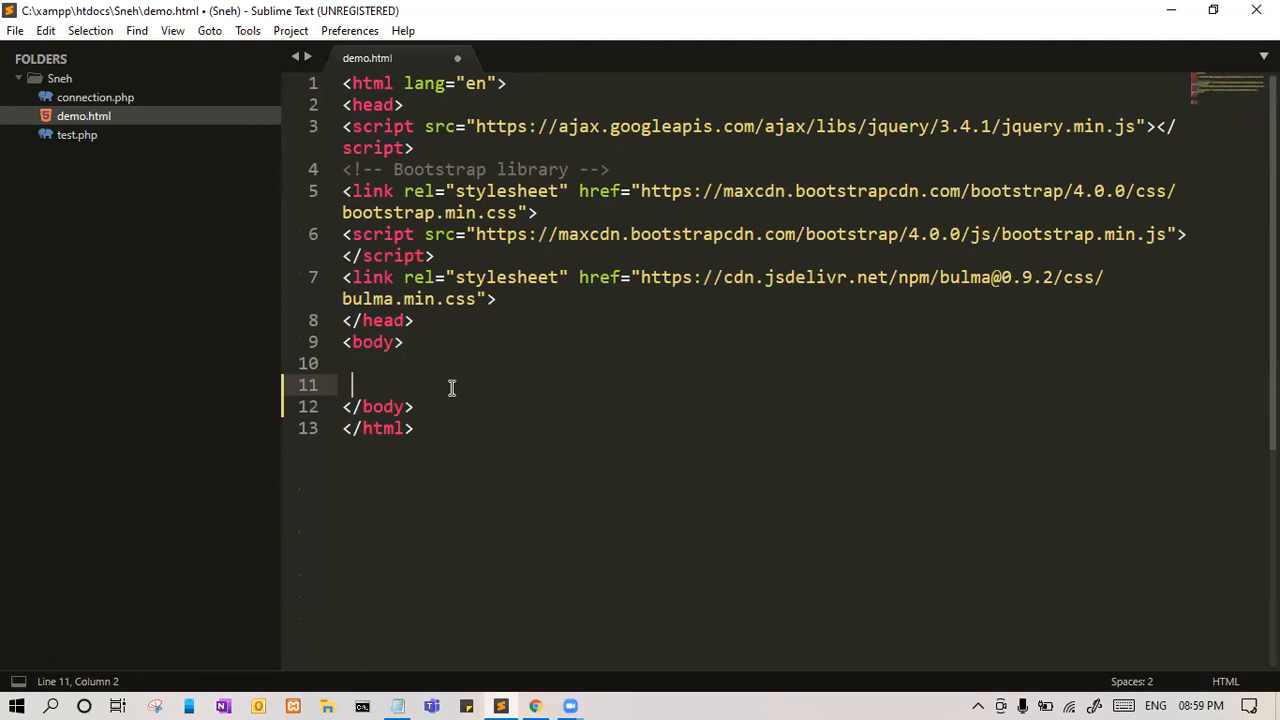
- Add a section classed 'has-text-centered mt-6' containing a .container div
type("s")
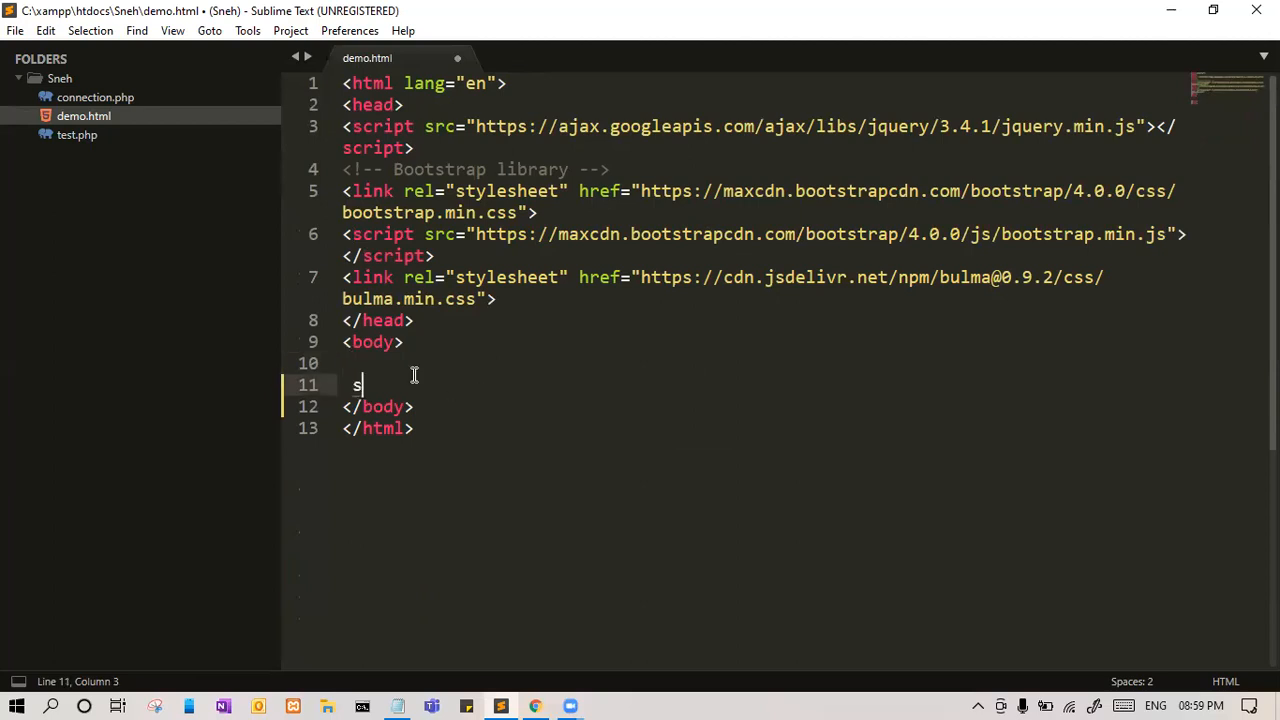
type("ection >")
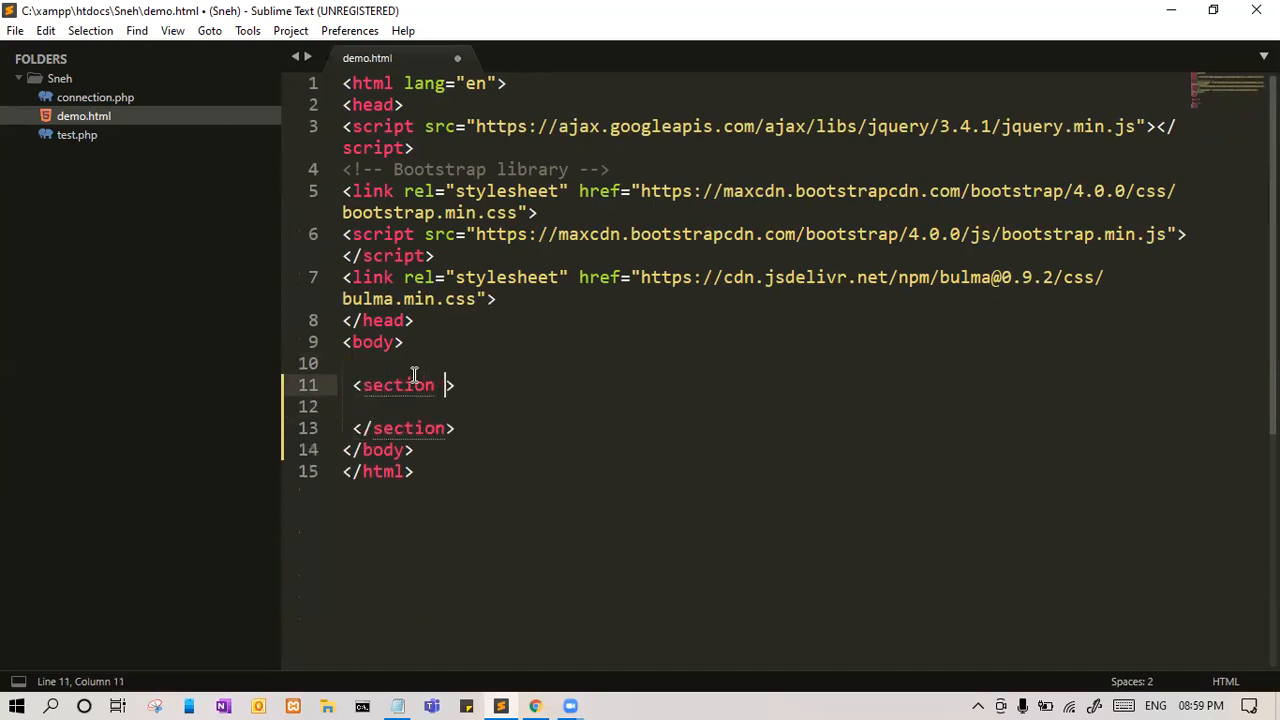
type("class=\"has\"")
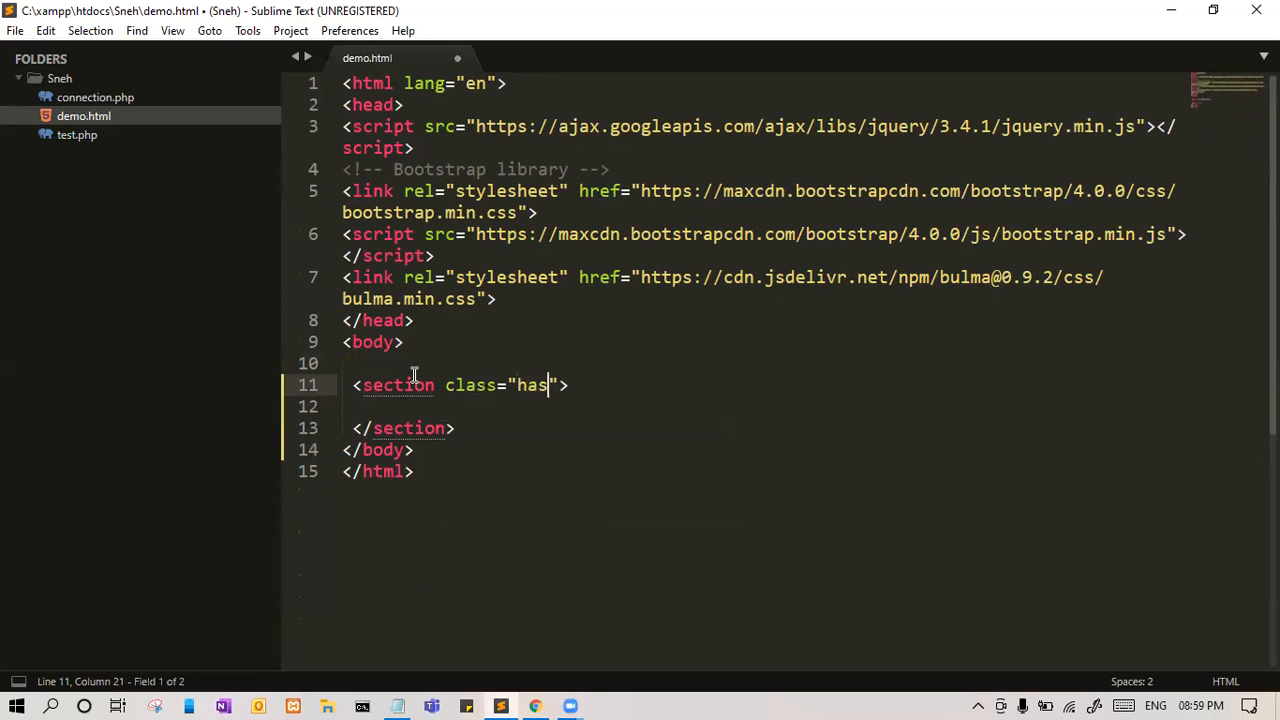
type("-text-")
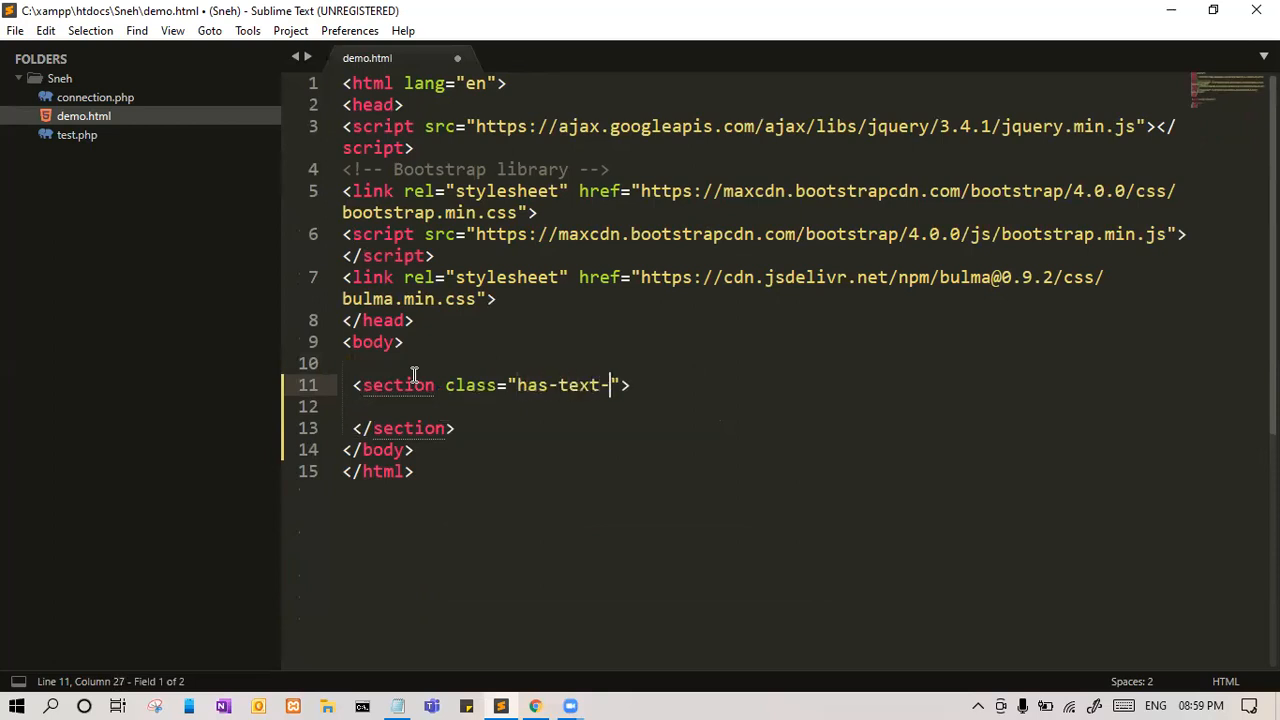
type("centered")
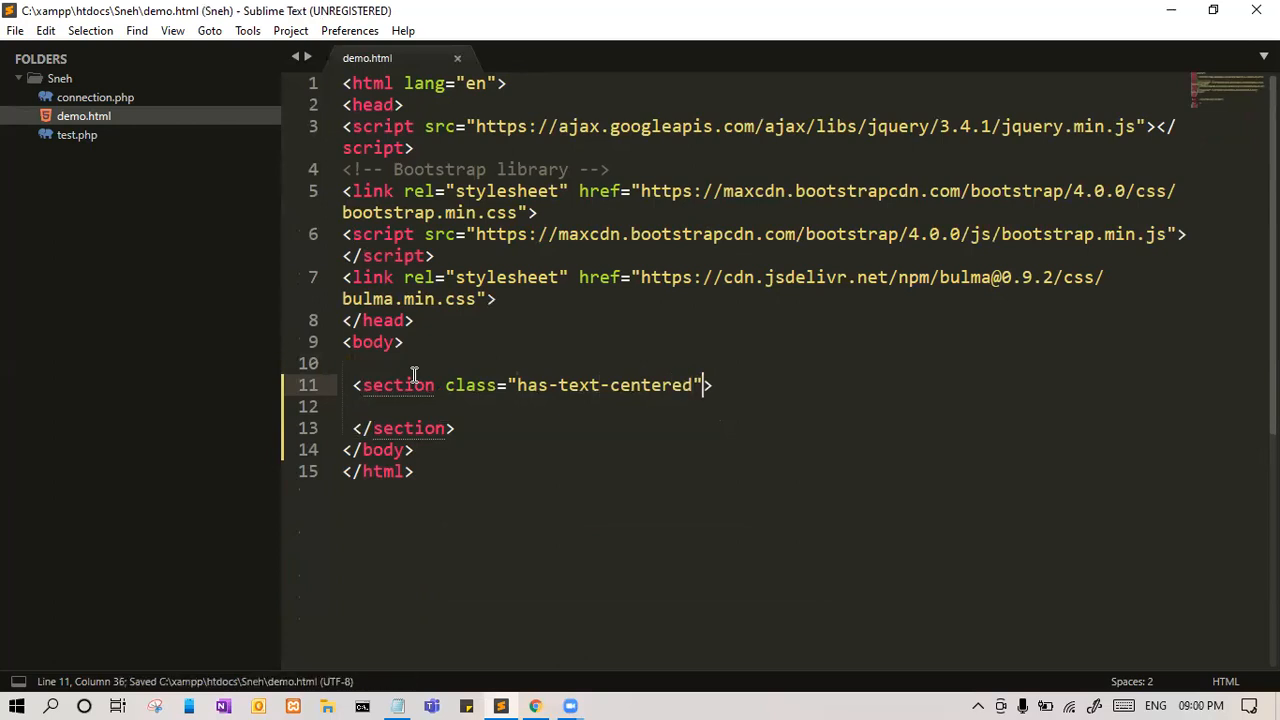
type("mt-")
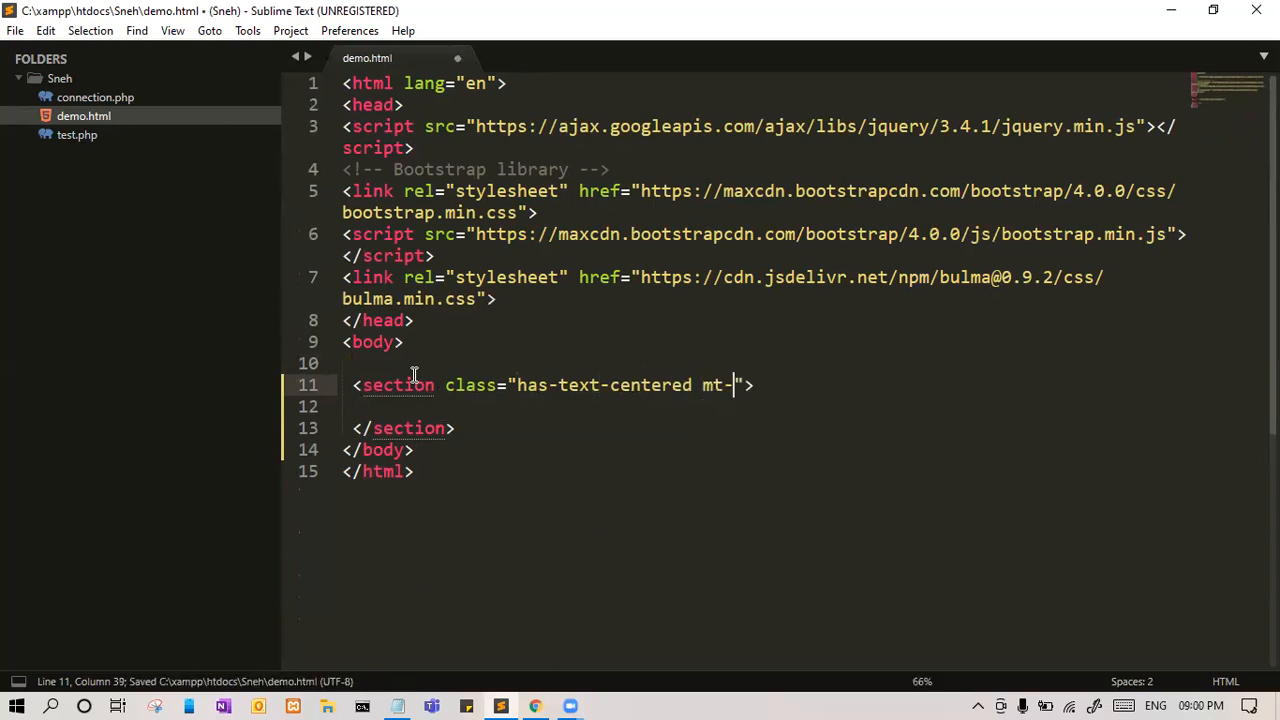
type("6")
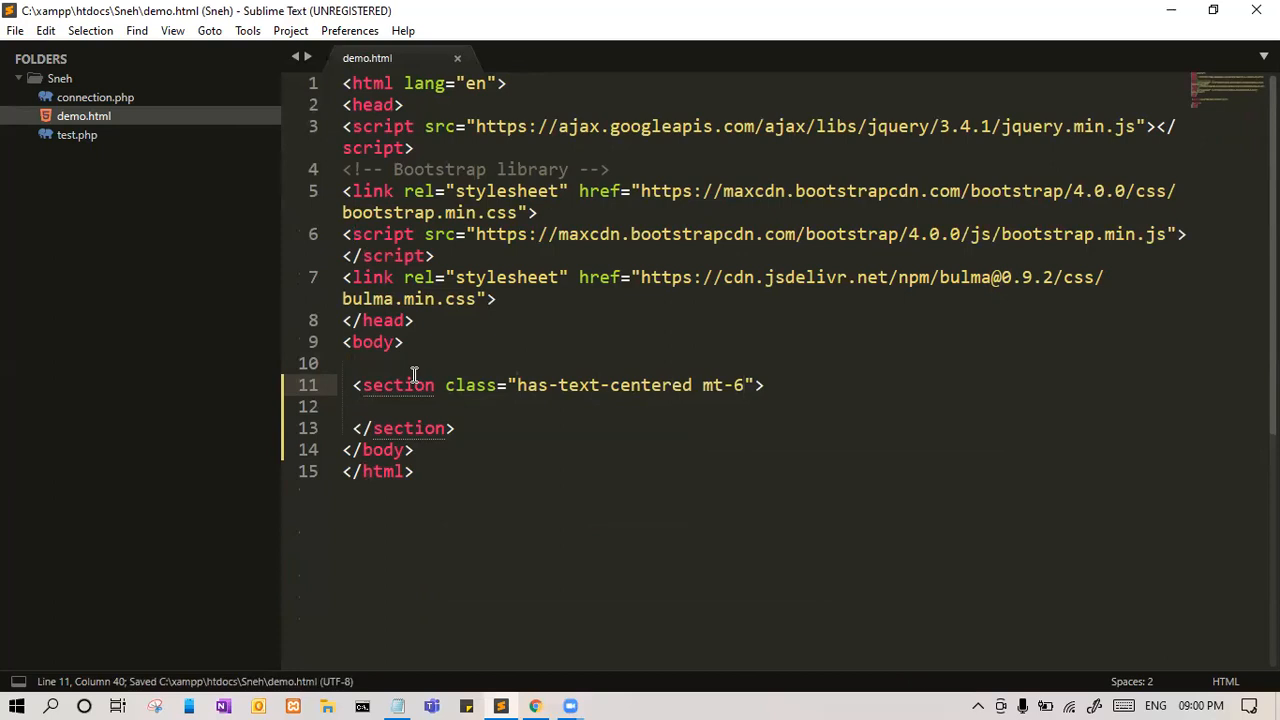
type(".c")
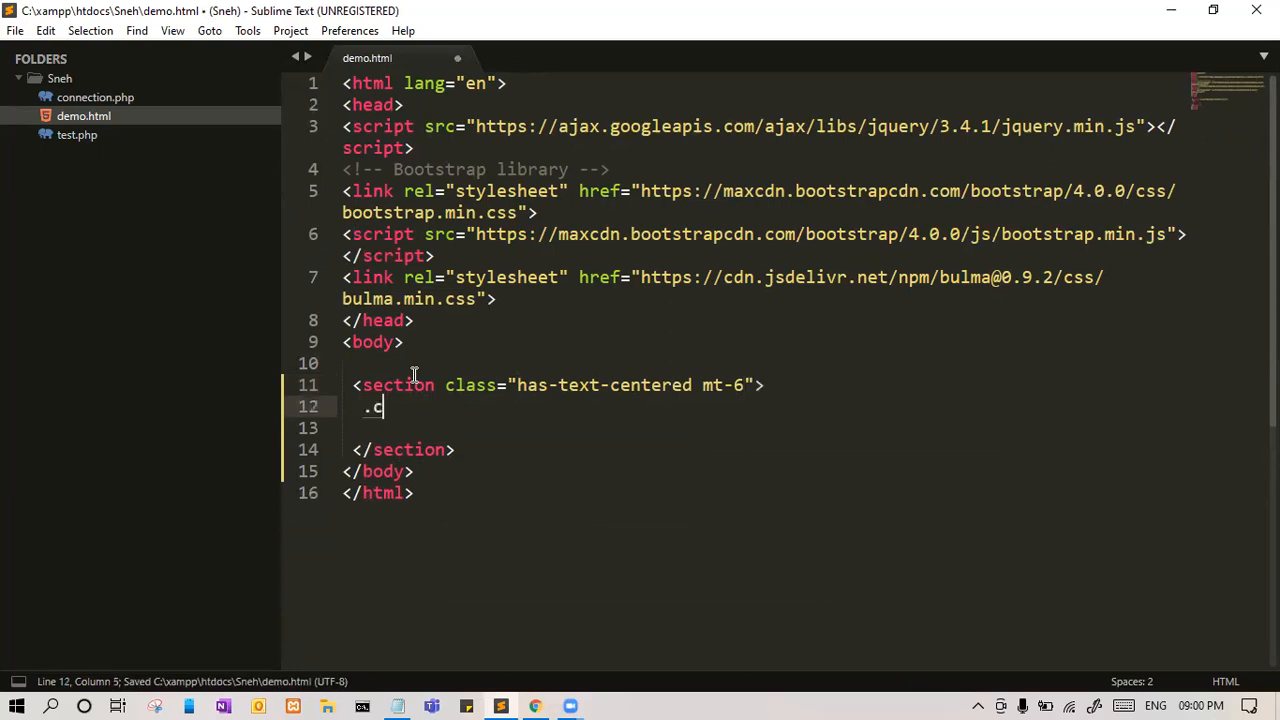
type("on")
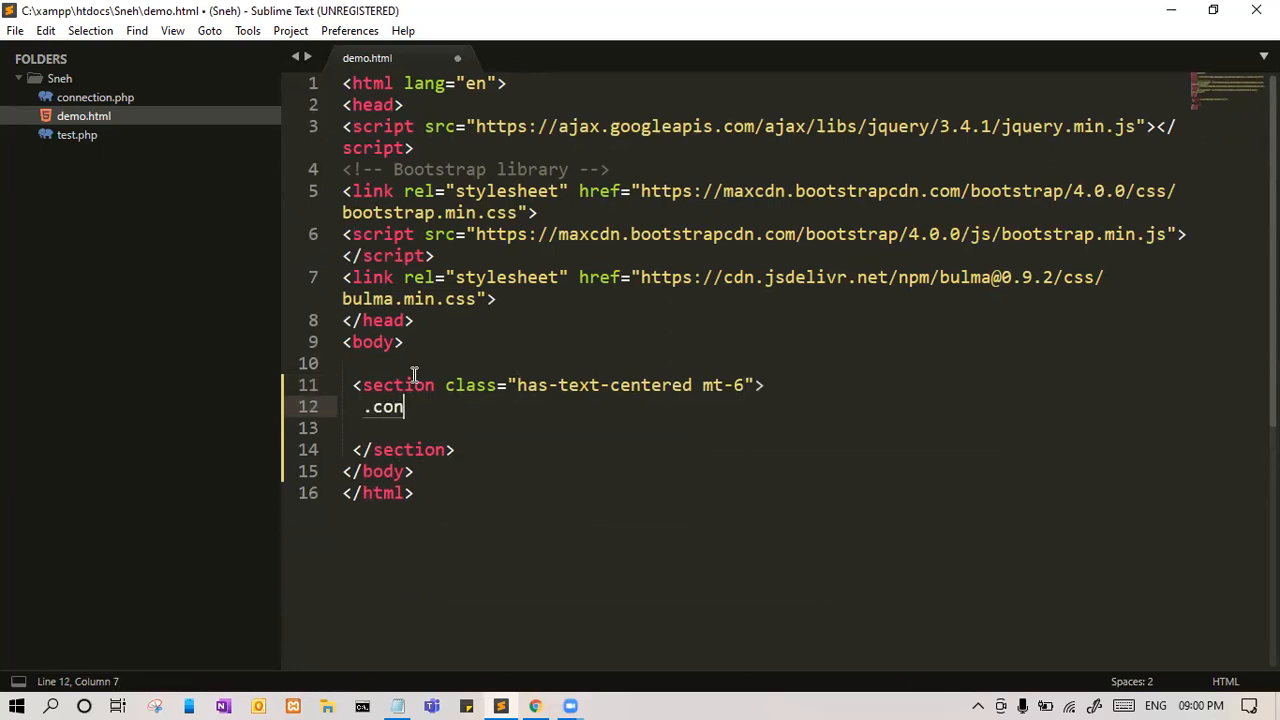
key("Tab")
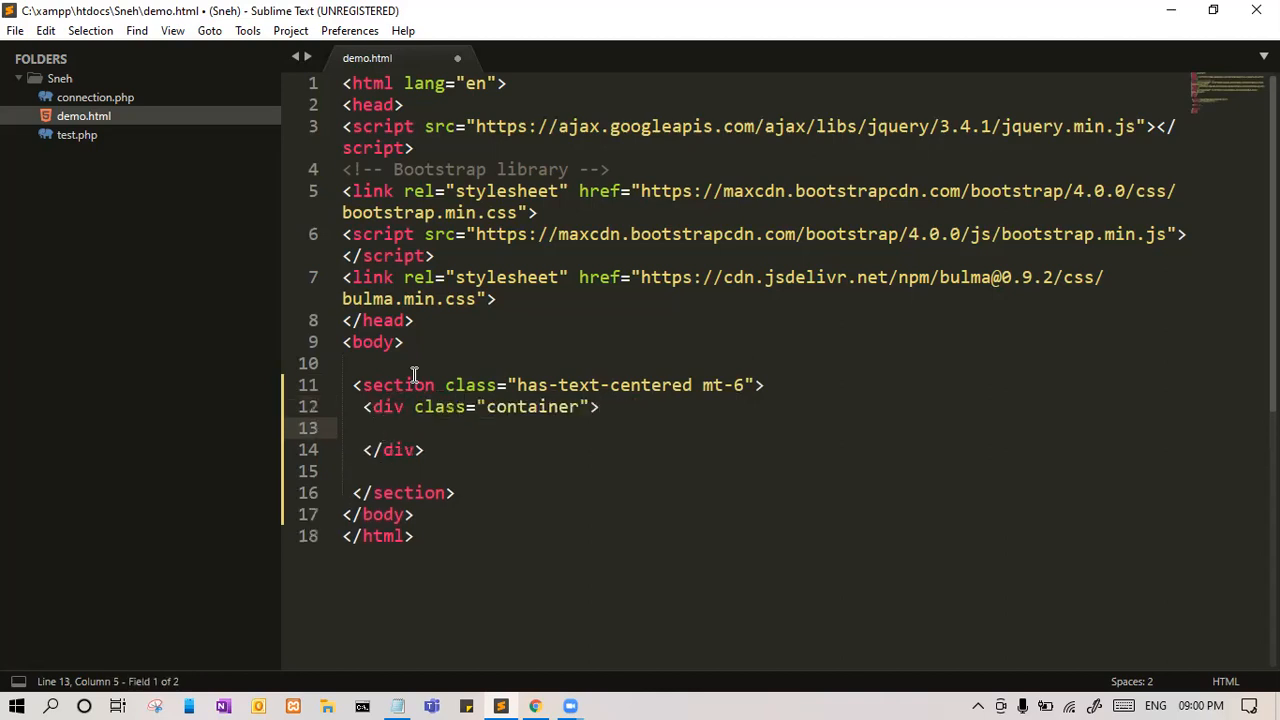
- Insert a select named lang in the container with five options valued 1 to 5
left_click(383, 428)
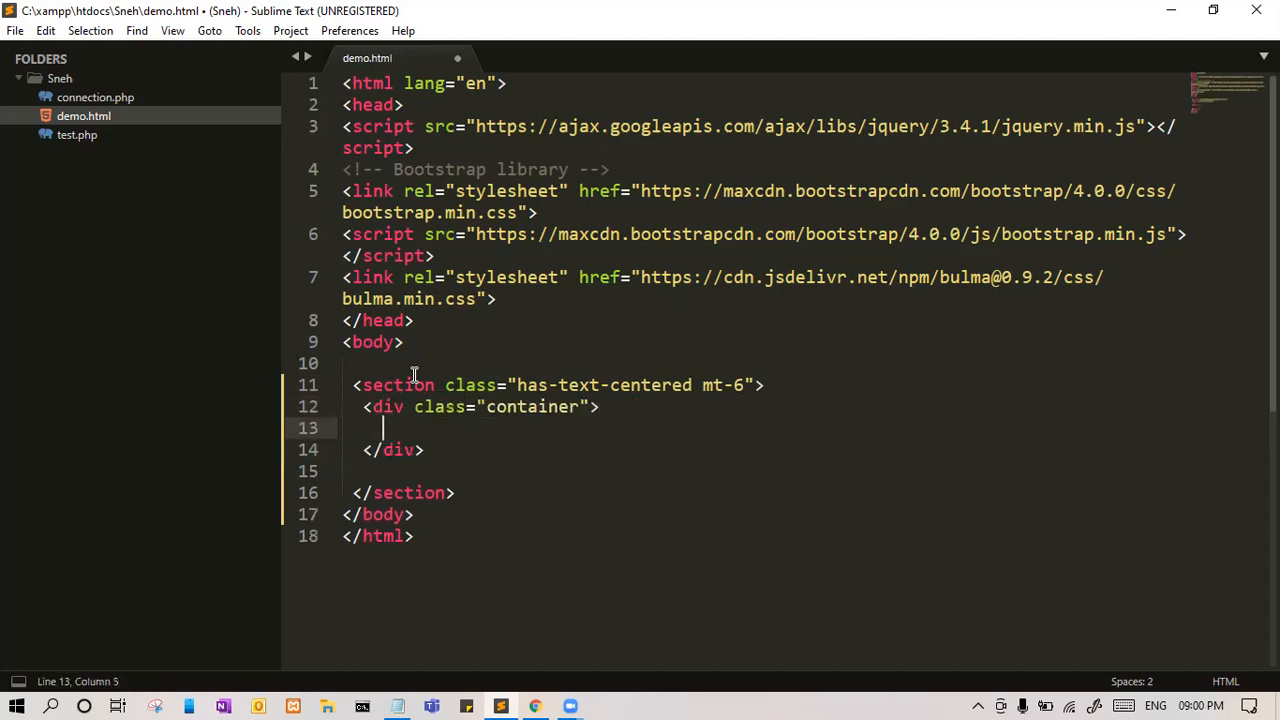
type("select")
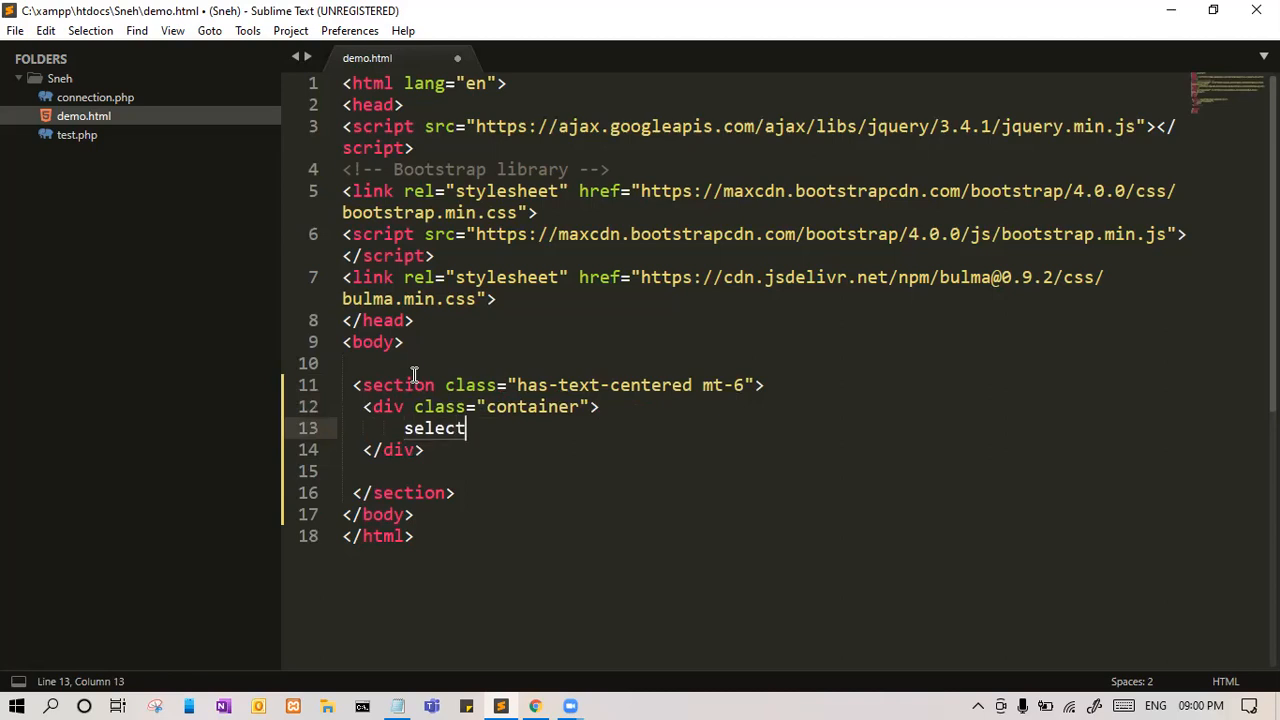
key("Tab")
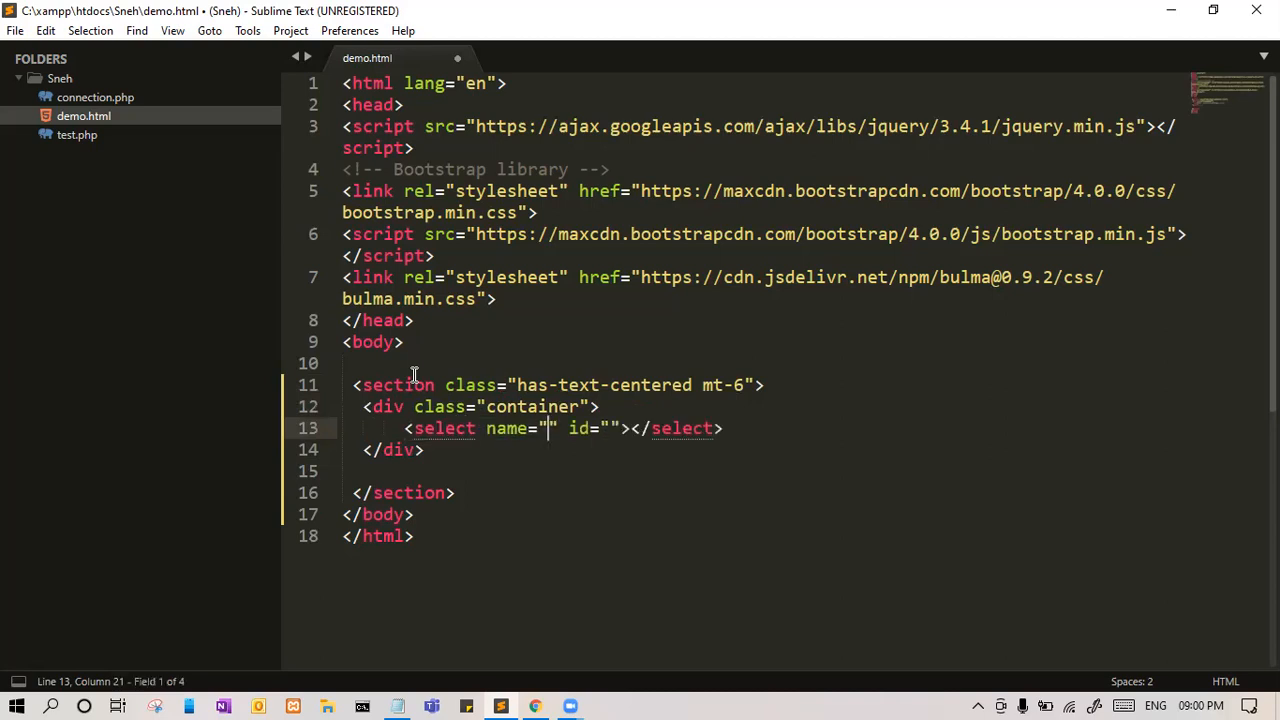
type("lang")
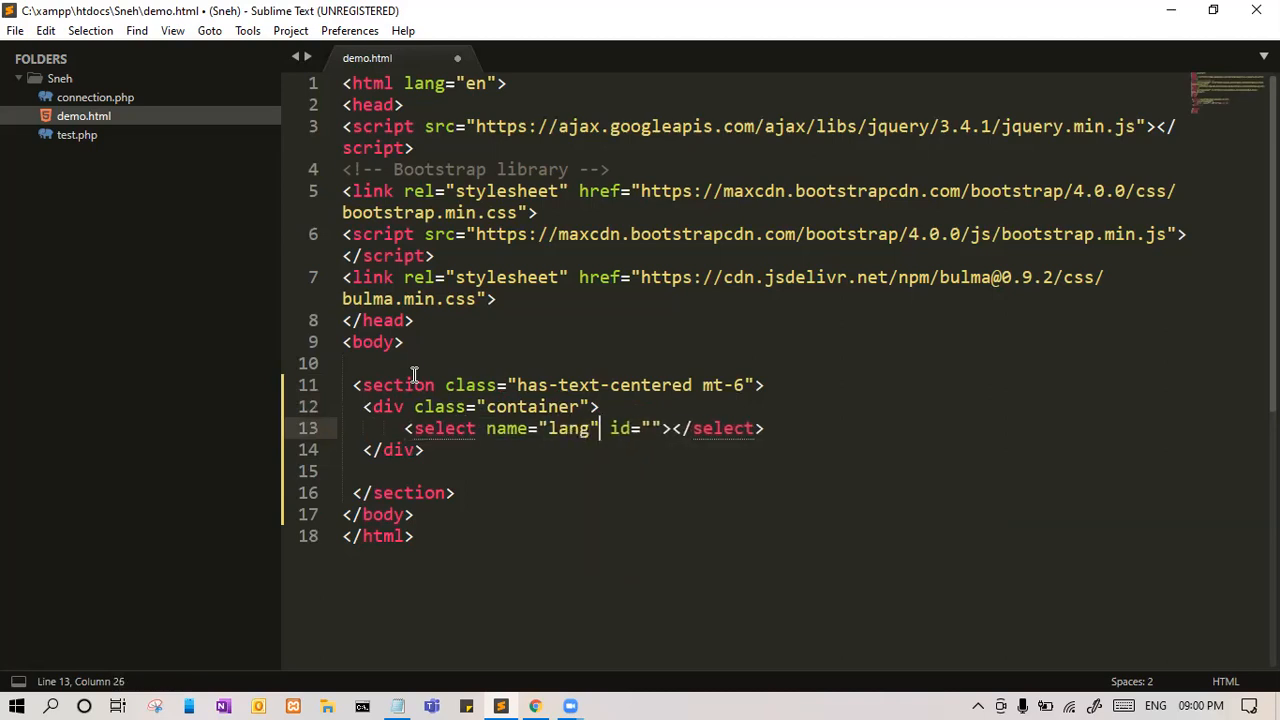
type("lan")
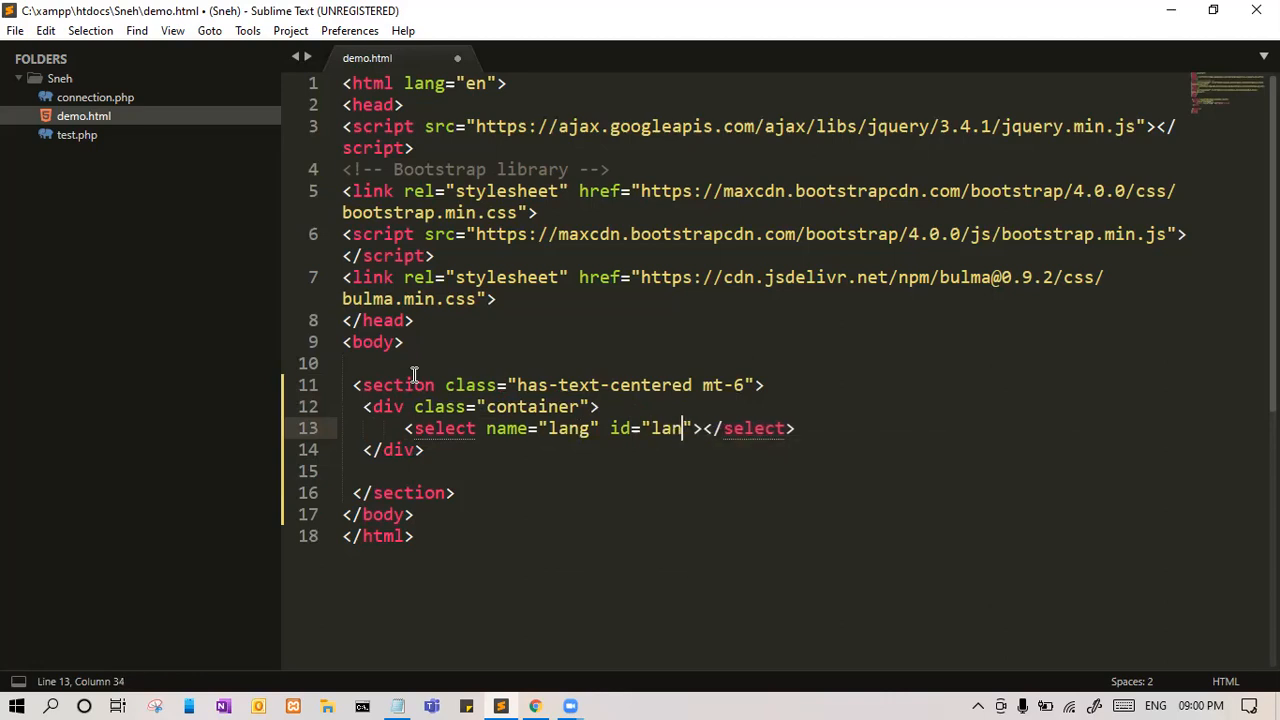
key("enter")
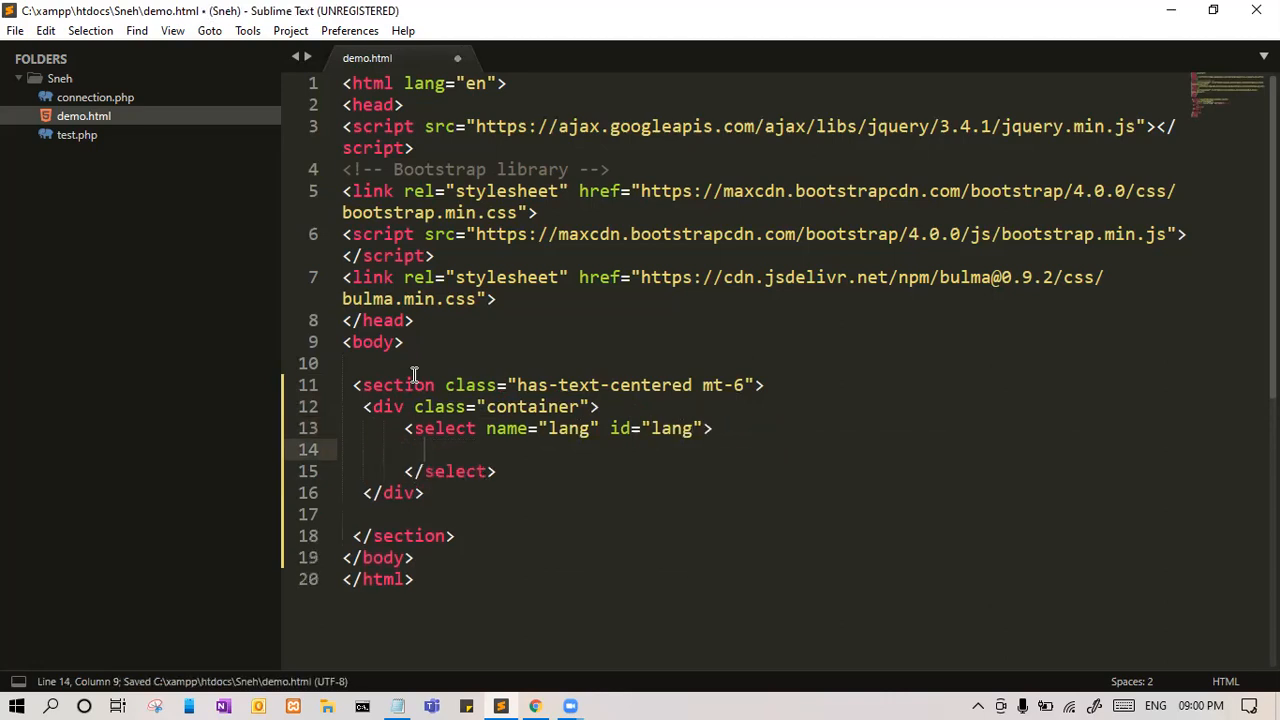
type("option value=\"\"></option>")
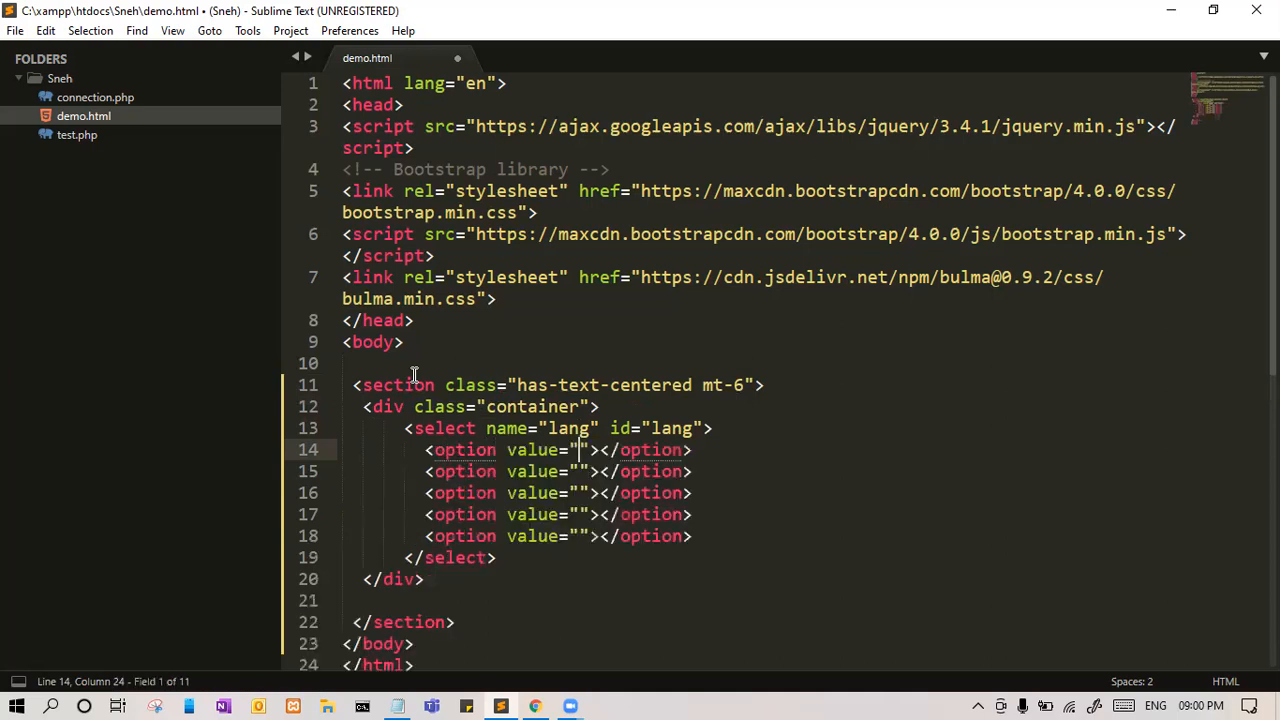
type("1")
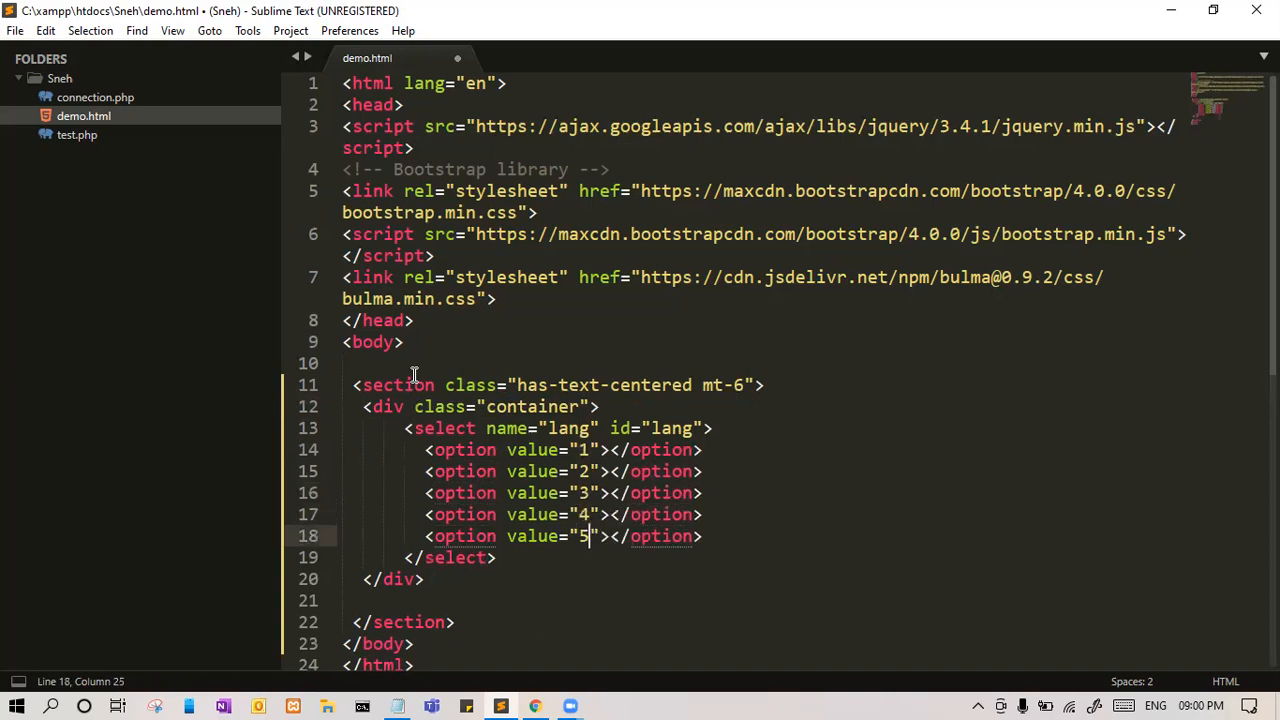
- Label the options Javascript, Php, C#, Phython and Java
type("Java")
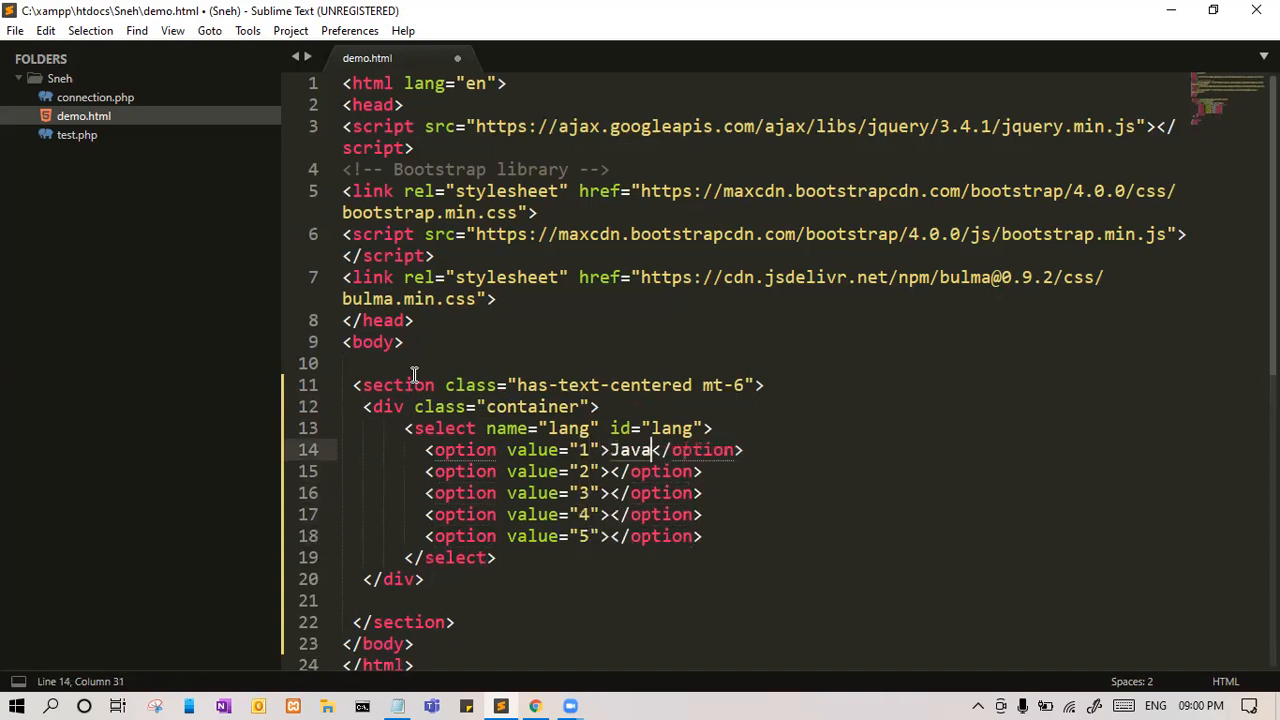
type("script")
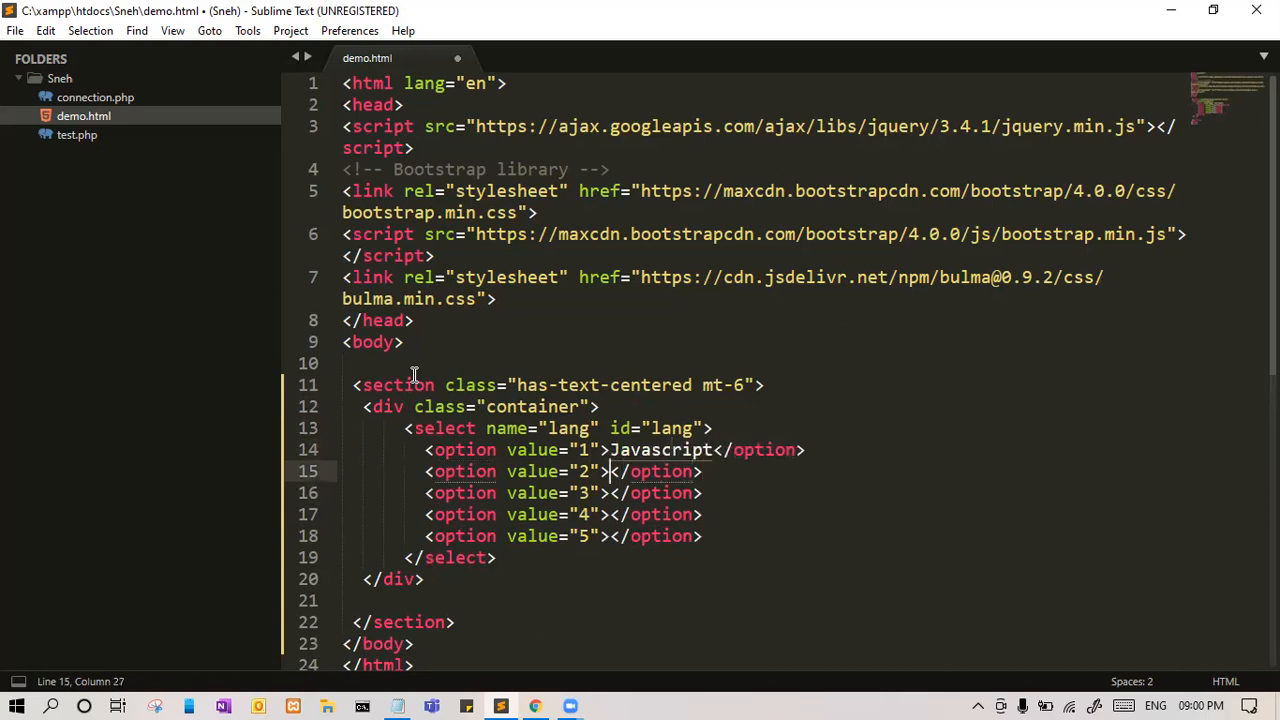
type("Php")
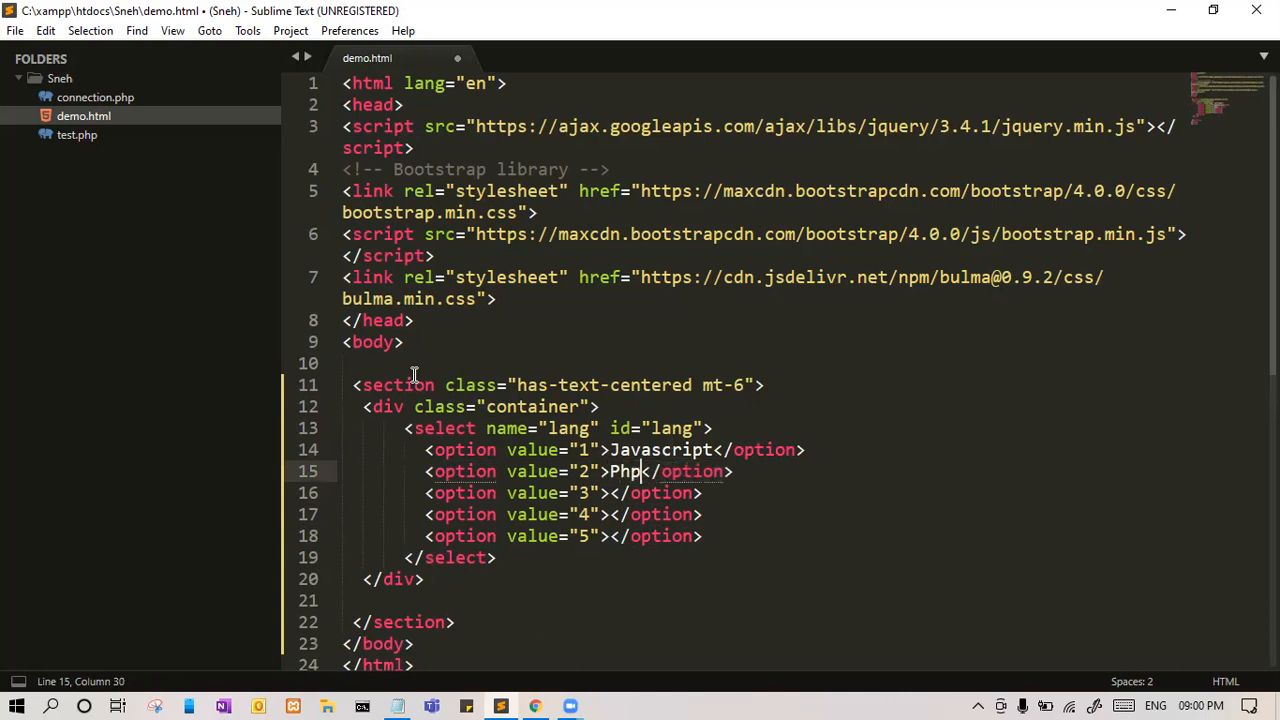
type("C")
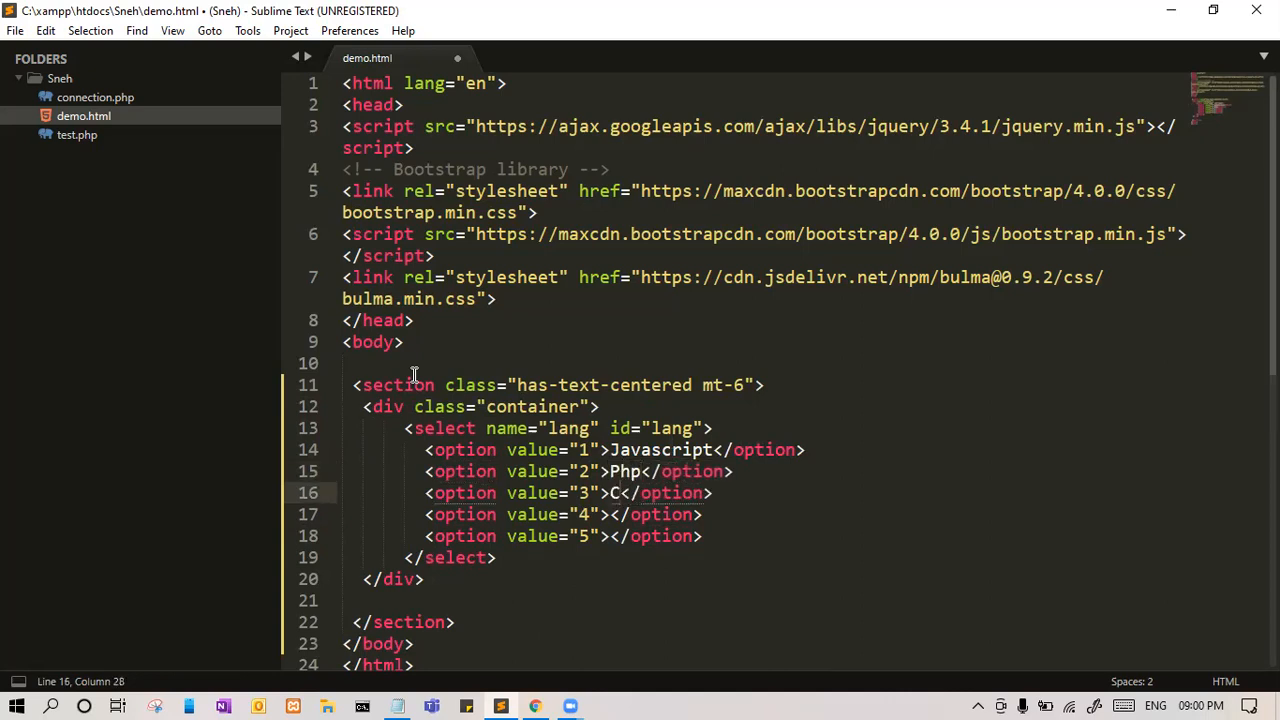
type("#")
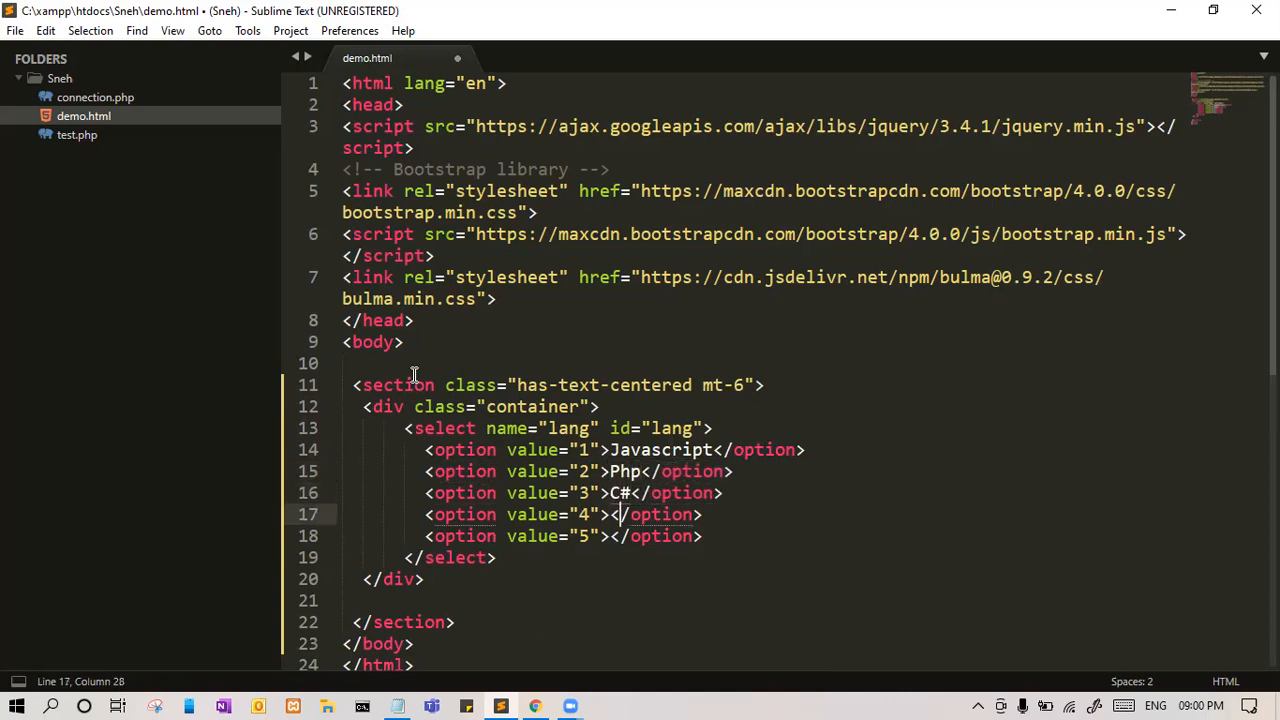
type("Phy")
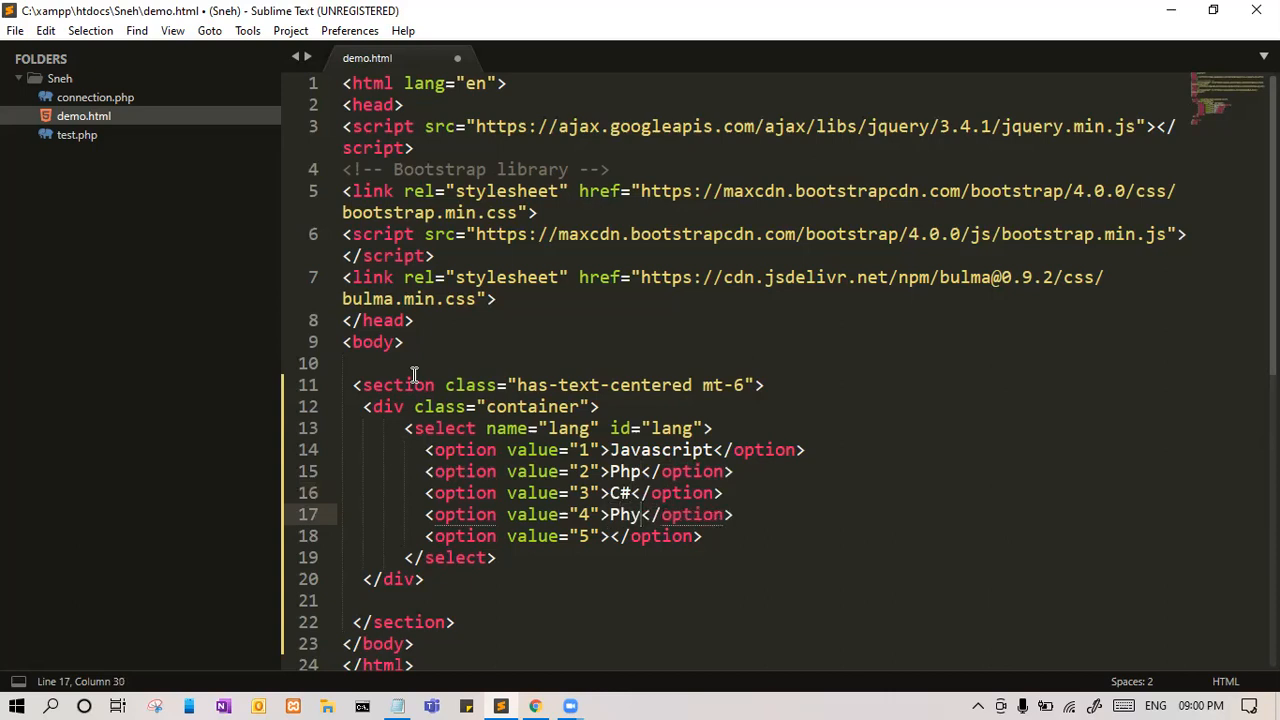
type("t")
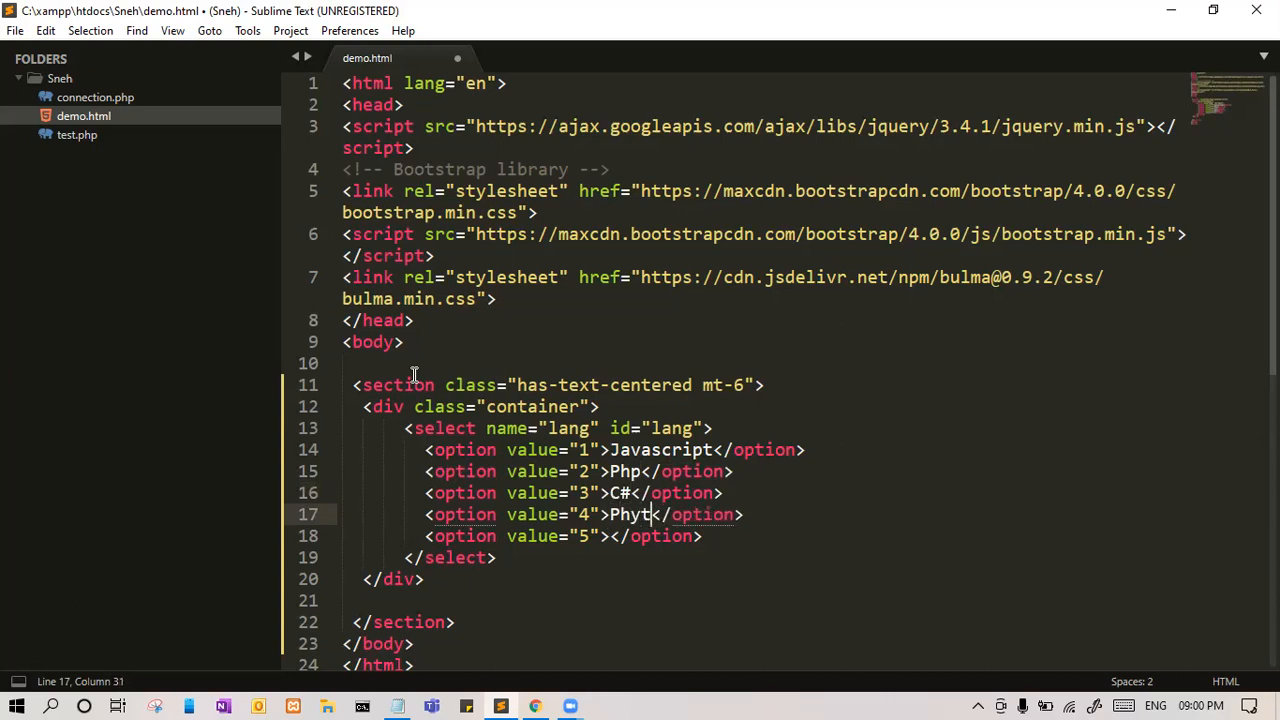
type("hon")
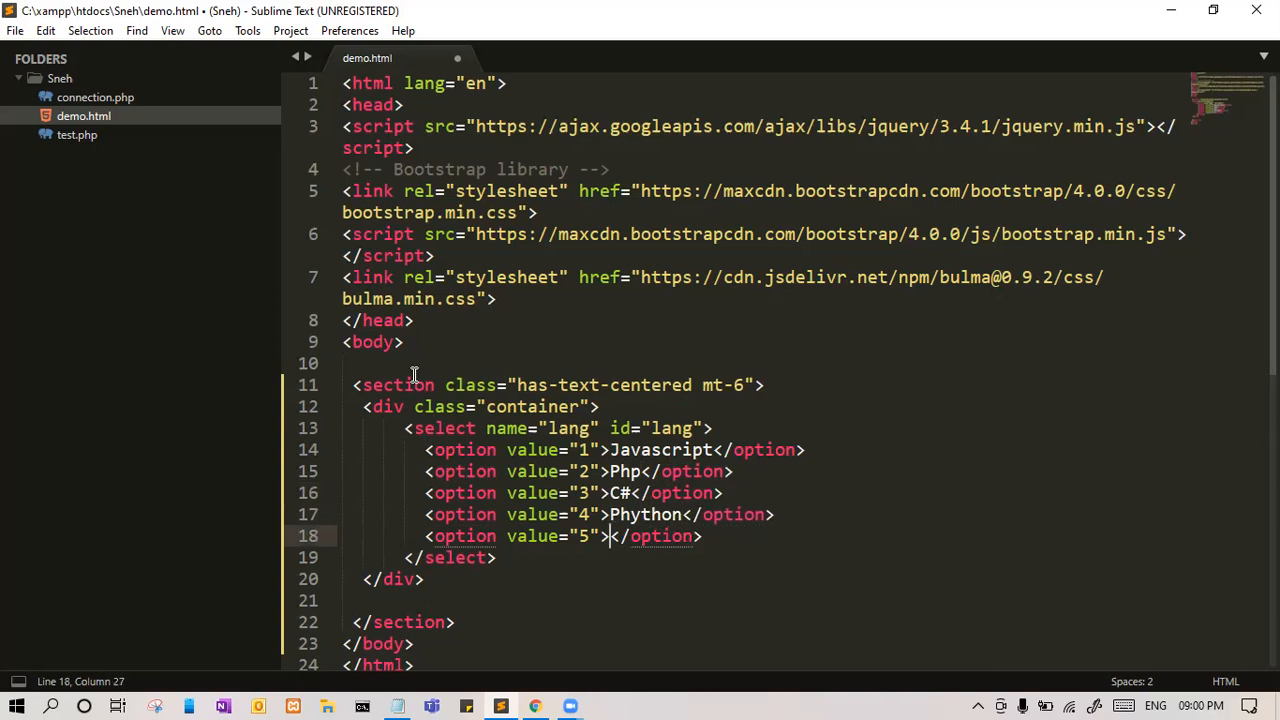
type("Java")
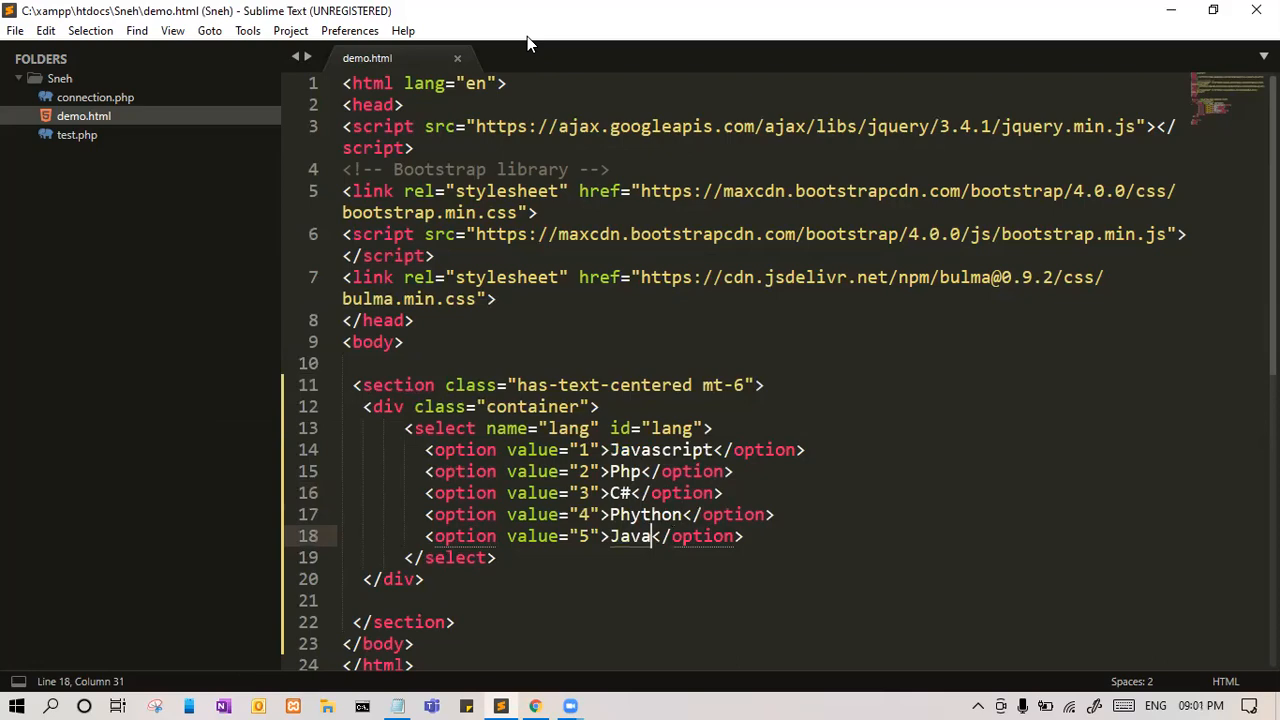
left_click(535, 706)
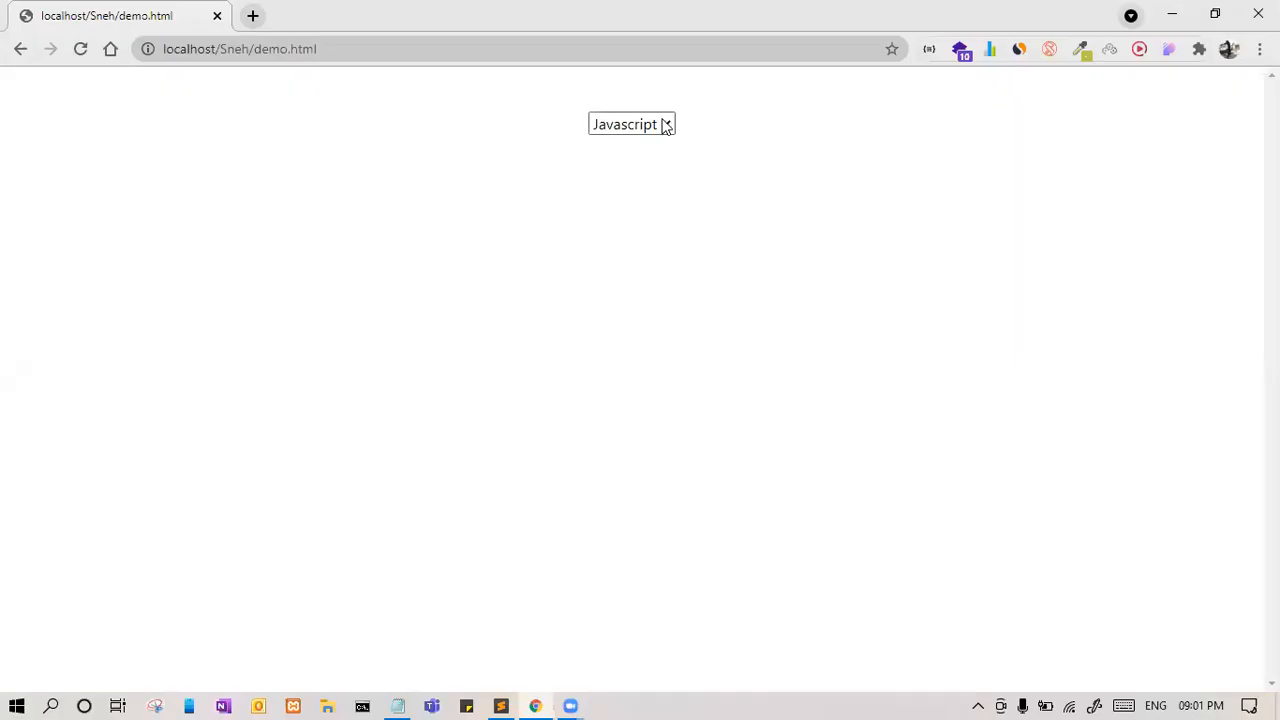
- Check in Chrome that the dropdown lists all five languages, keeping Javascript selected
left_click(631, 124)
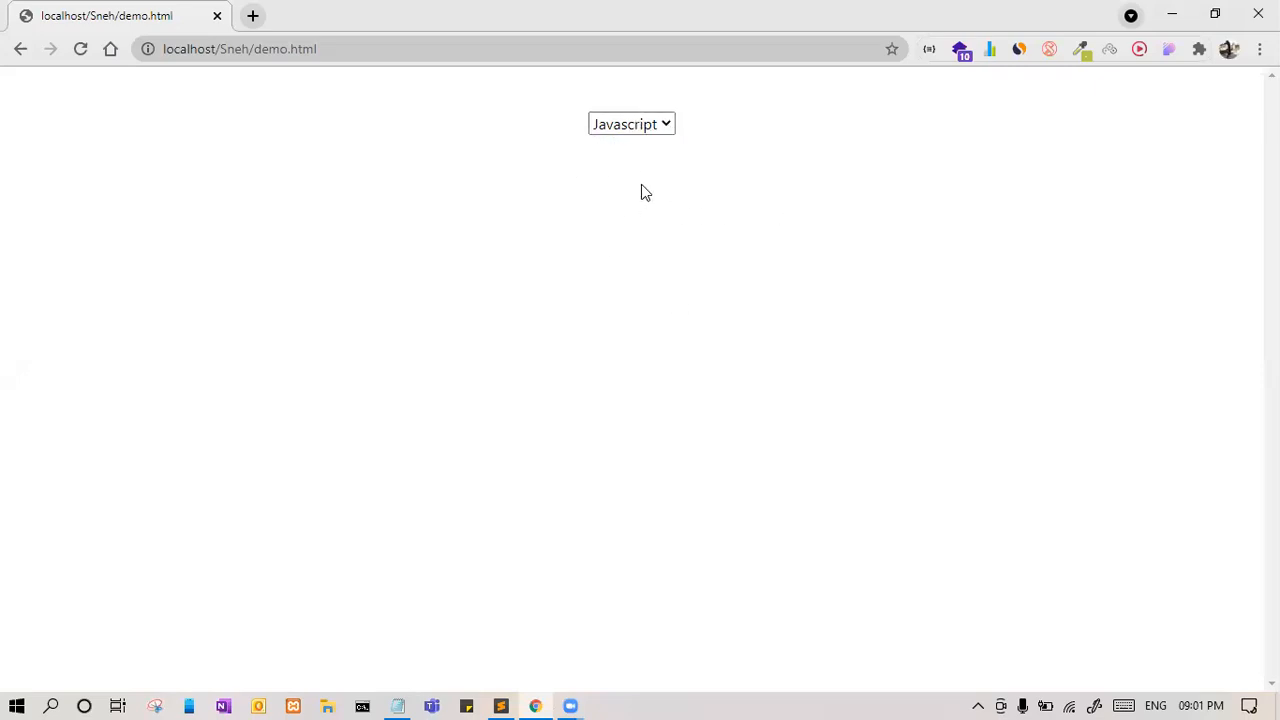
mouse_move(660, 205)
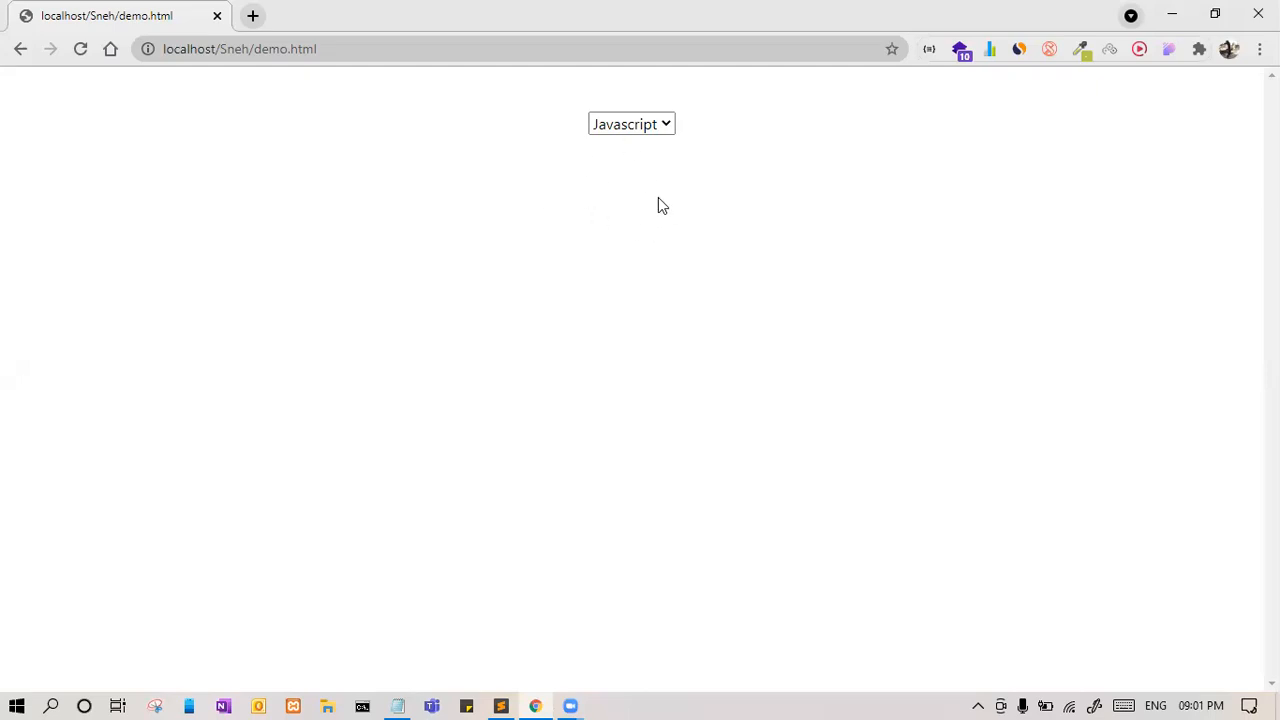
mouse_move(620, 190)
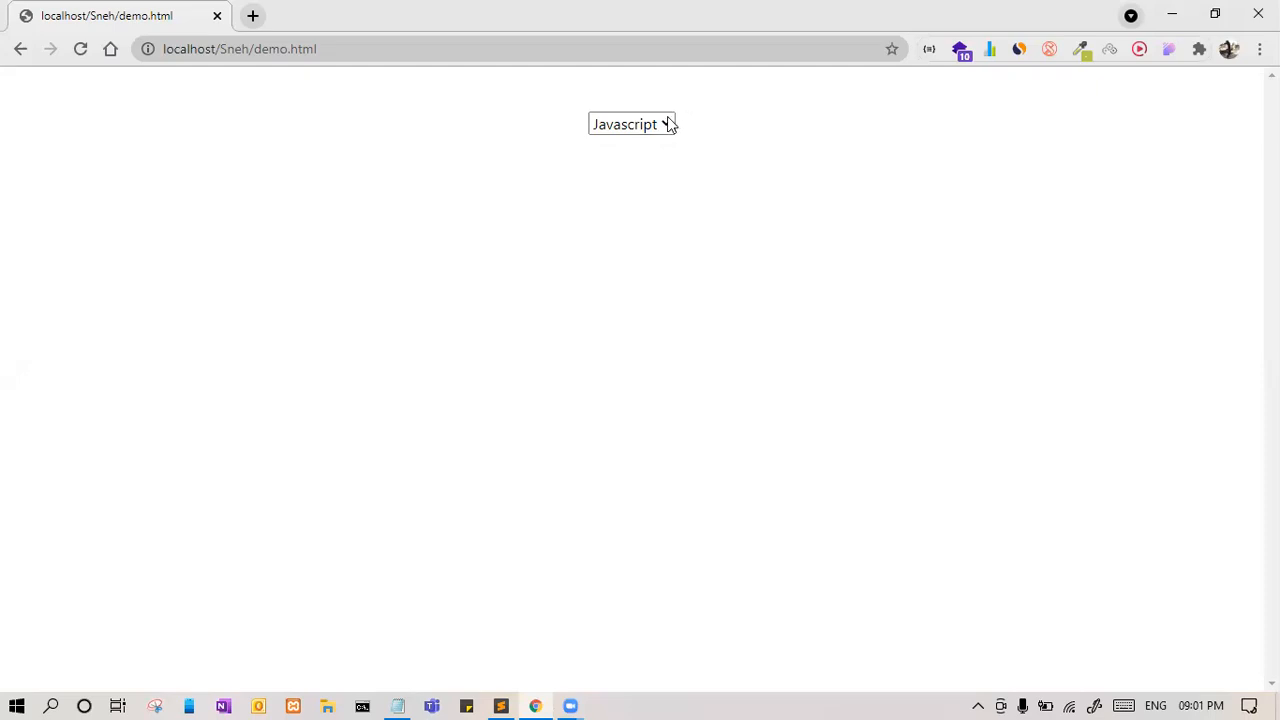
left_click(630, 124)
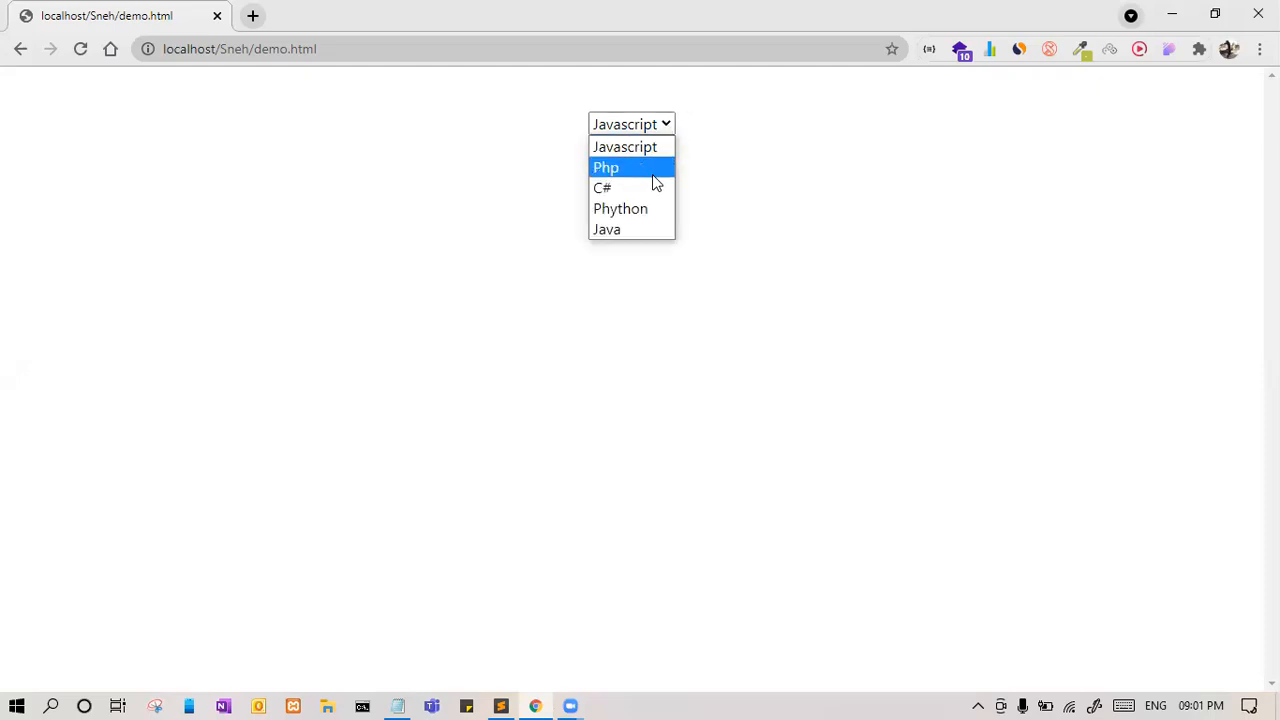
left_click(625, 147)
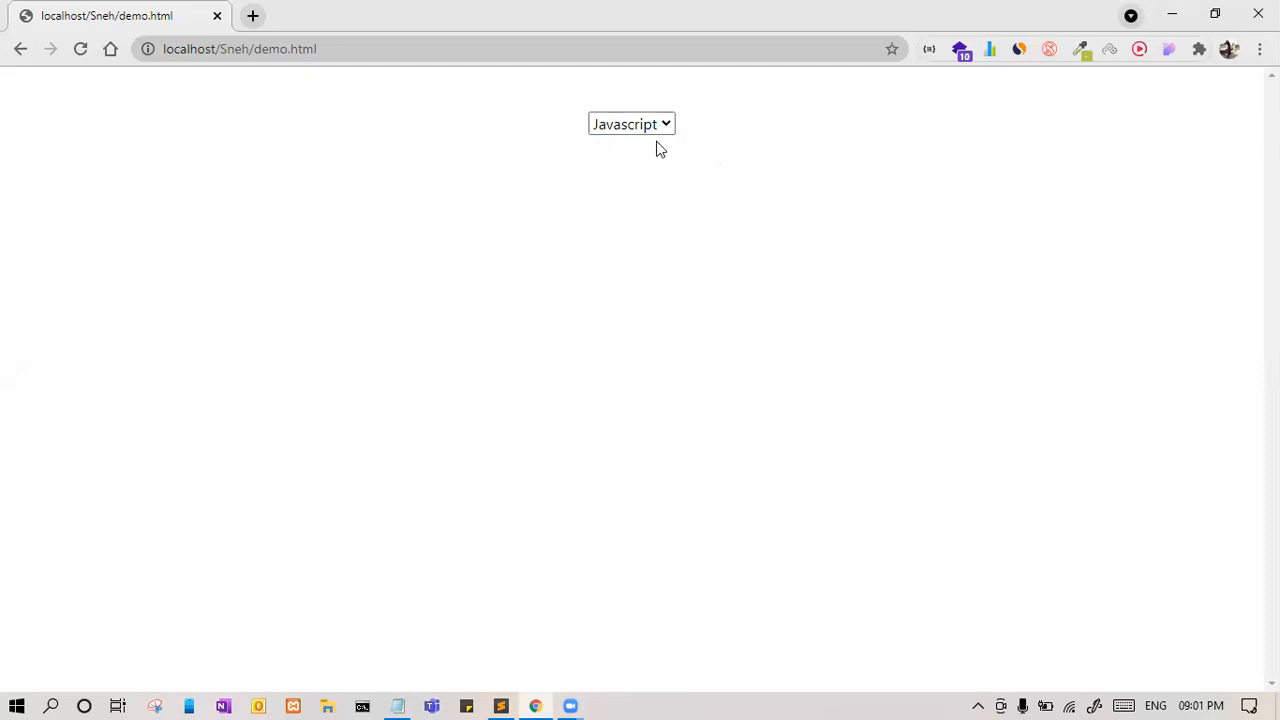
mouse_move(573, 43)
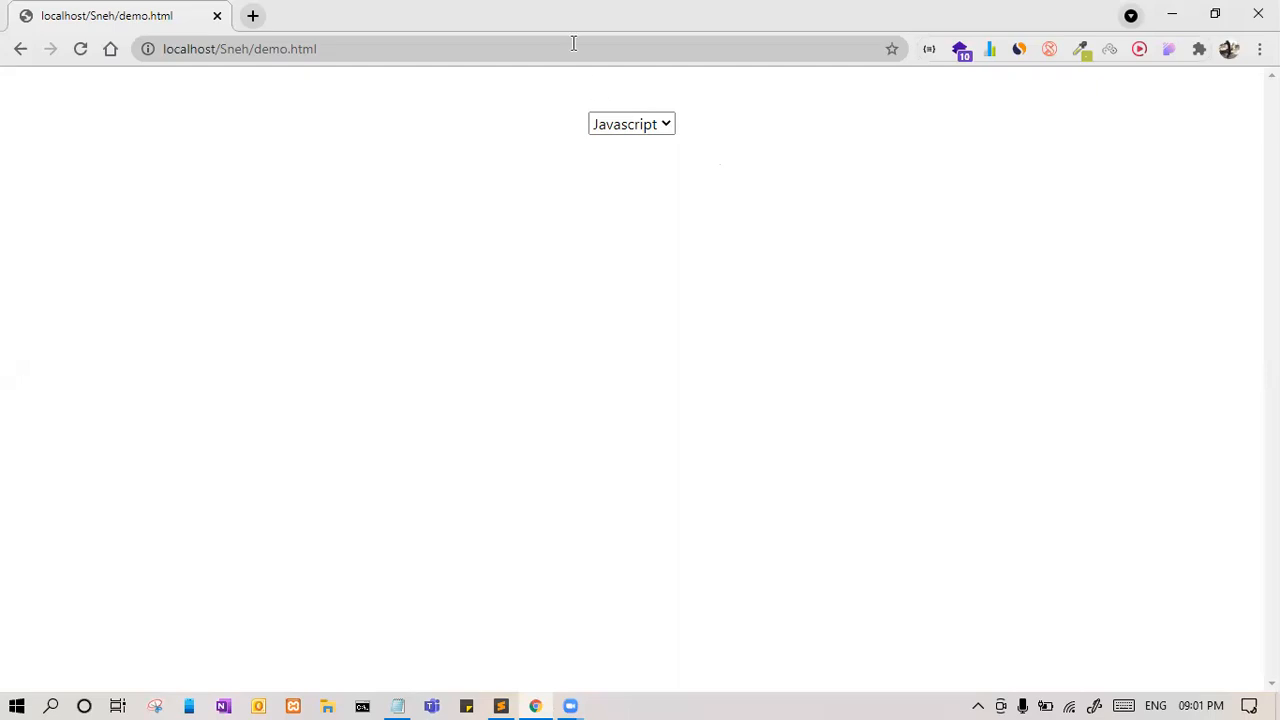
left_click(500, 706)
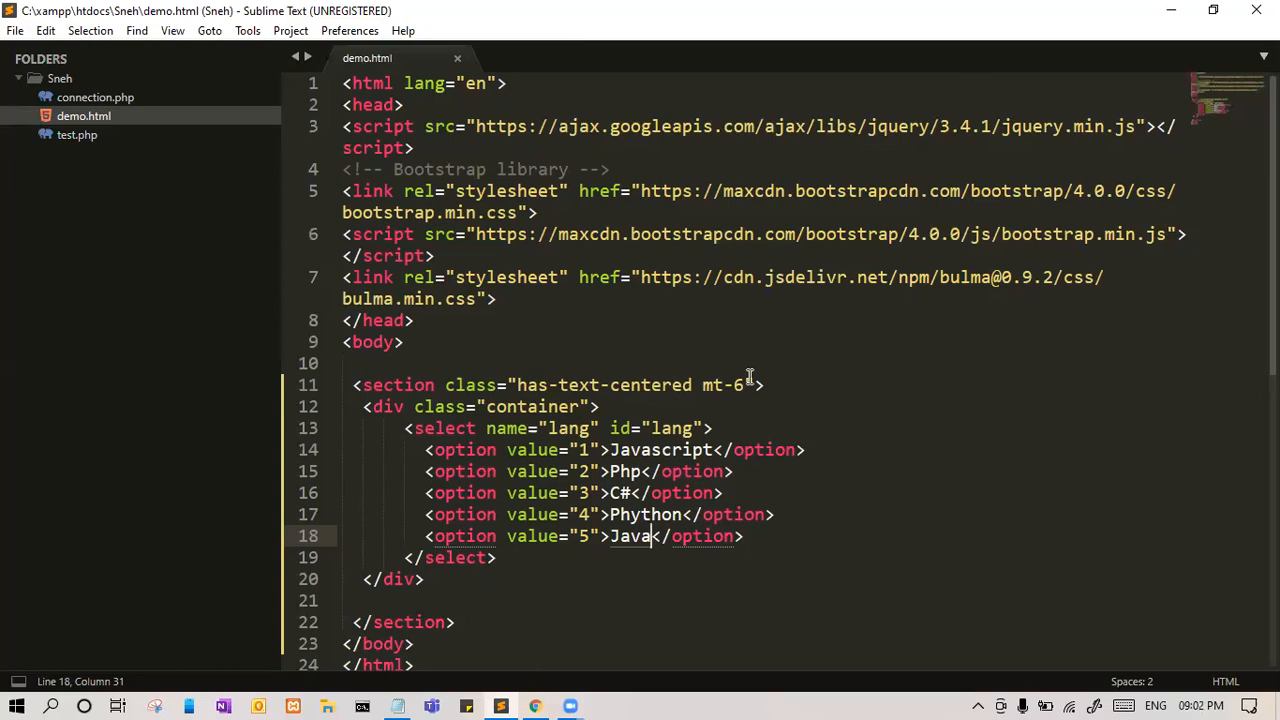
mouse_move(693, 428)
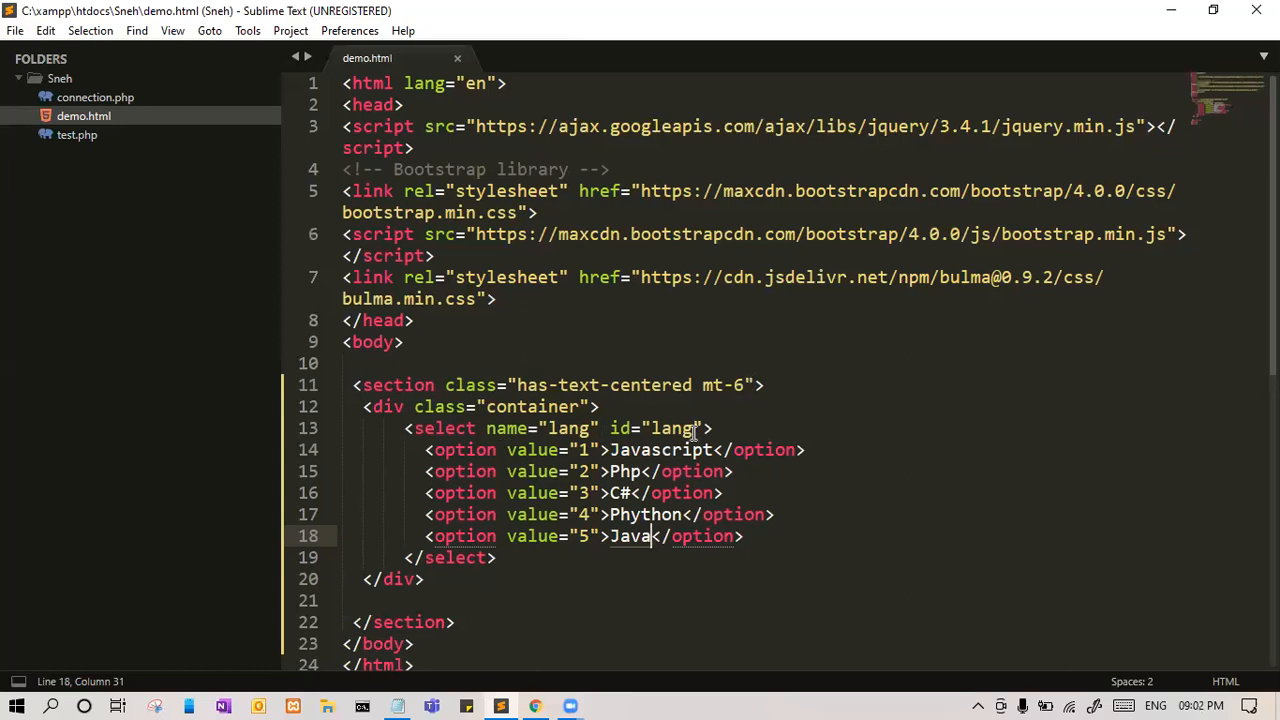
- Give the select class 'select' and add <br> plus a label id 'demo' reading 'Language:'
type("class=\"s")
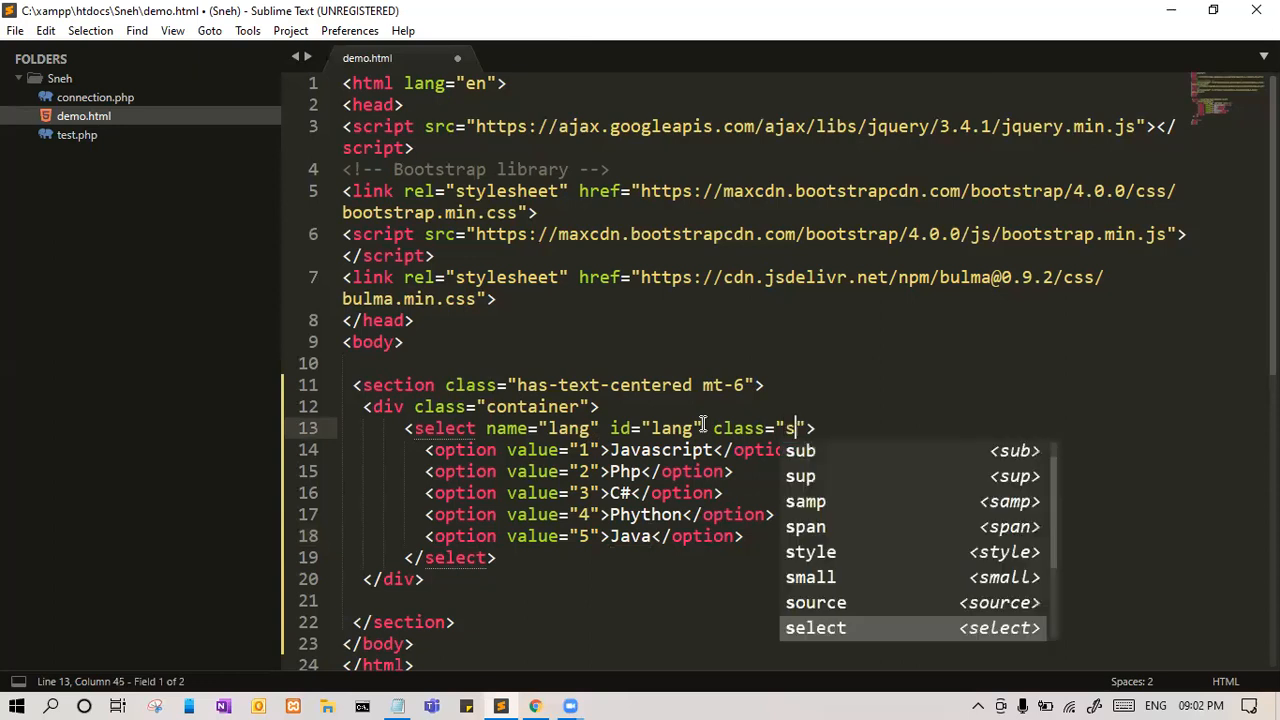
type("elect")
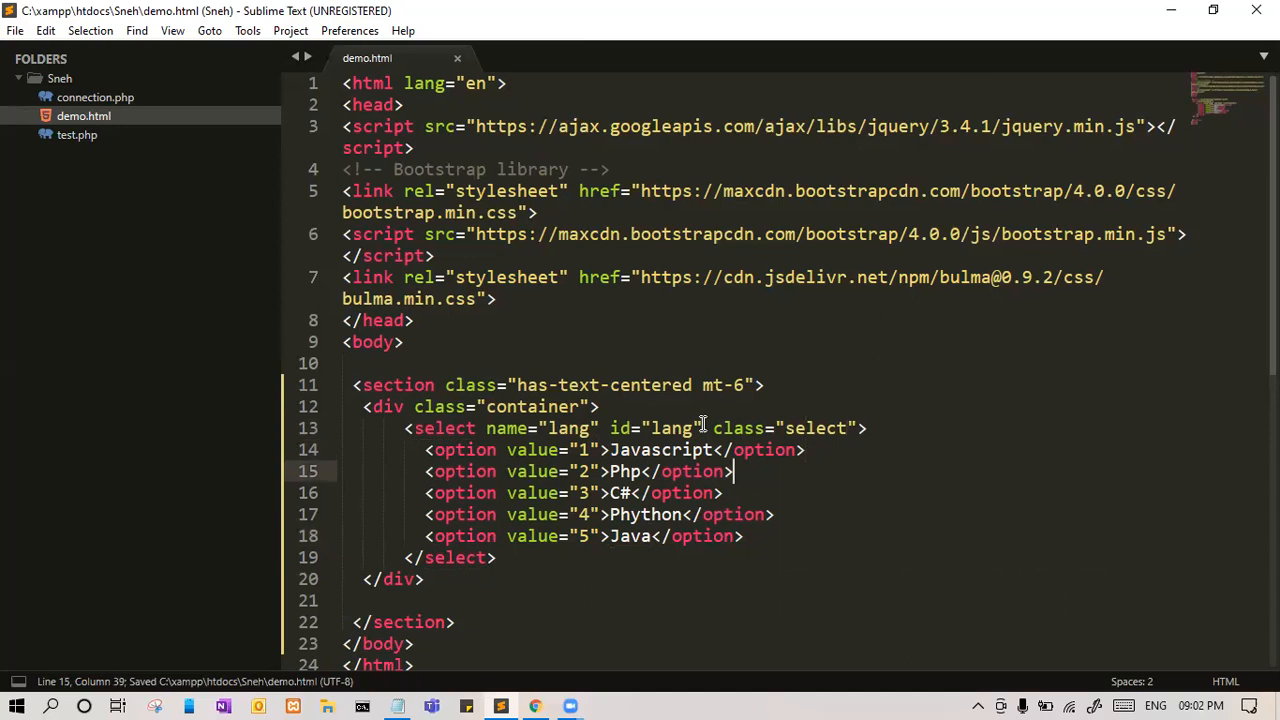
left_click(373, 600)
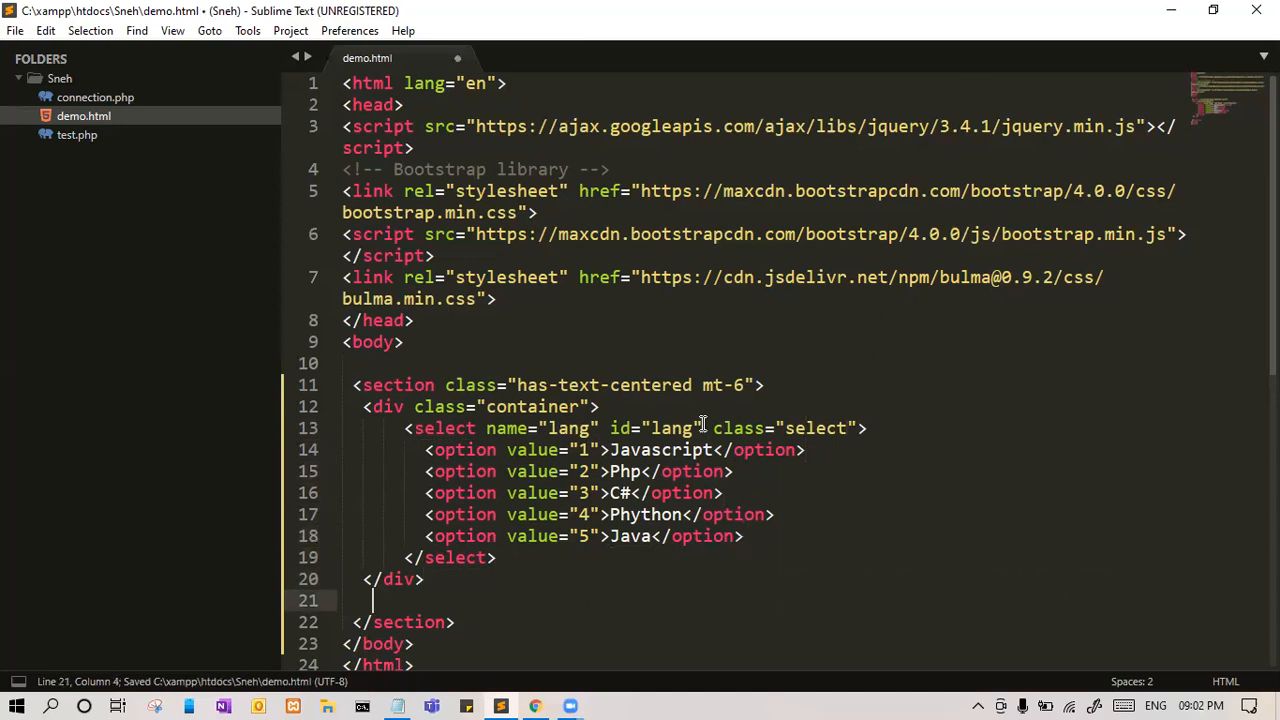
type("<br>")
type("<label for=\"\"></label>")
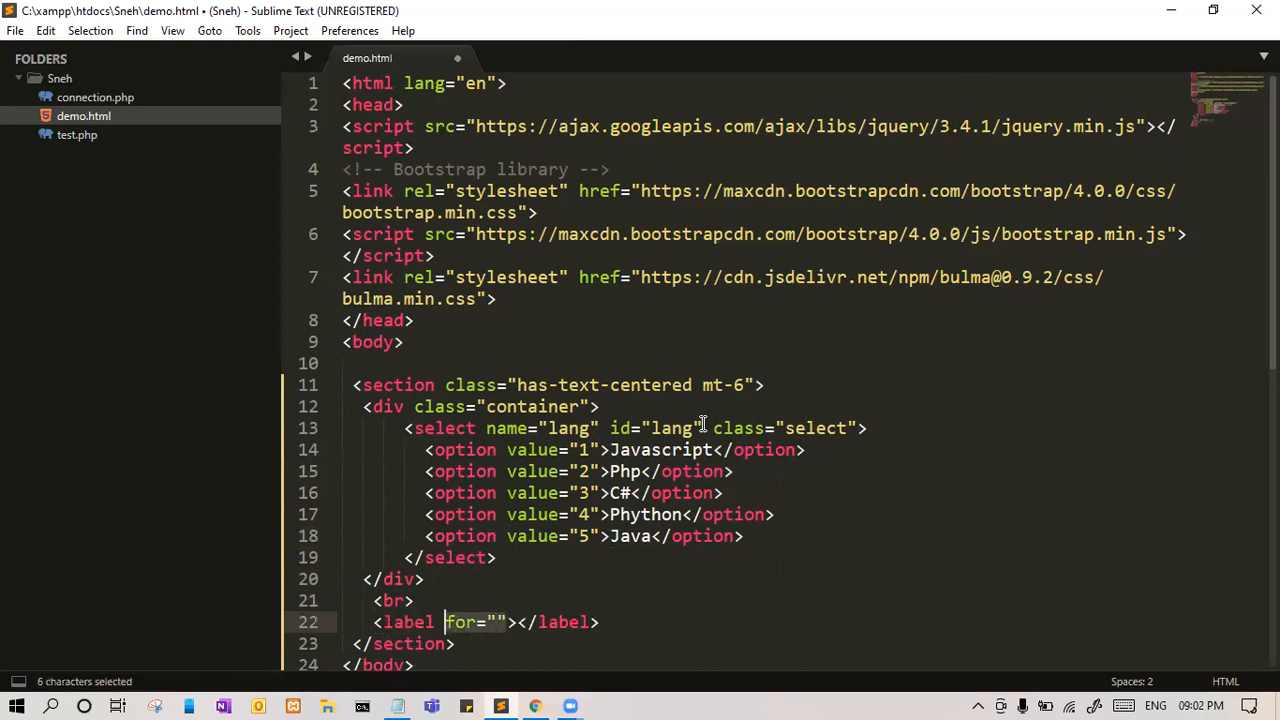
key("Delete")
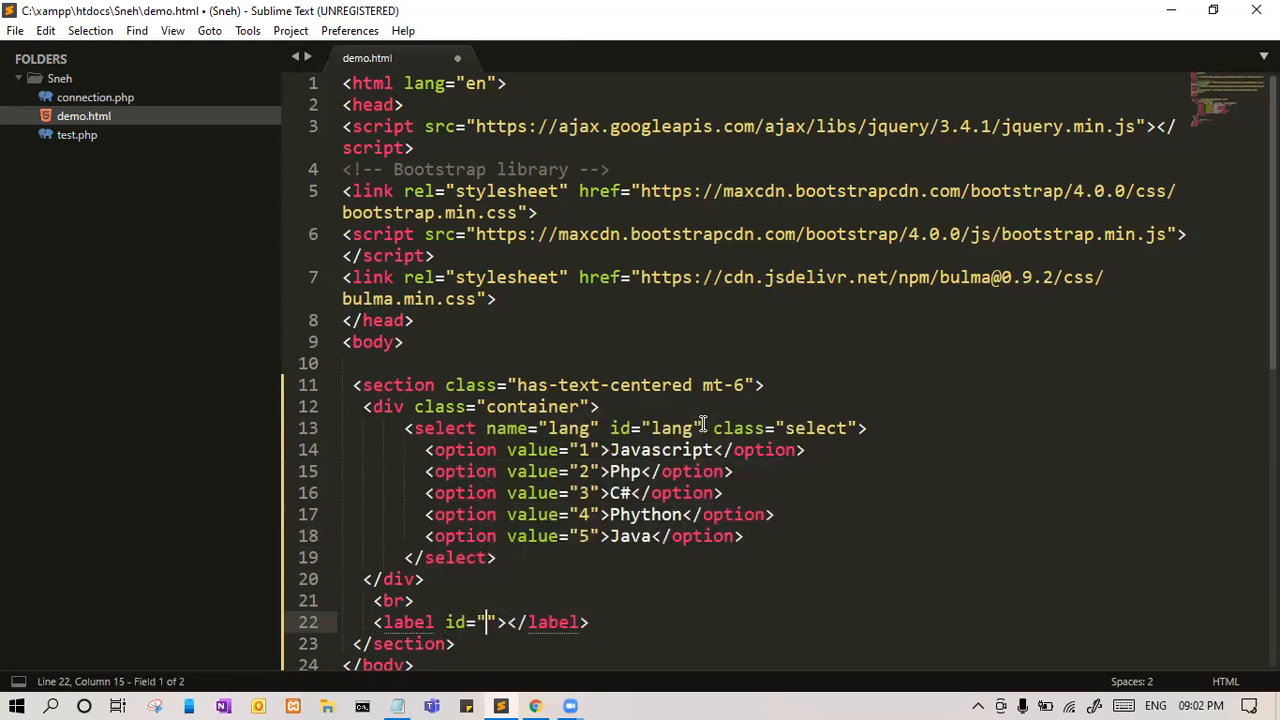
type("demo")
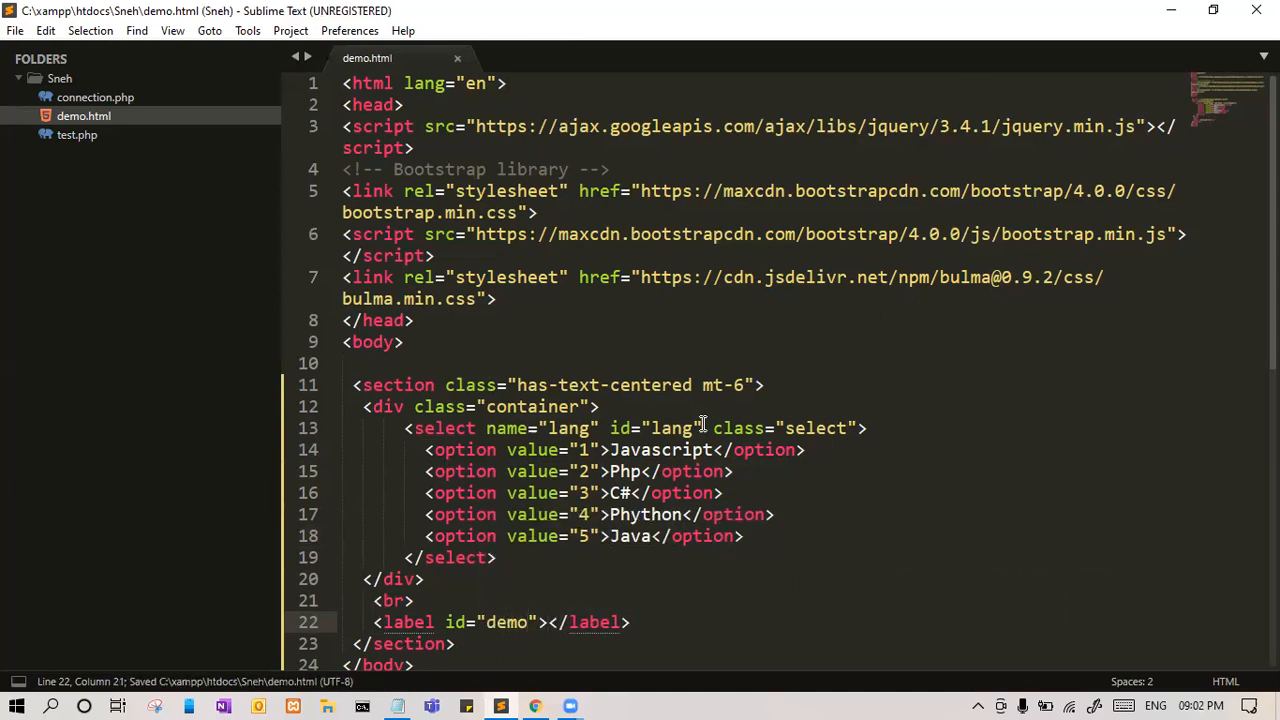
type("Language")
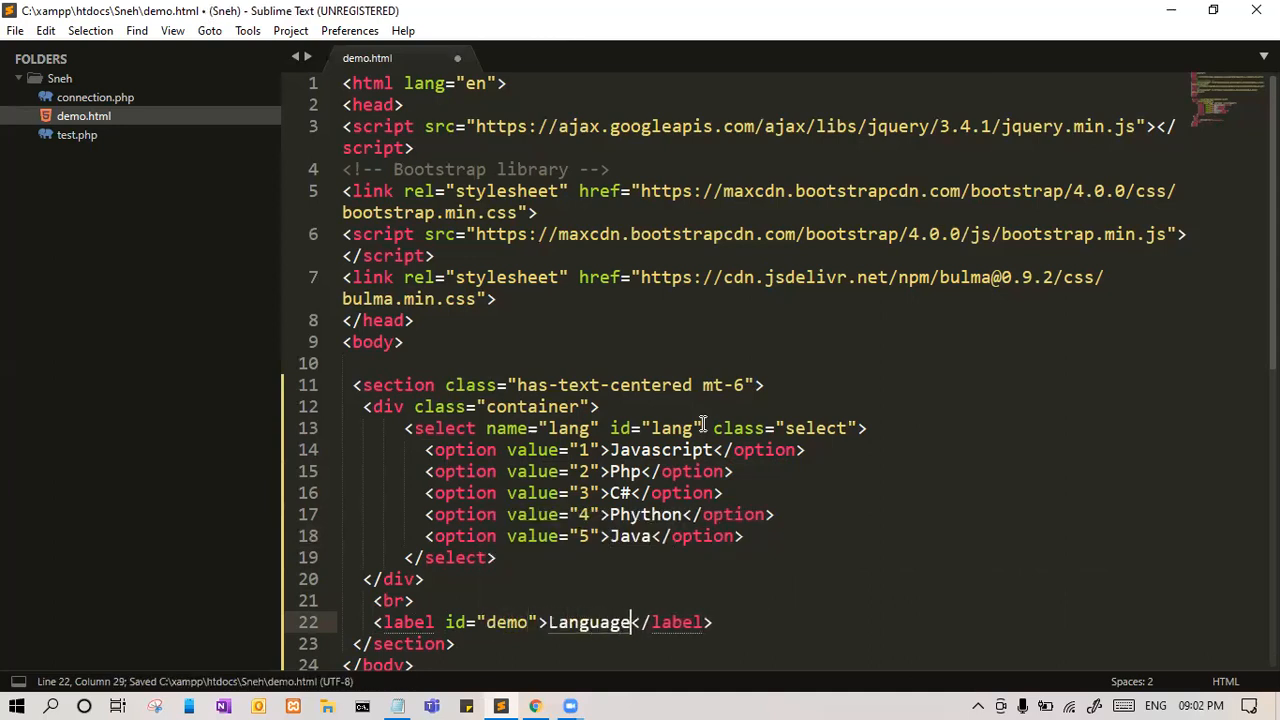
type(":")
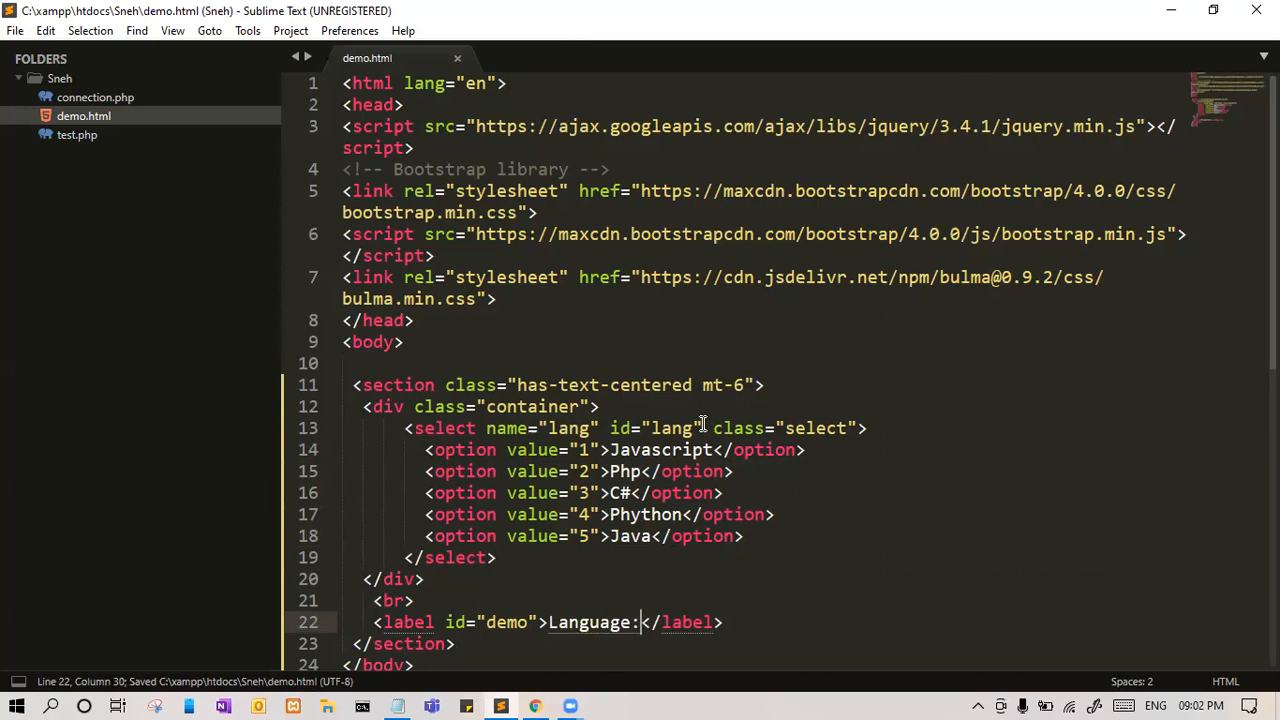
scroll("down", 3)
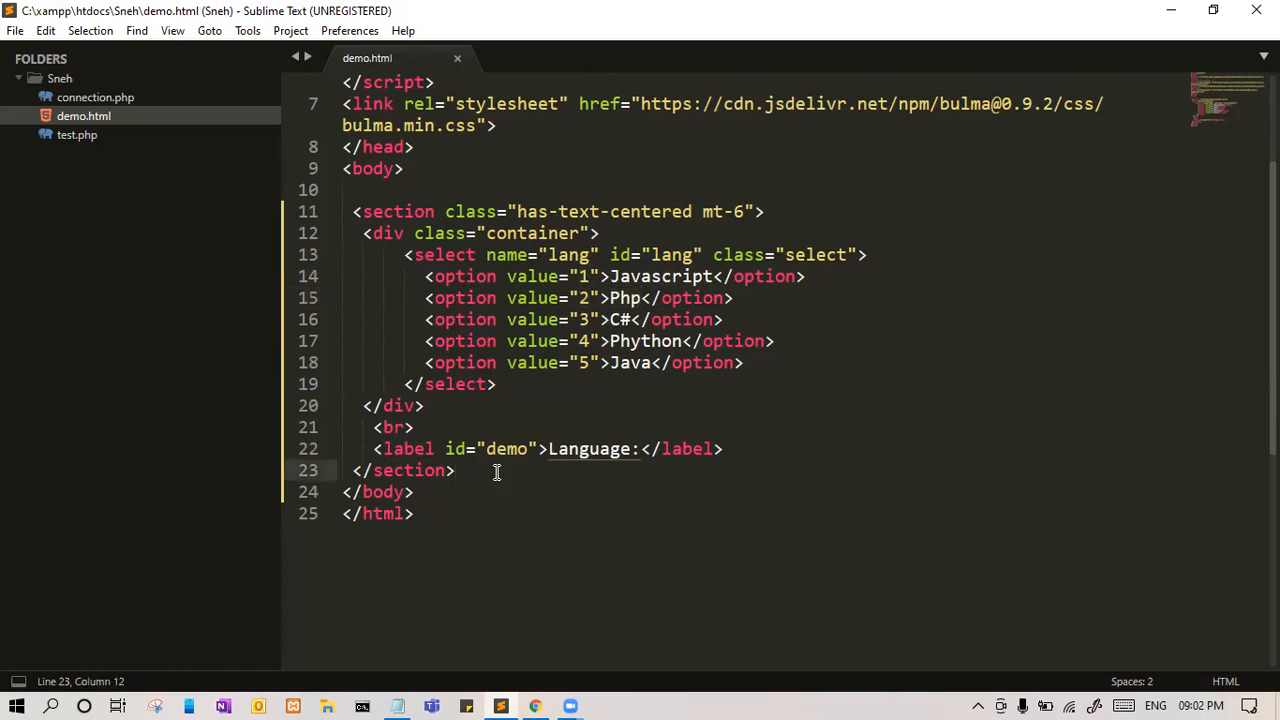
- Write a script block containing an empty $(document).ready(function(){ }) wrapper
left_click(414, 491)
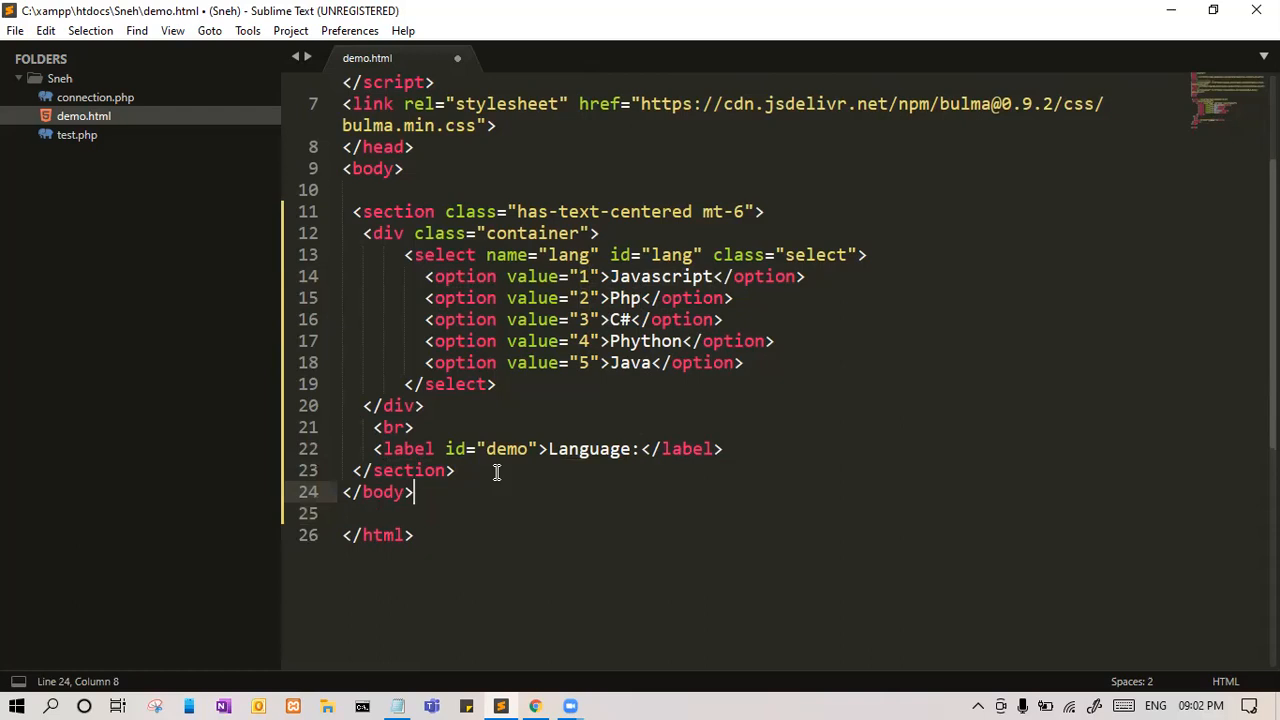
type("script>")
type("$(")
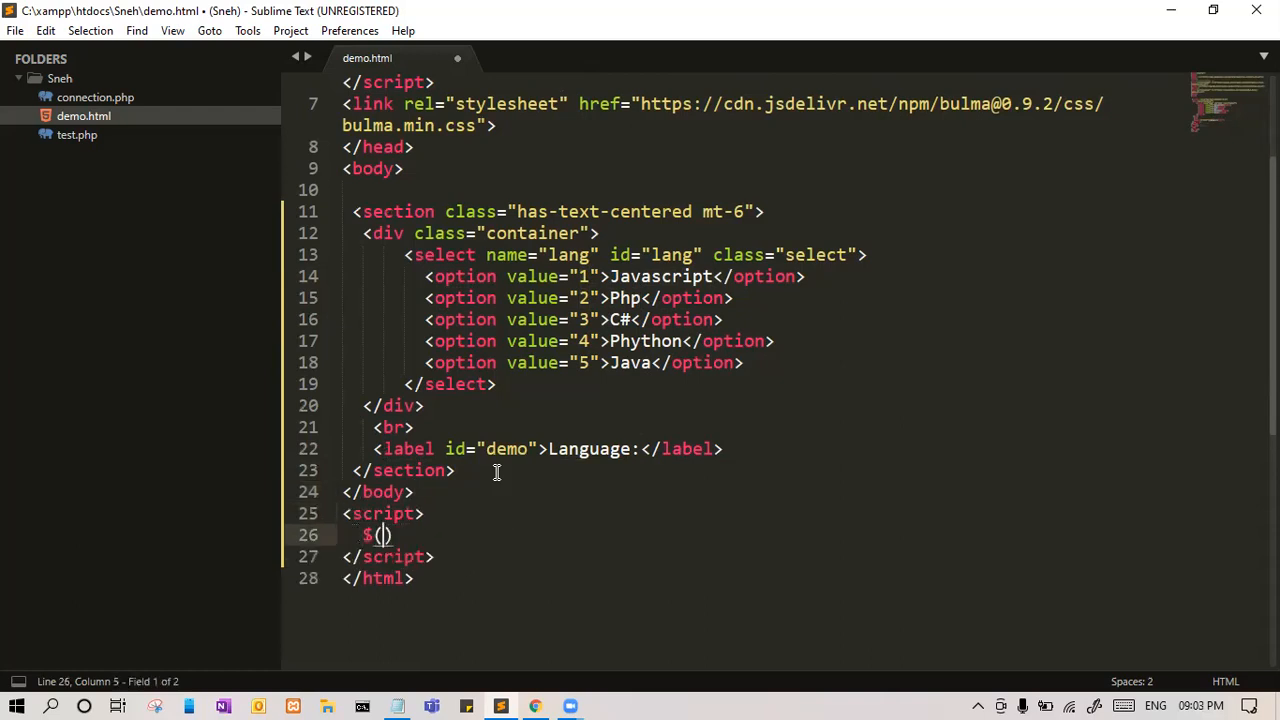
type("documen")
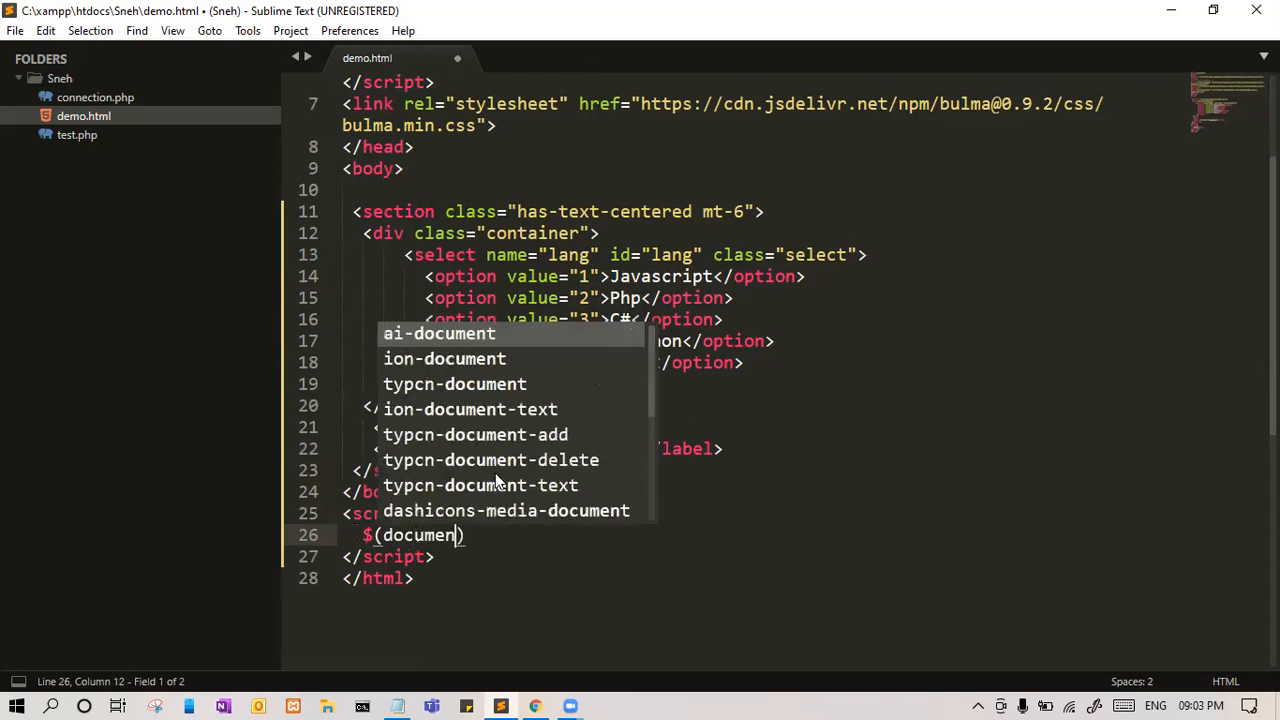
type(").r")
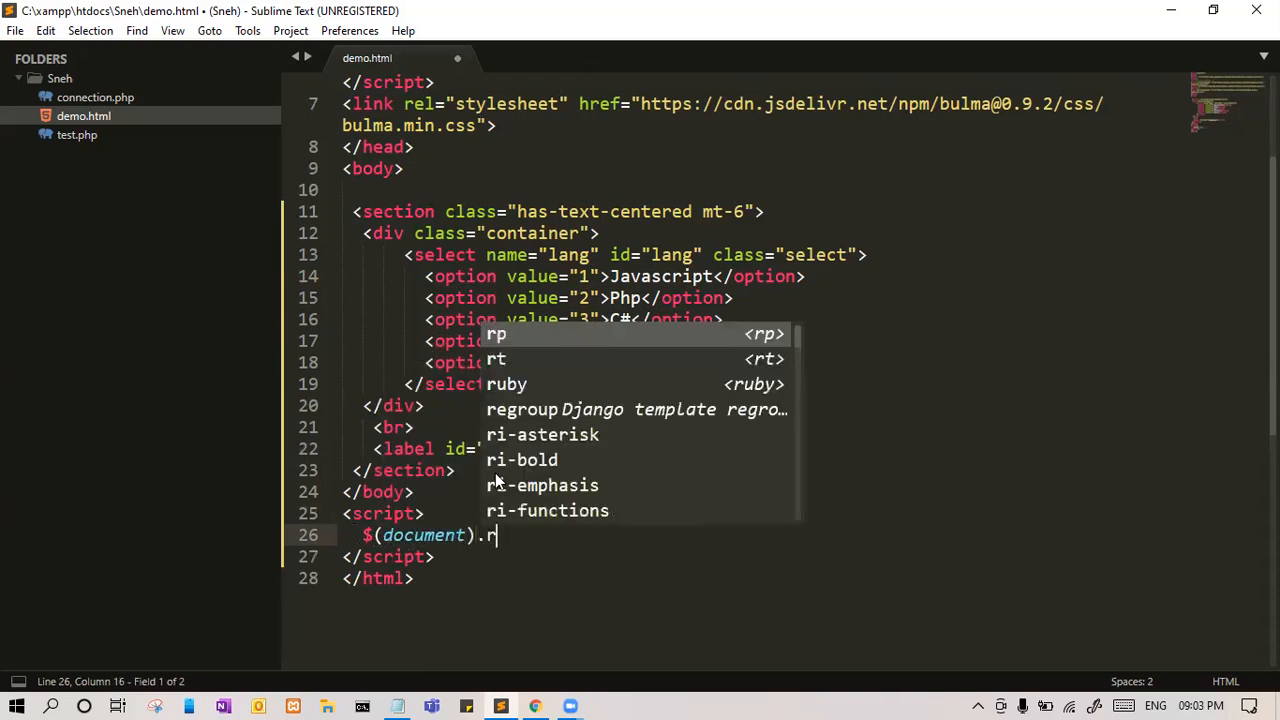
type("EA")
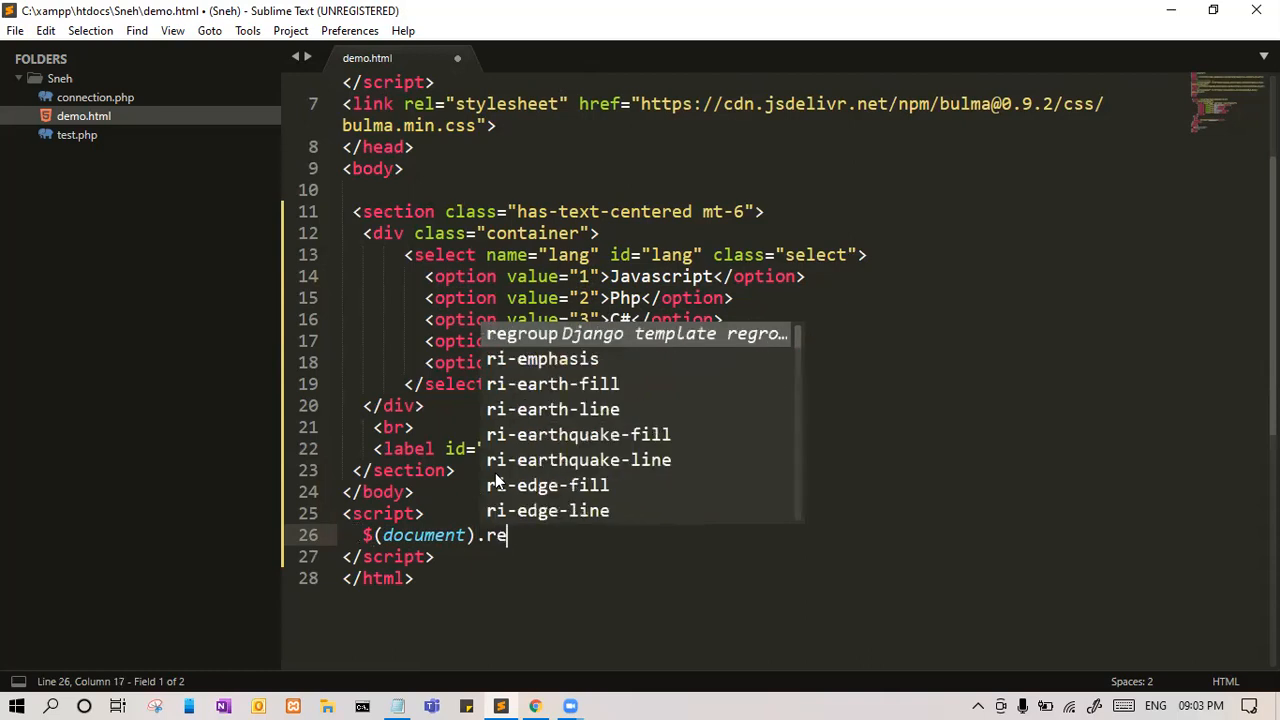
type("ady")
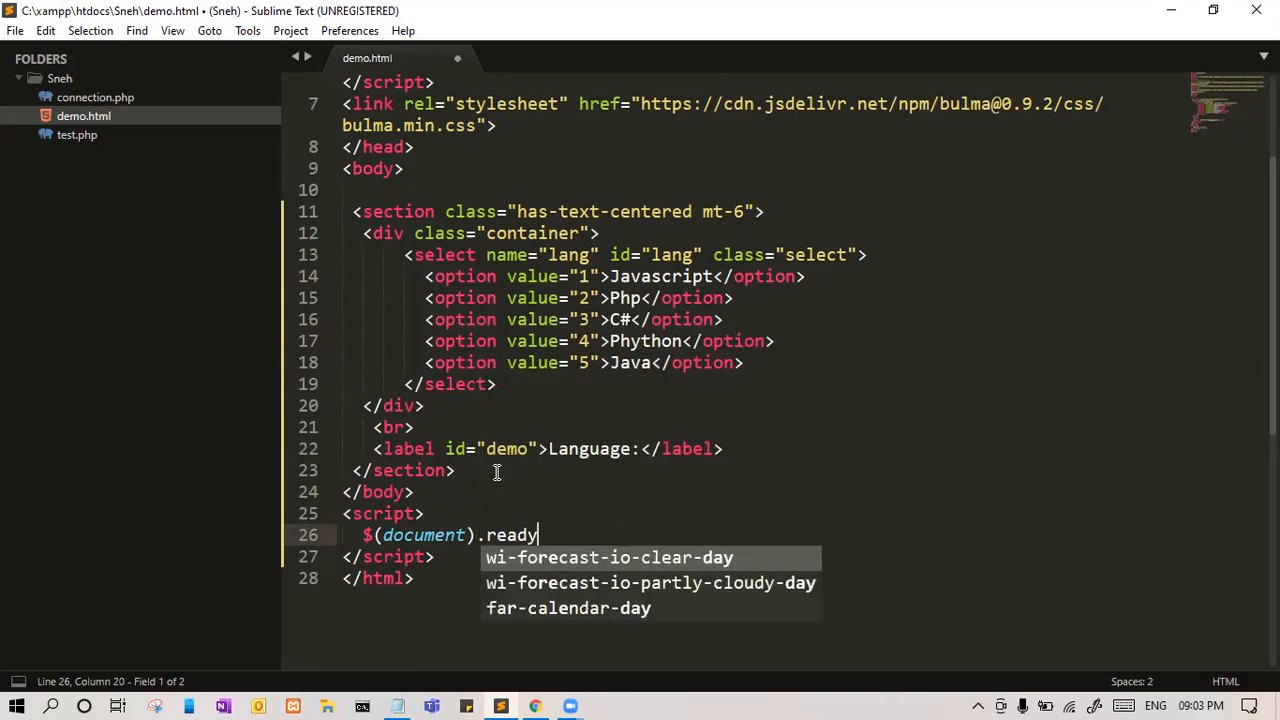
type("(function())")
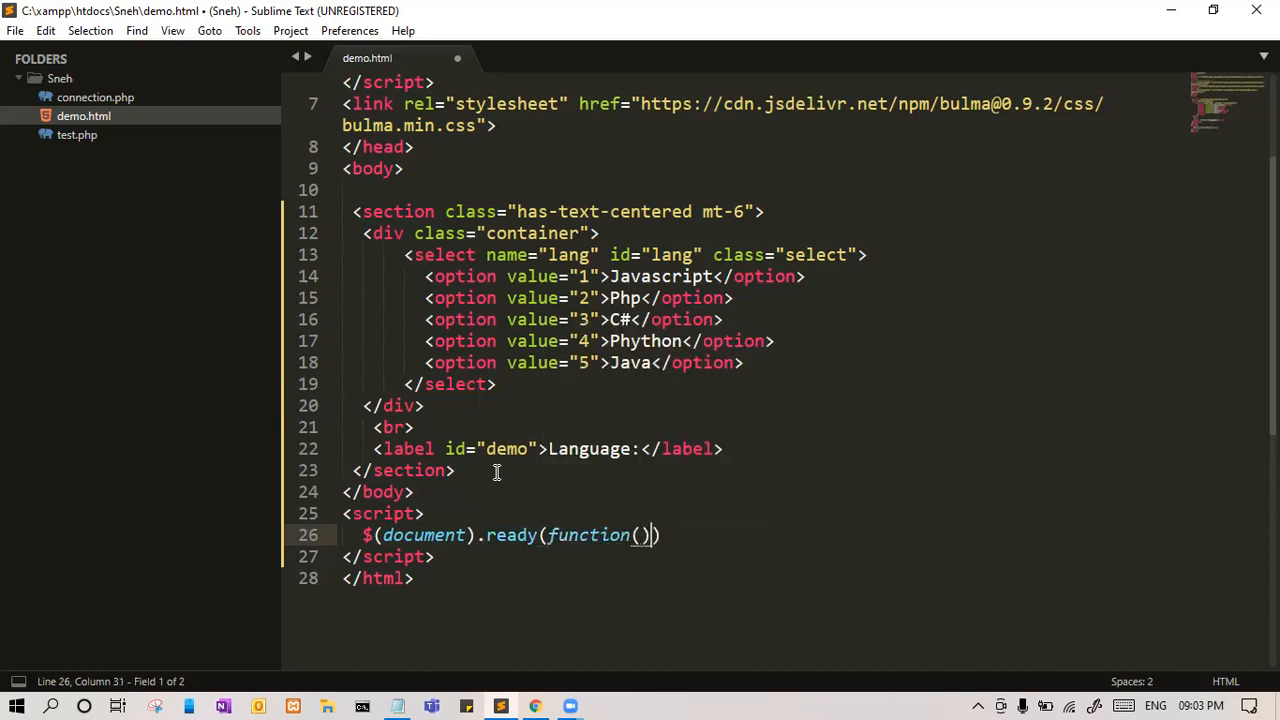
type("{")
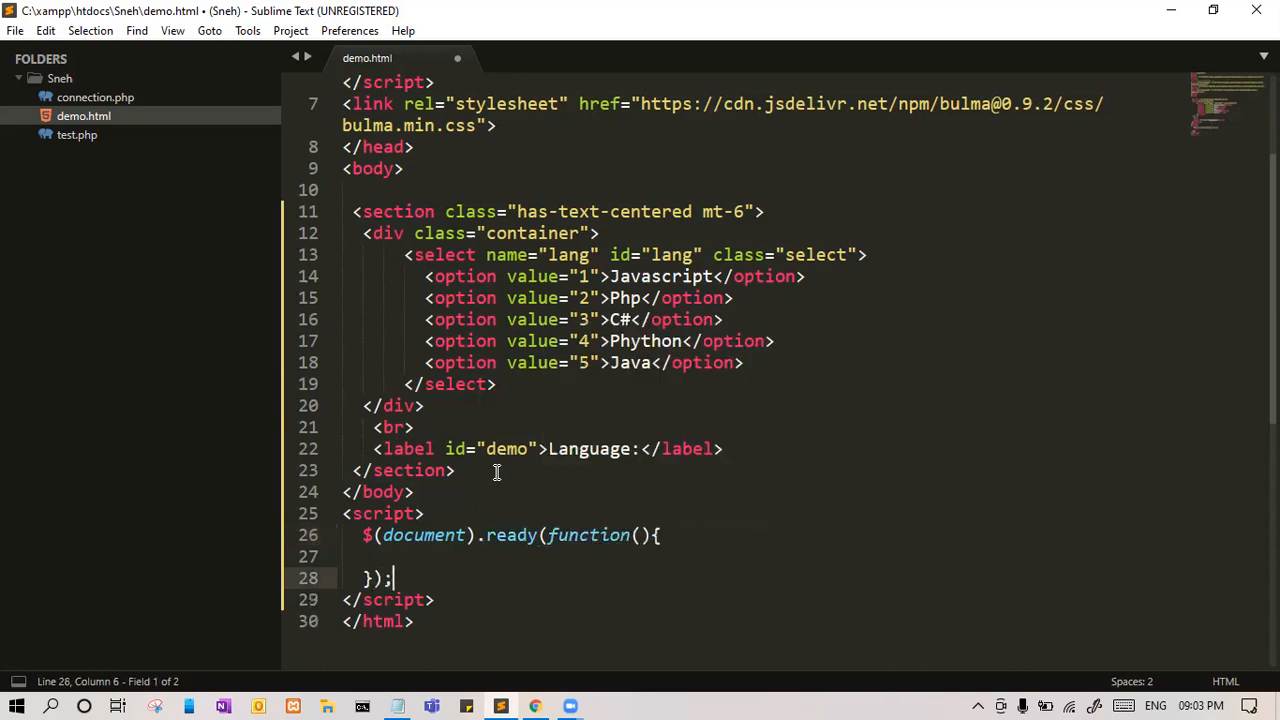
key("ctrl+s")
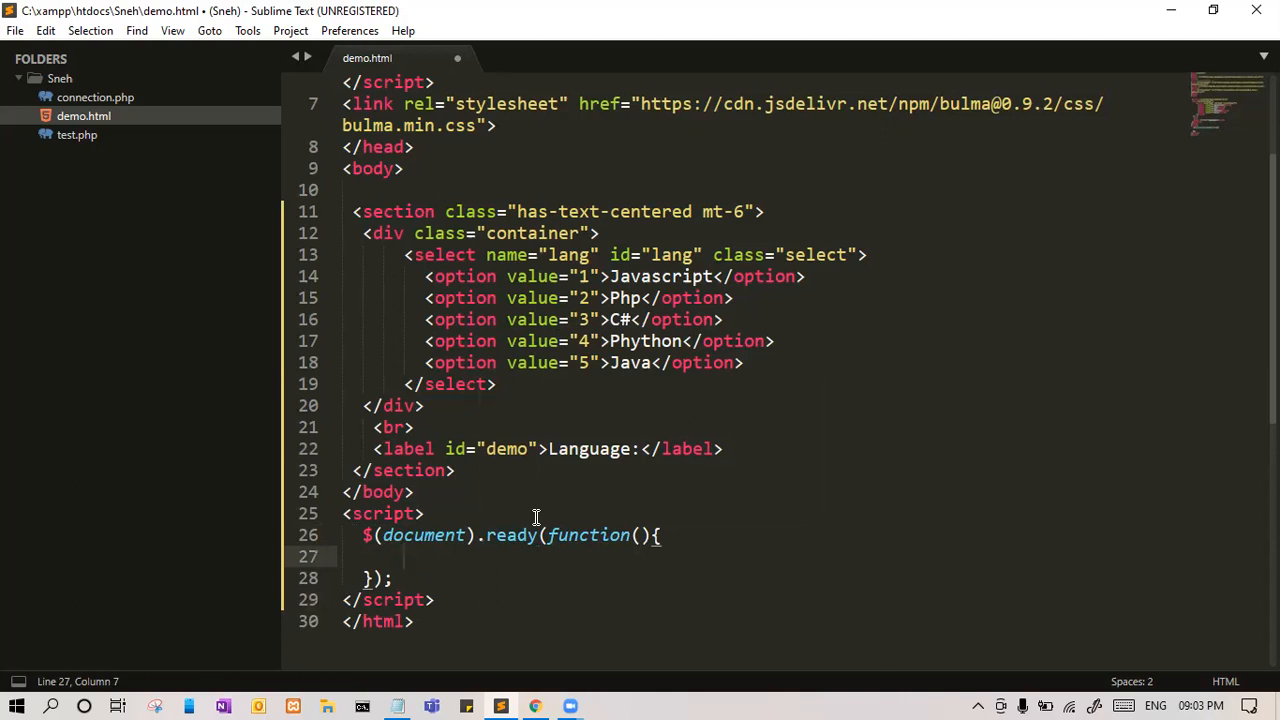
- Add $('.select').on('change', function(){ }) inside the ready function and save
type("$('')")
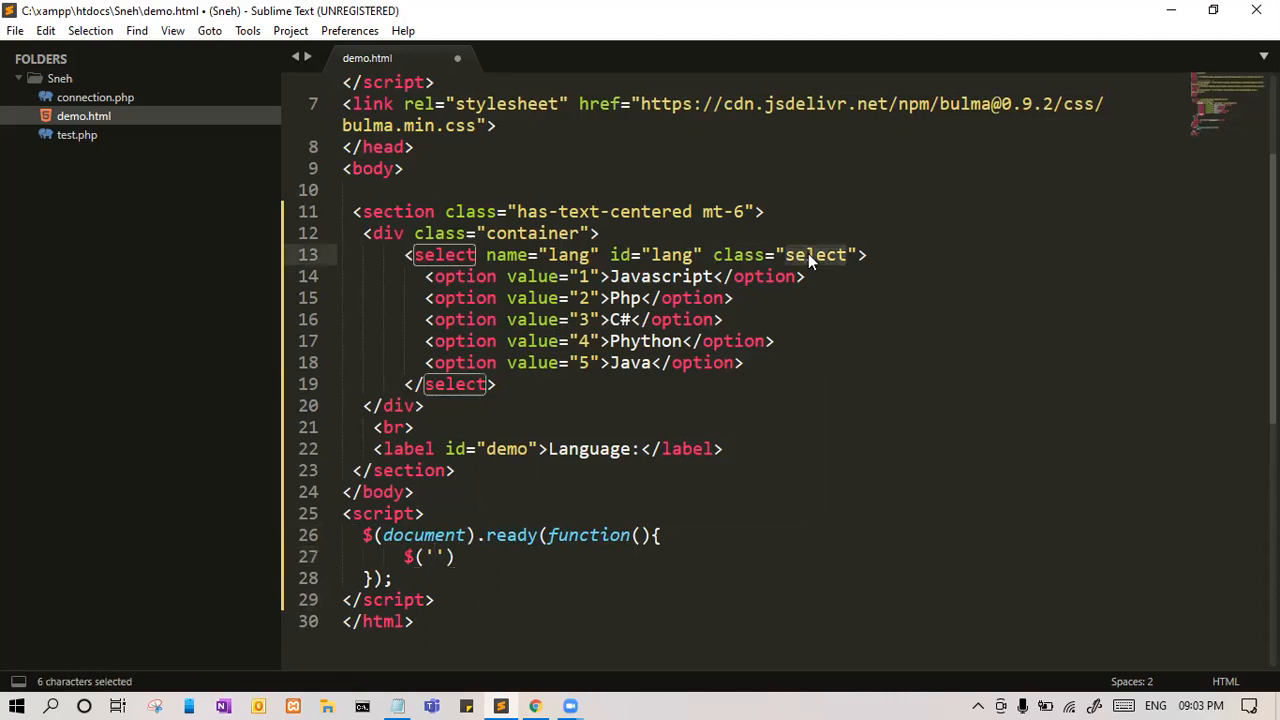
key("ctrl+c")
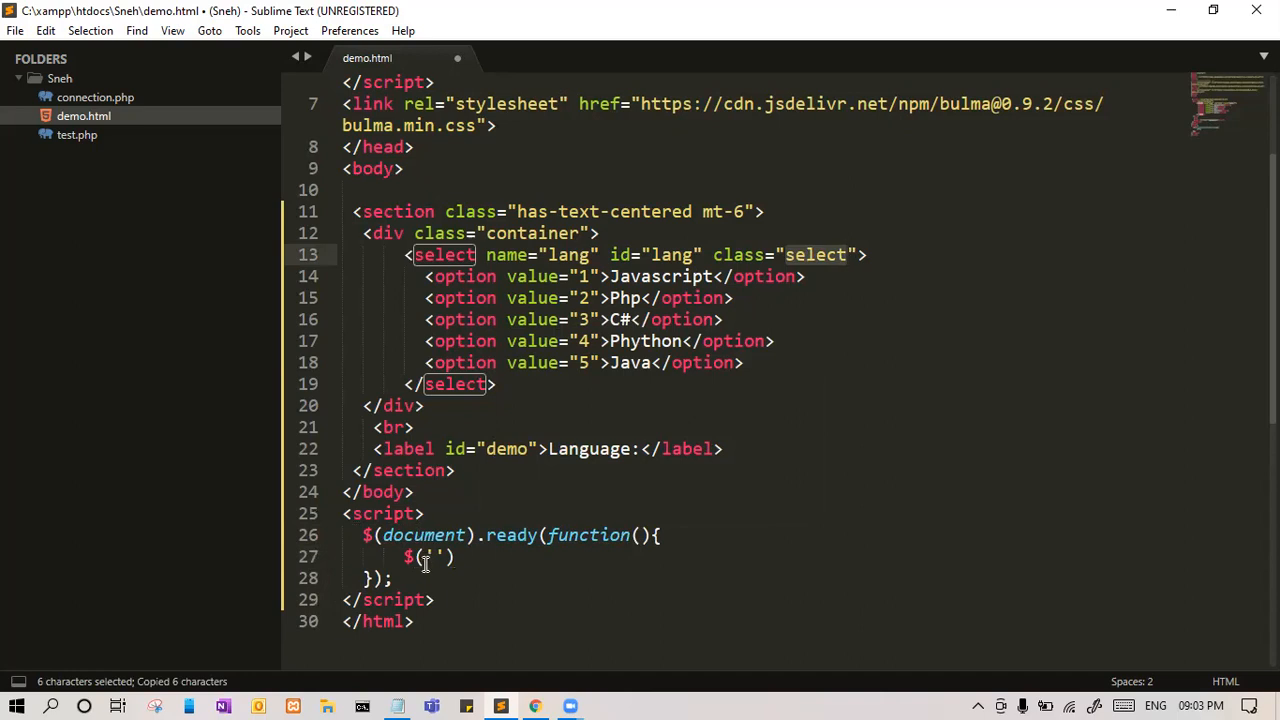
type(".select")
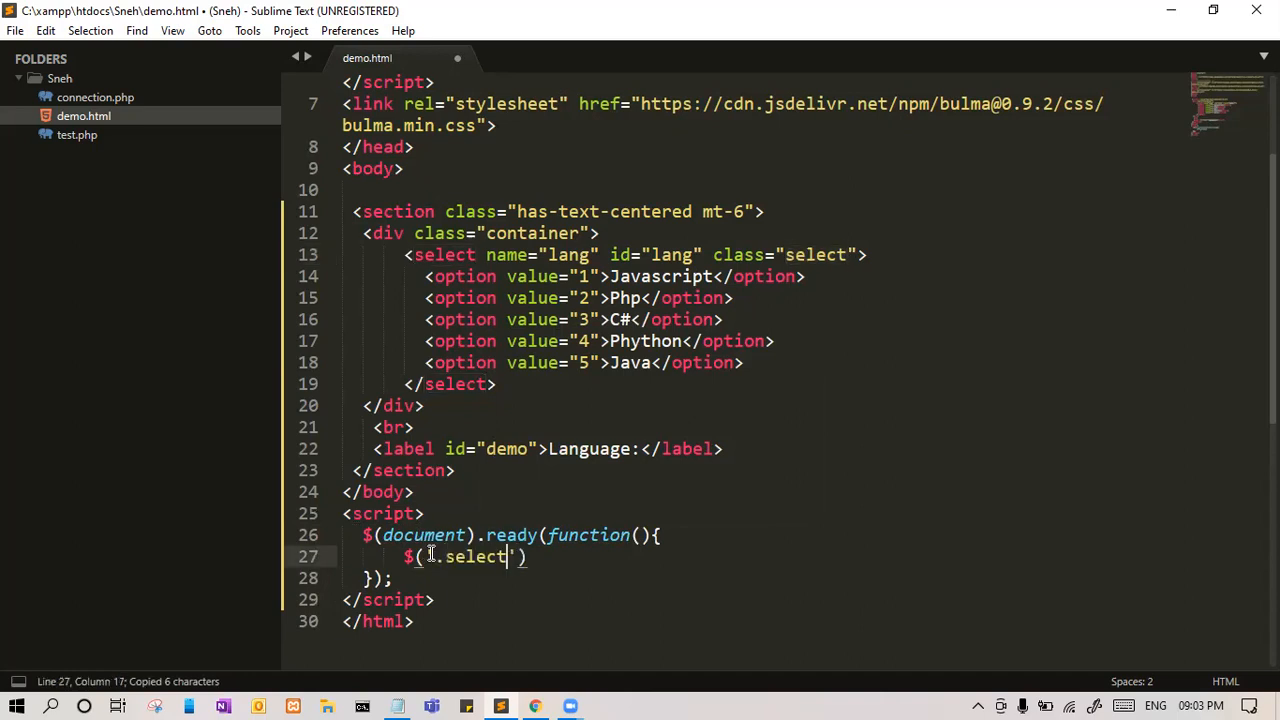
type(").on('')")
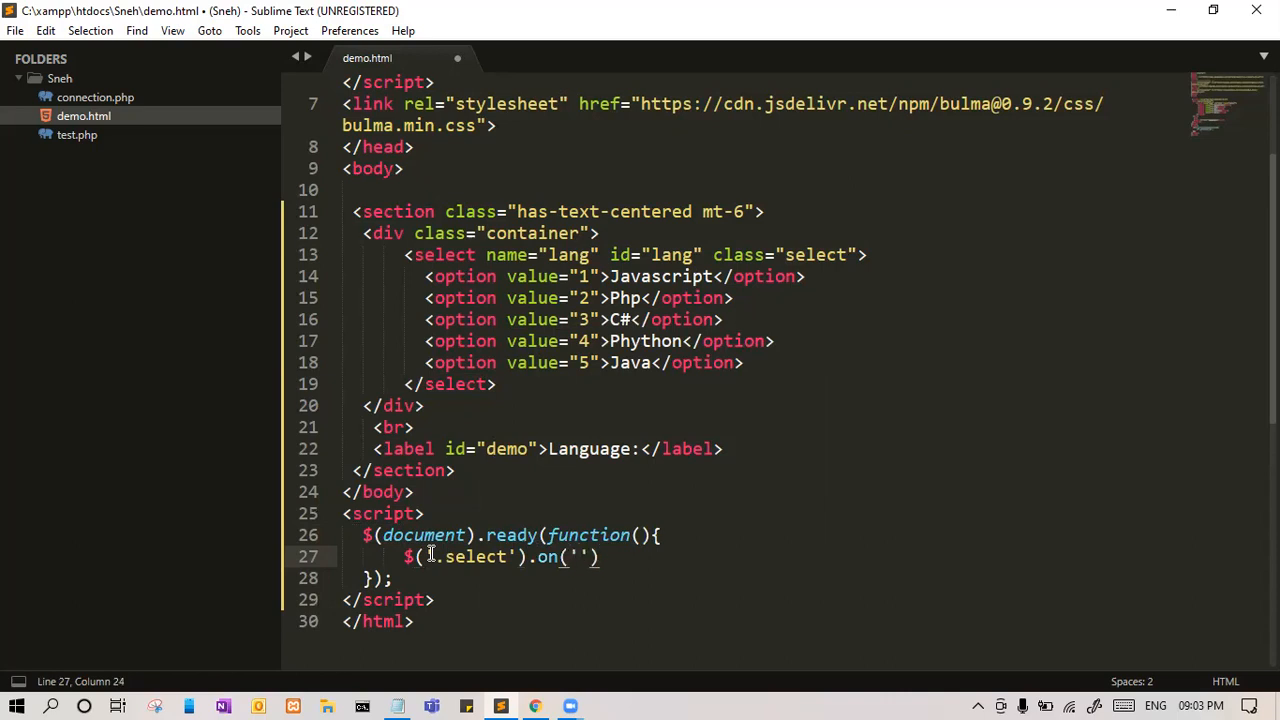
type("h")
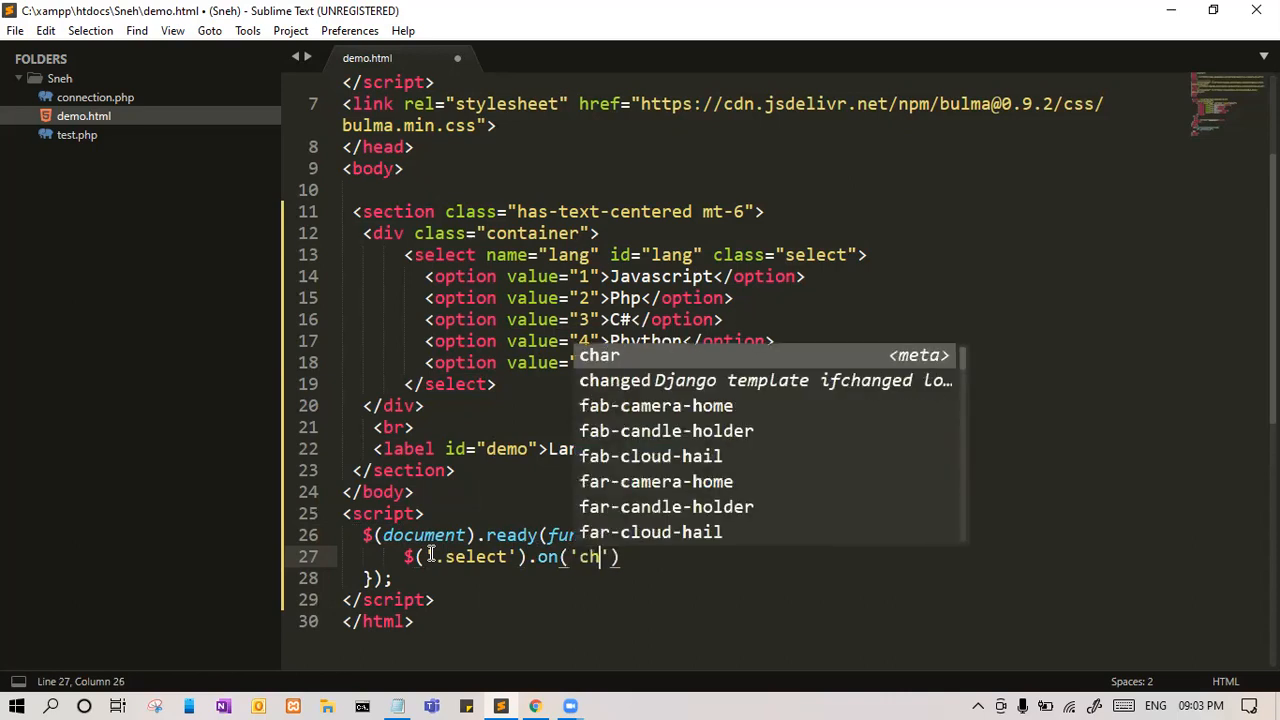
type("ange")
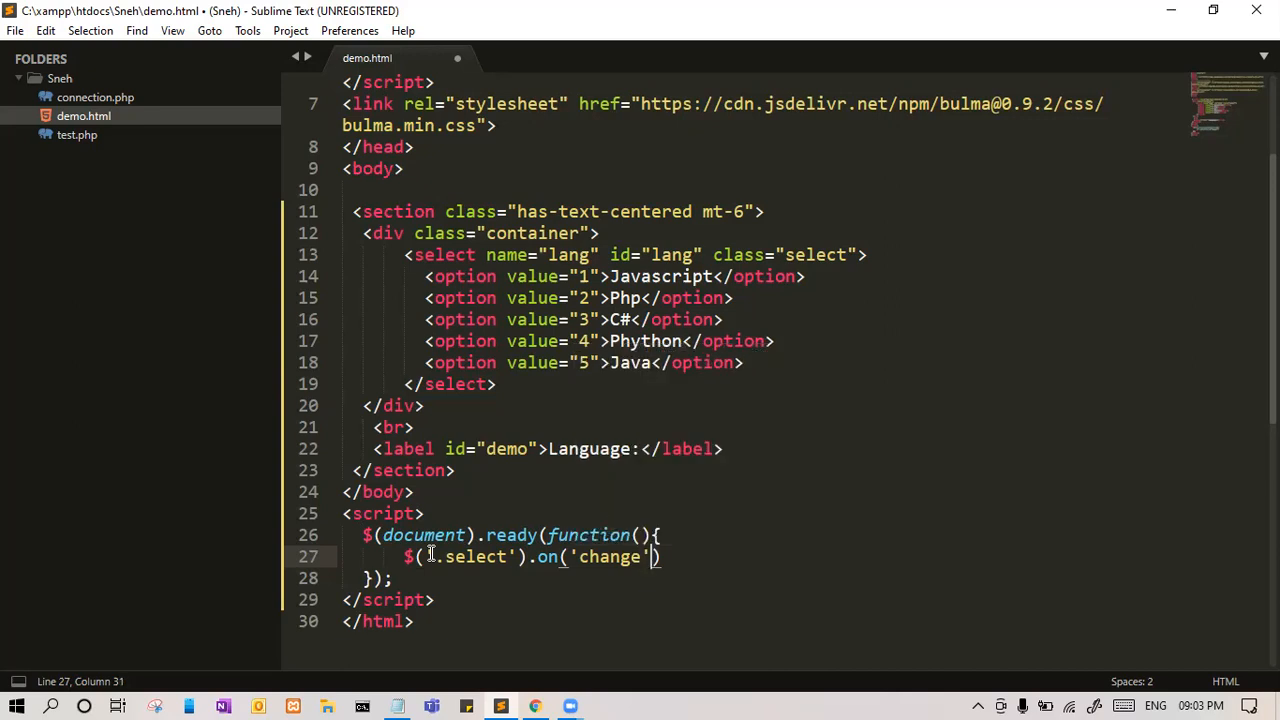
type(",")
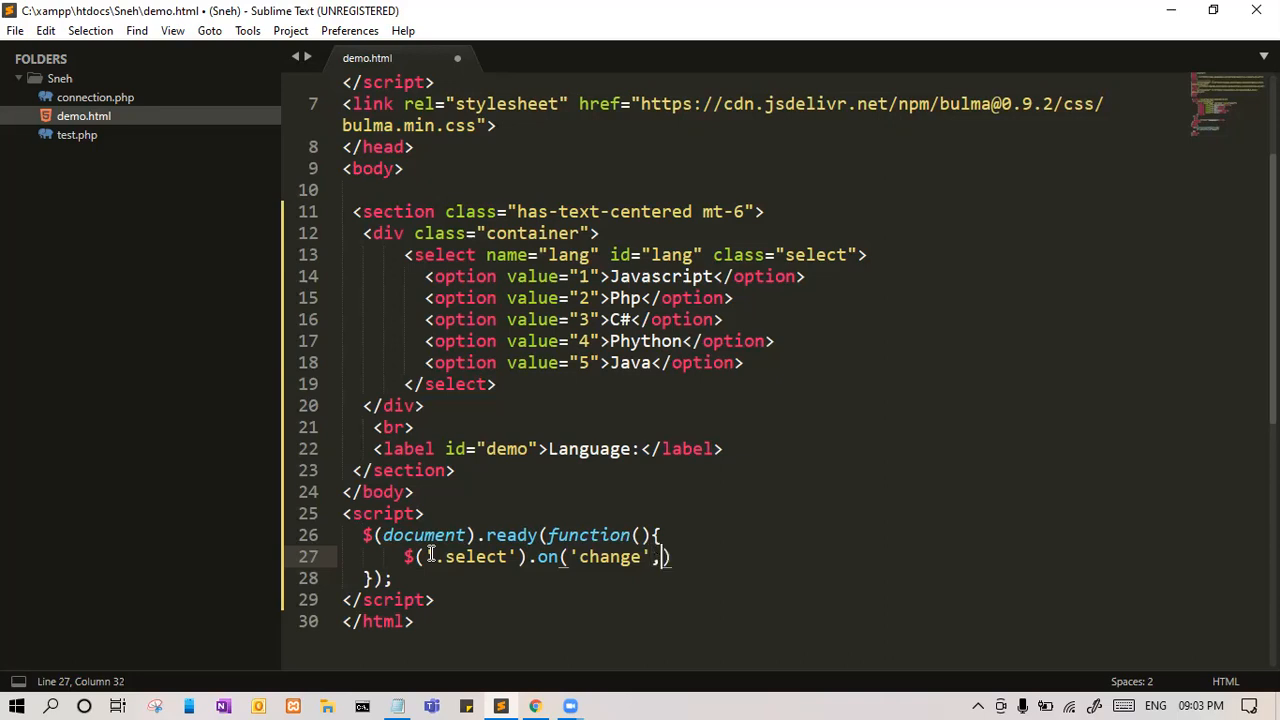
type("f")
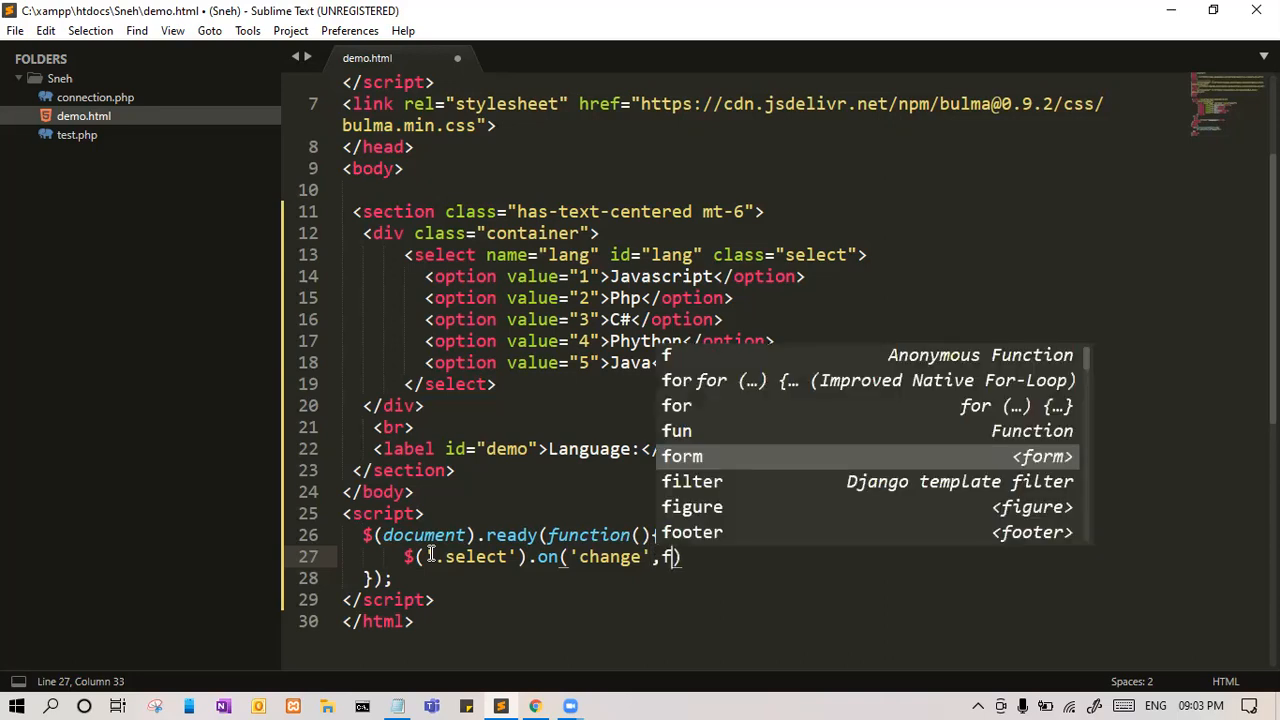
type("ucnt")
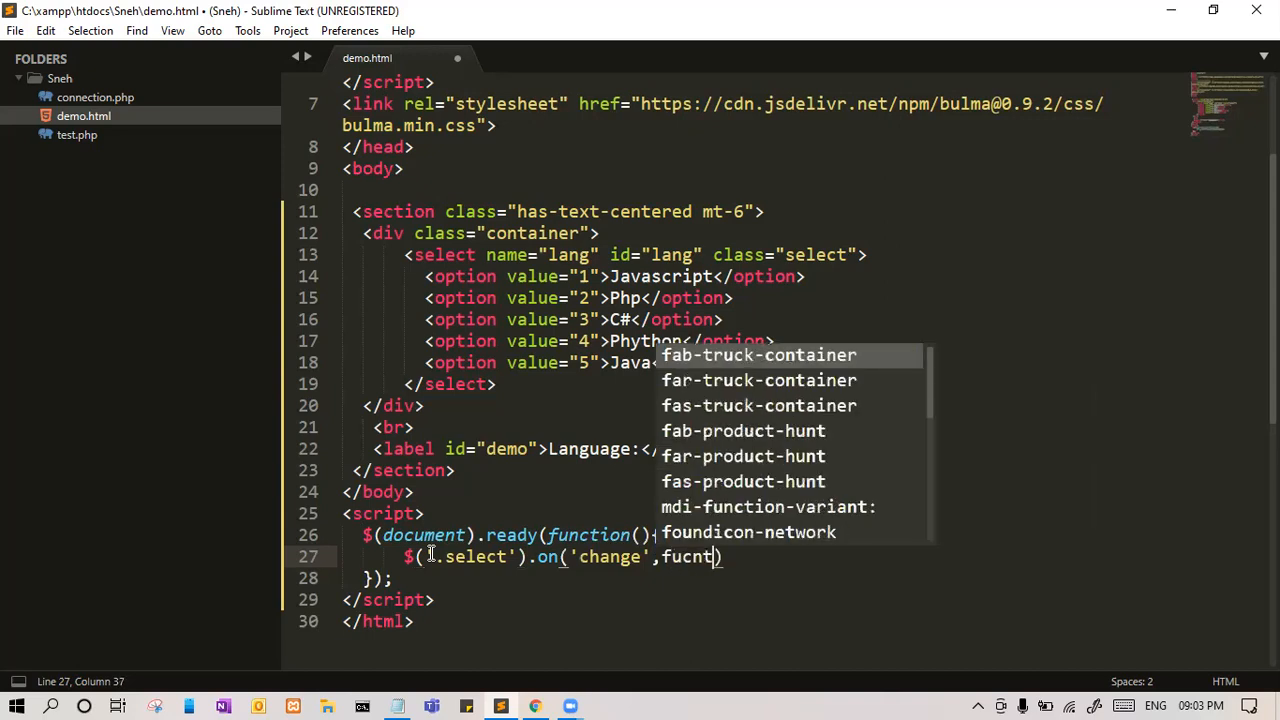
type("ion(")
left_click(540, 578)
type(";")
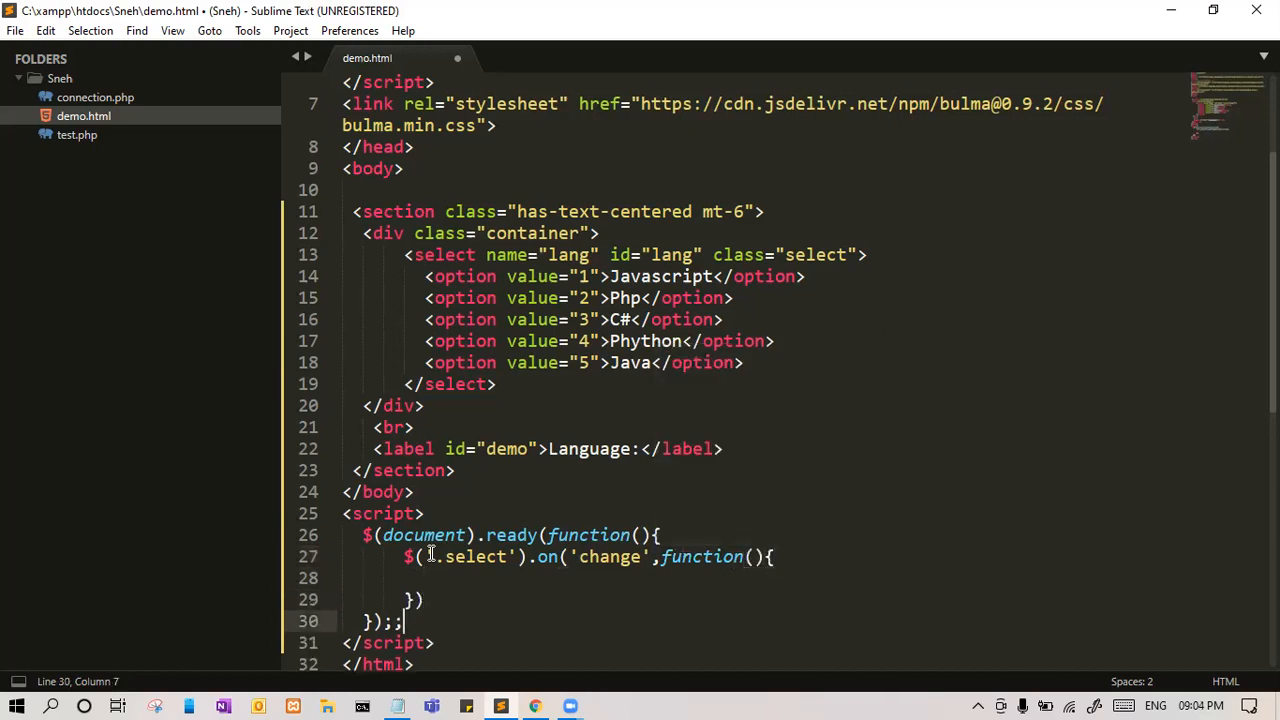
key("ctrl+s")
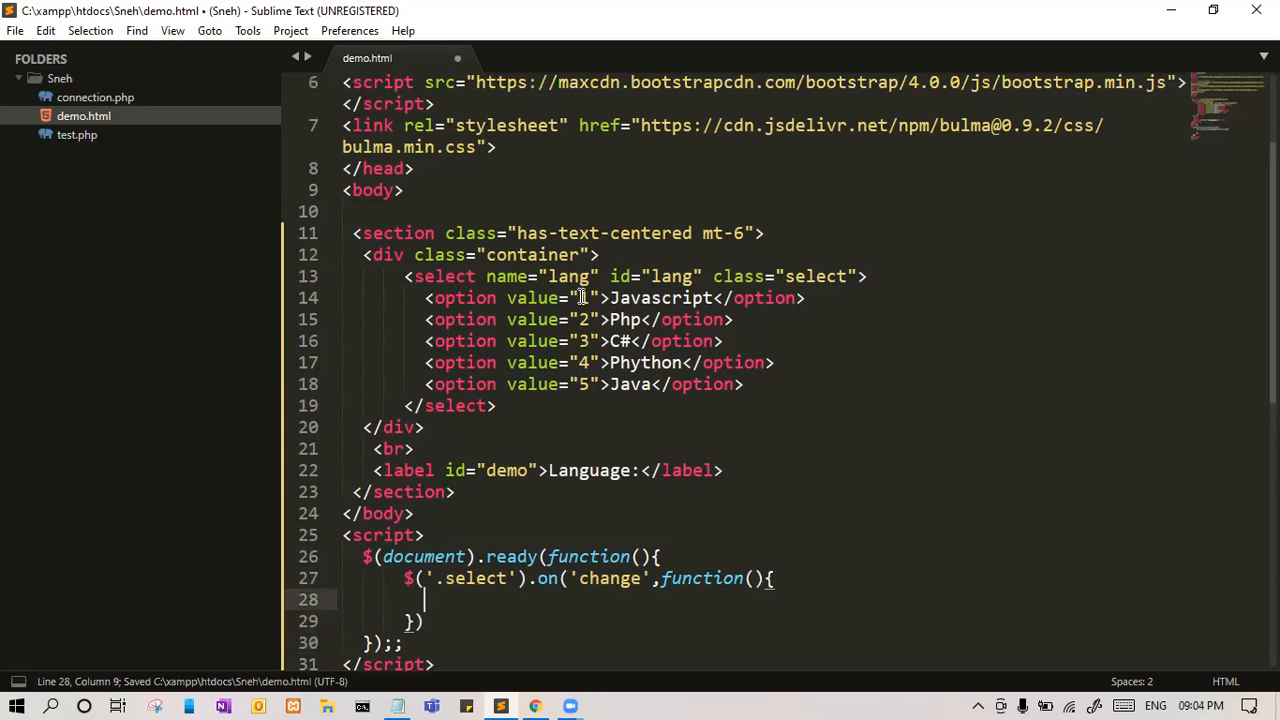
- Inside the change handler, store $(this).val() in a data variable
left_click(555, 298)
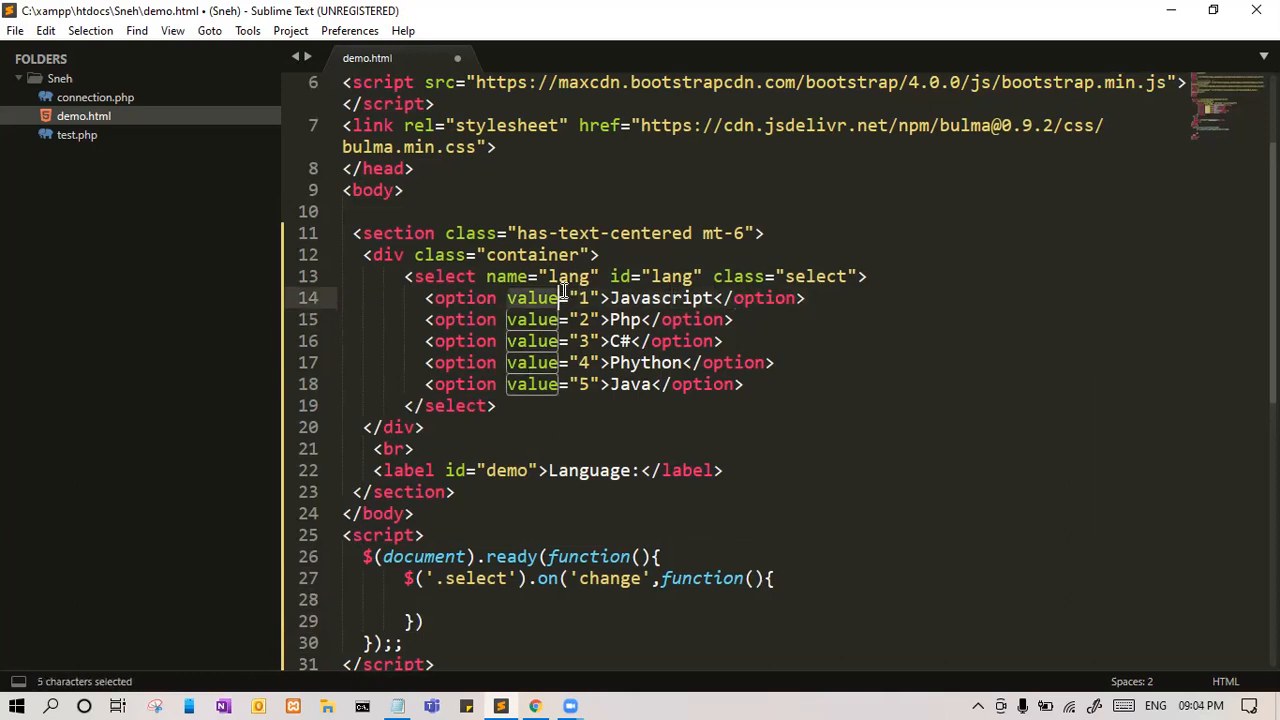
type("var f")
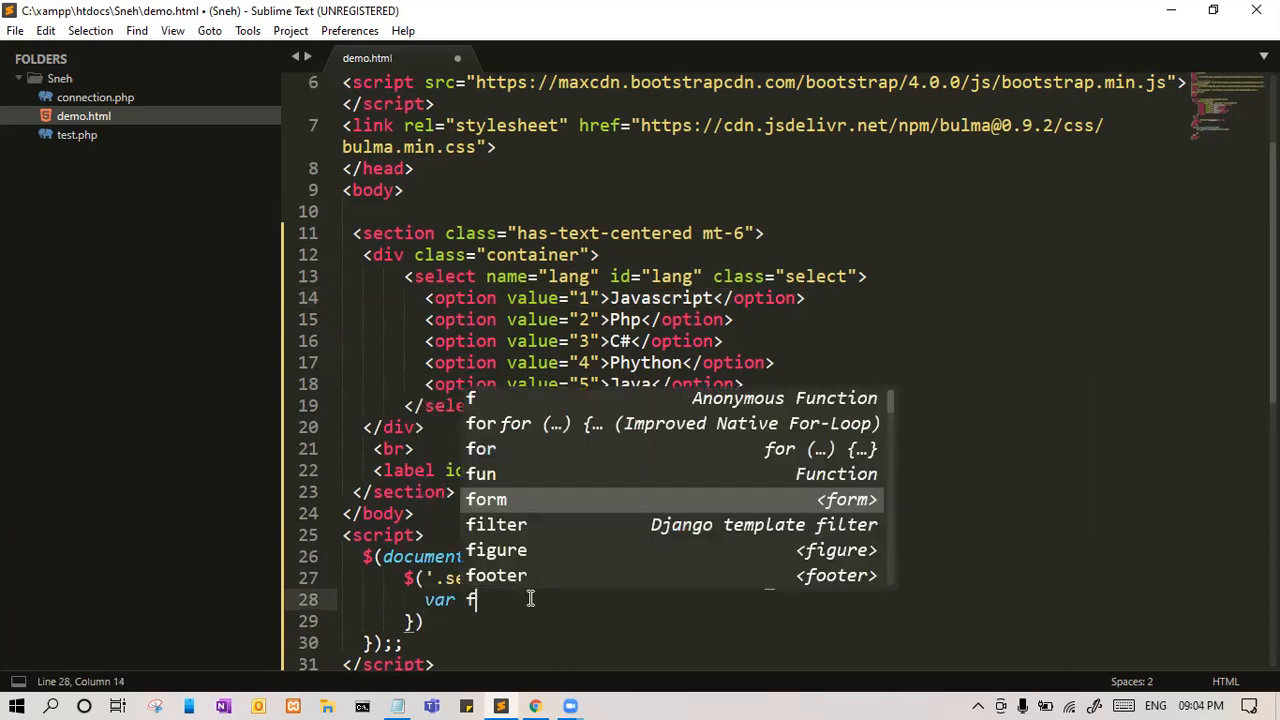
type("data=")
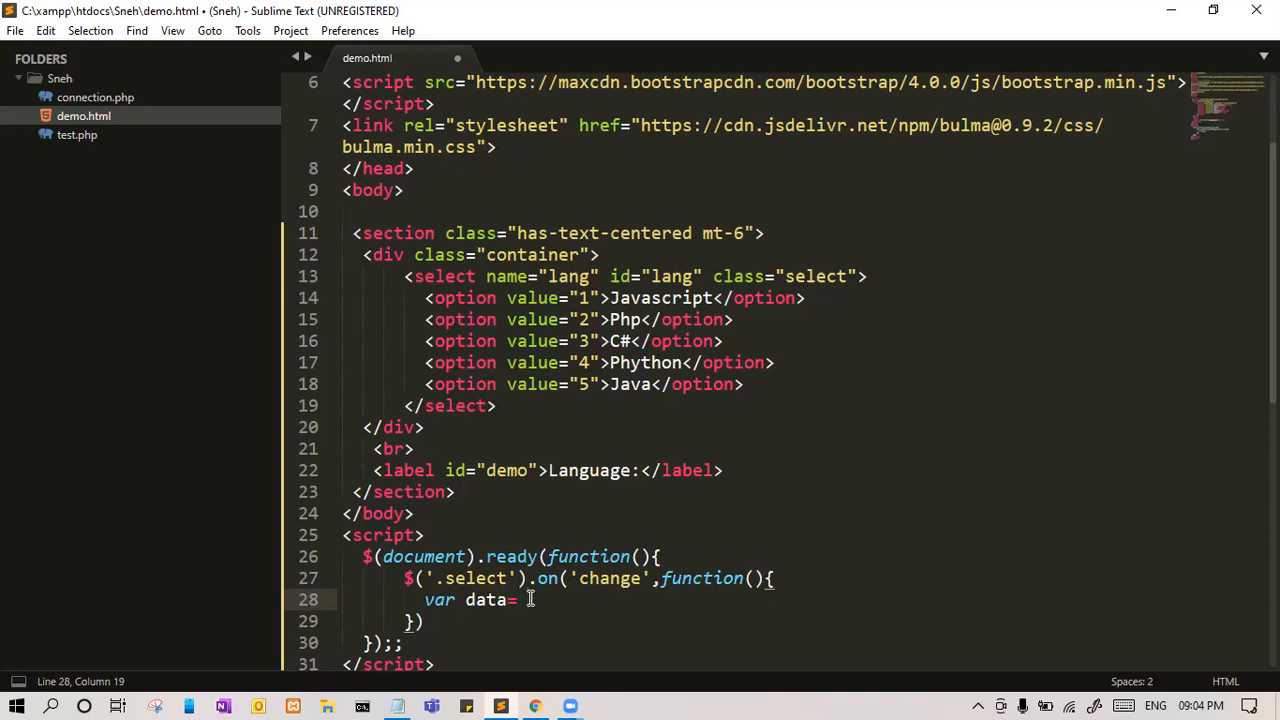
type("$(t")
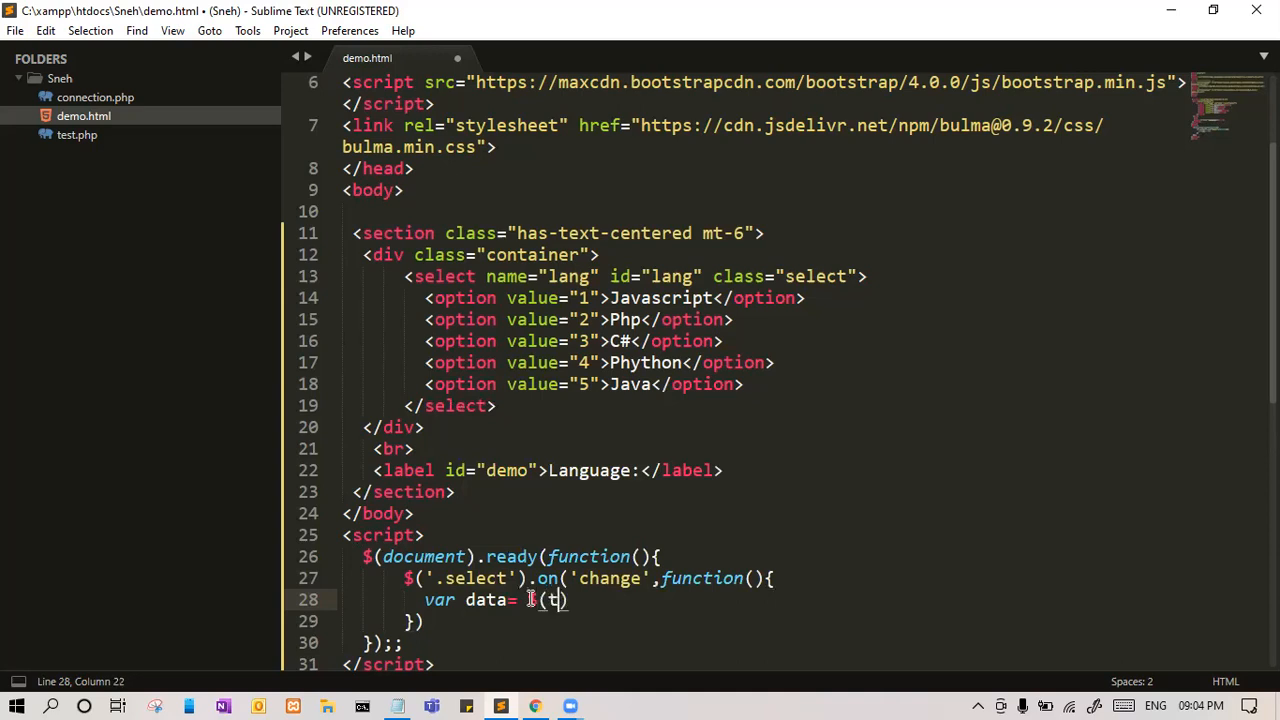
type("his")
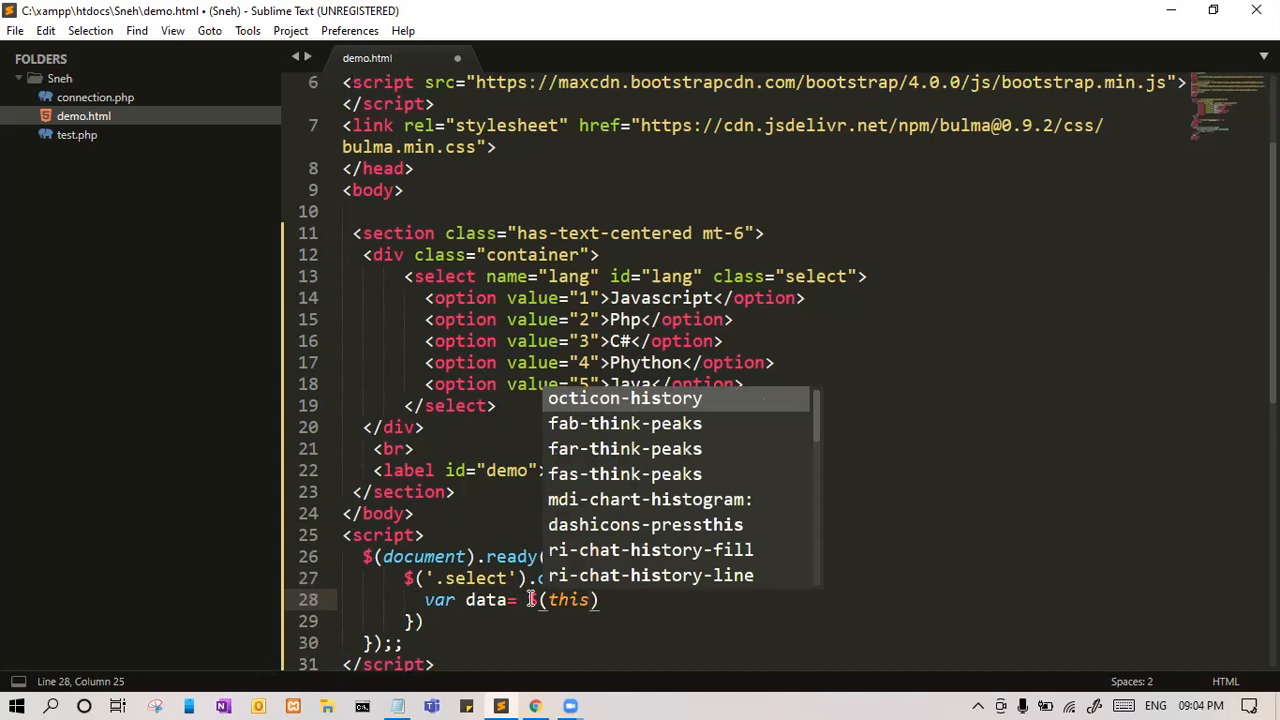
type(".val();")
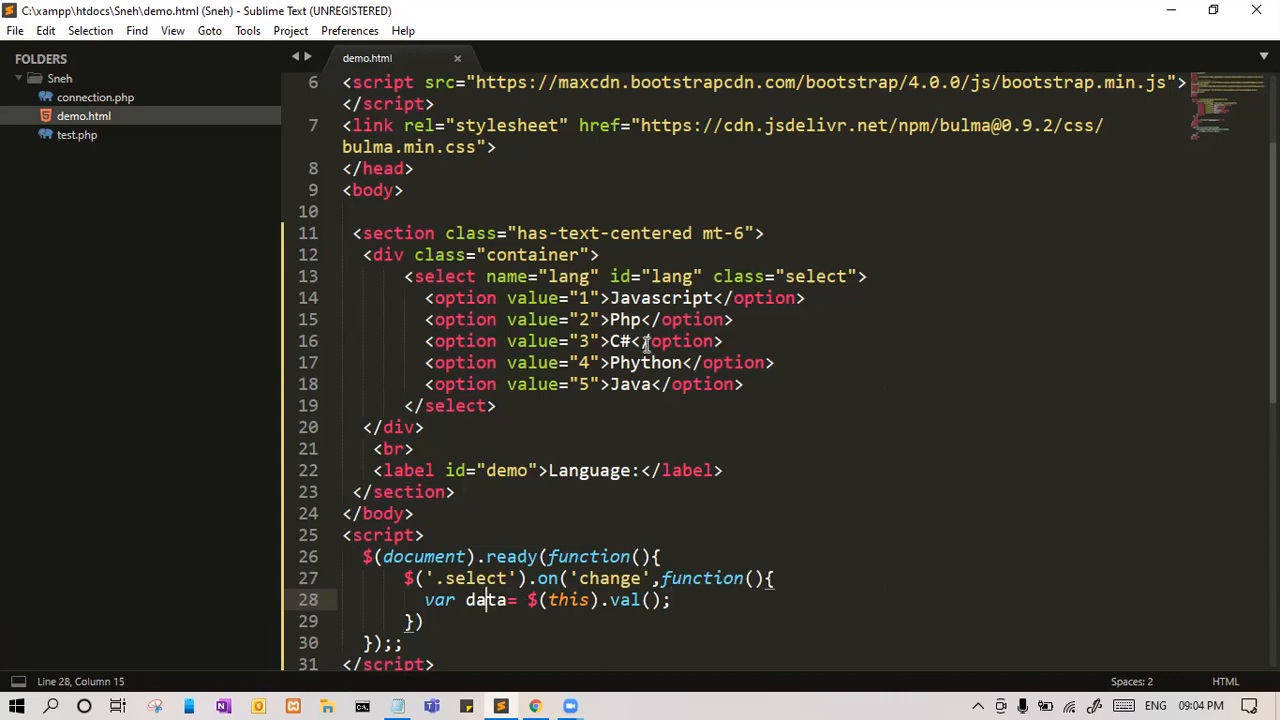
left_click(592, 340)
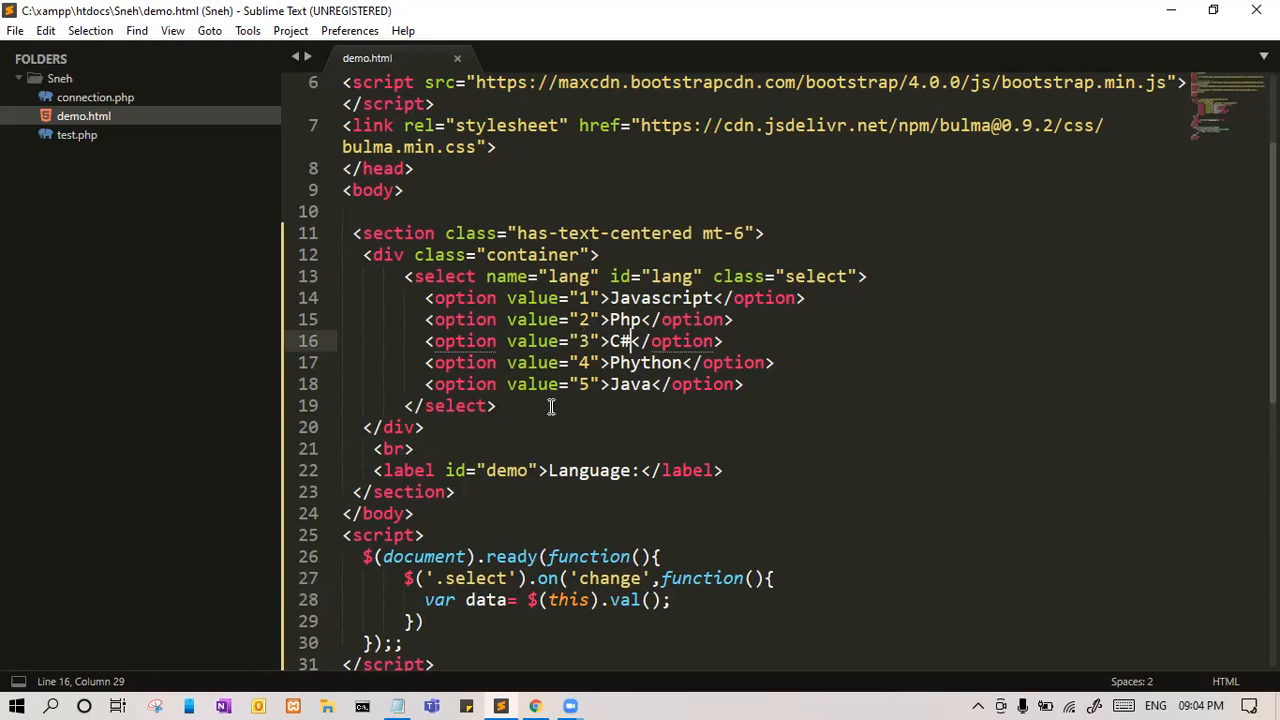
- Write the data into the label with $('#demo').text(data);
double_click(589, 470)
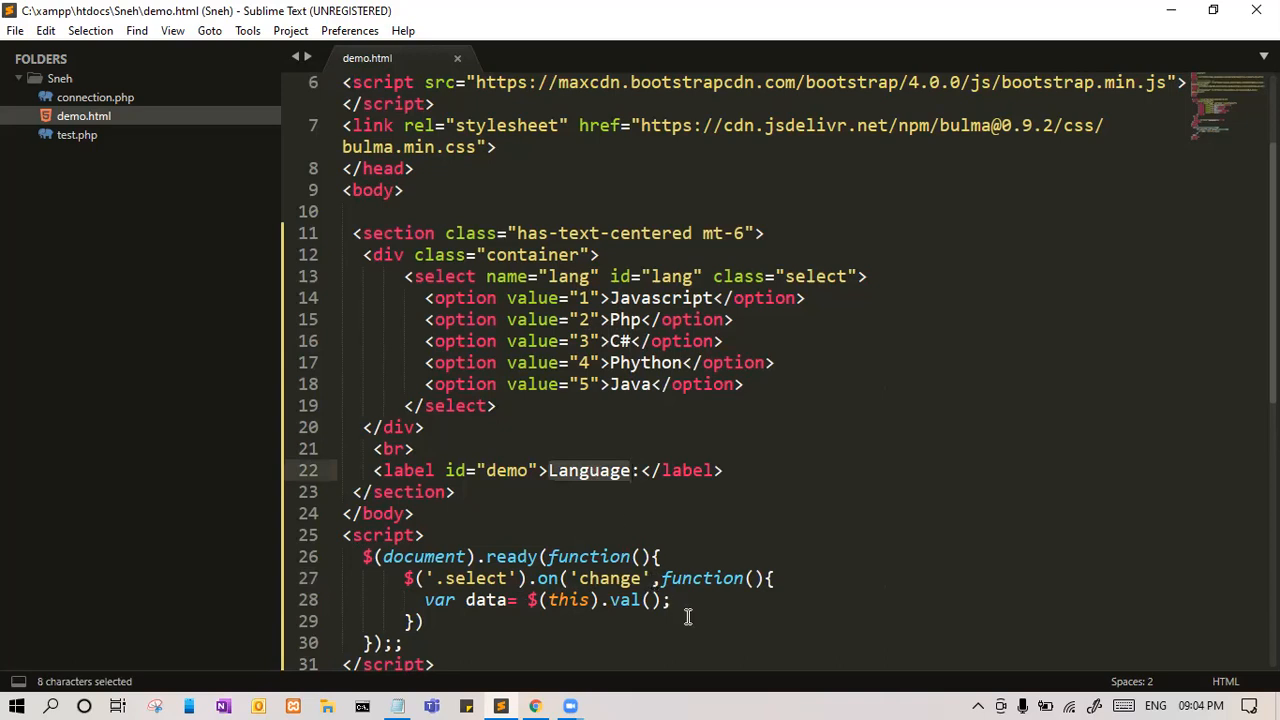
double_click(505, 470)
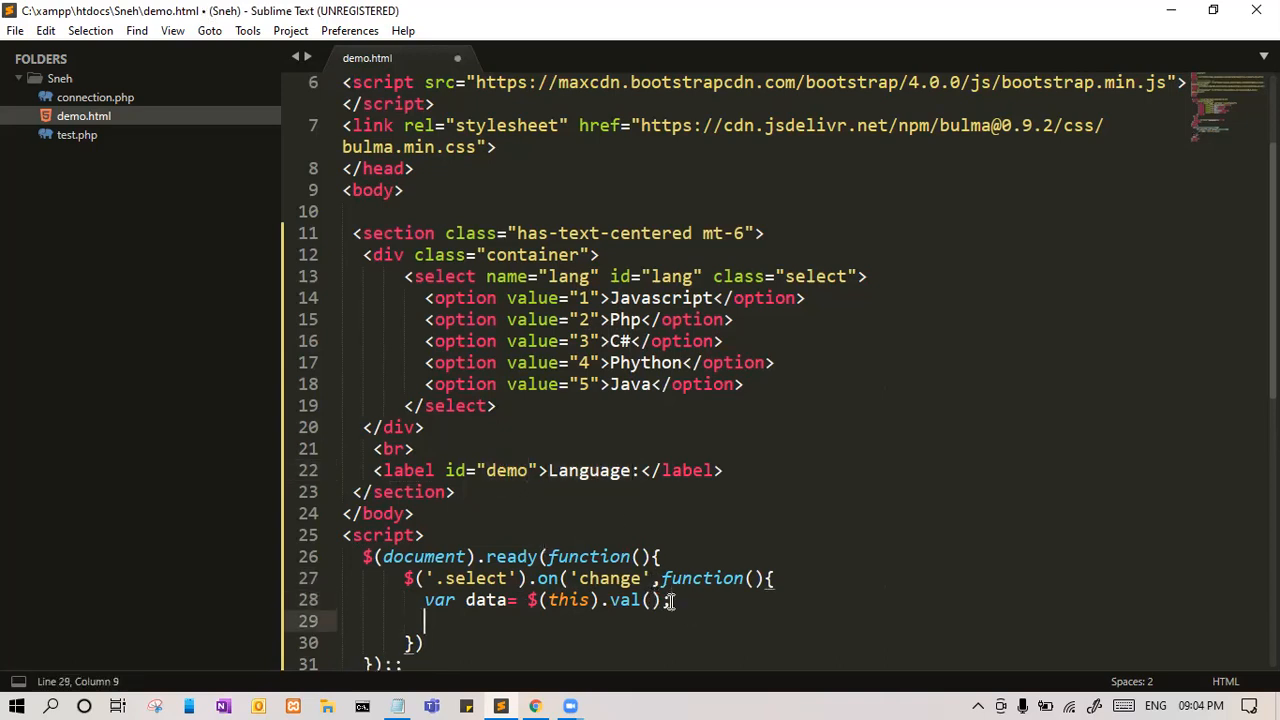
type("$()")
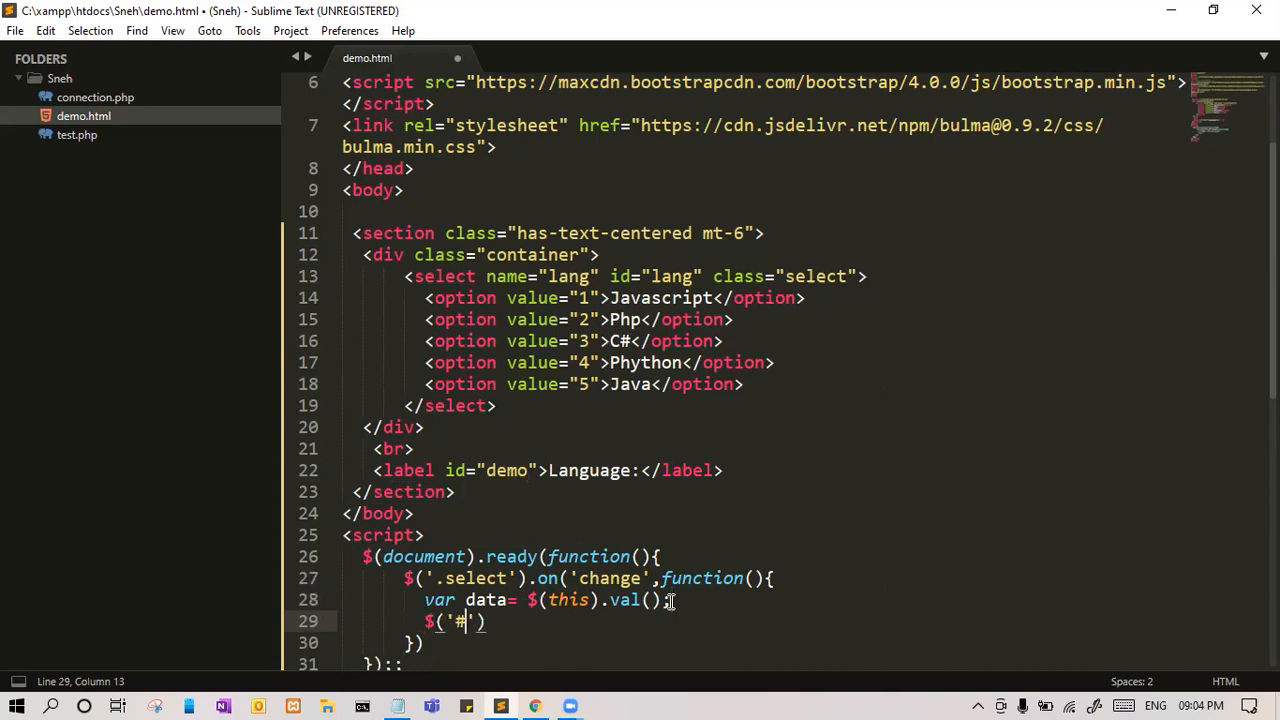
type("demo').")
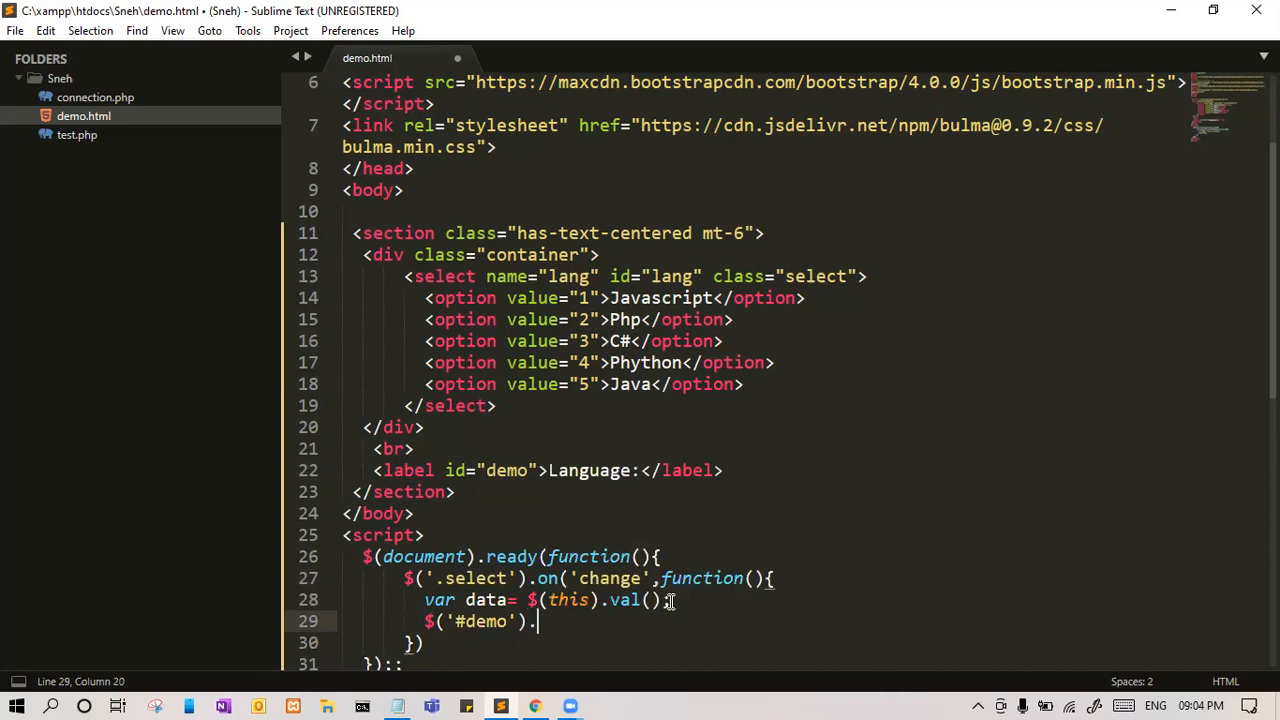
type("html()")
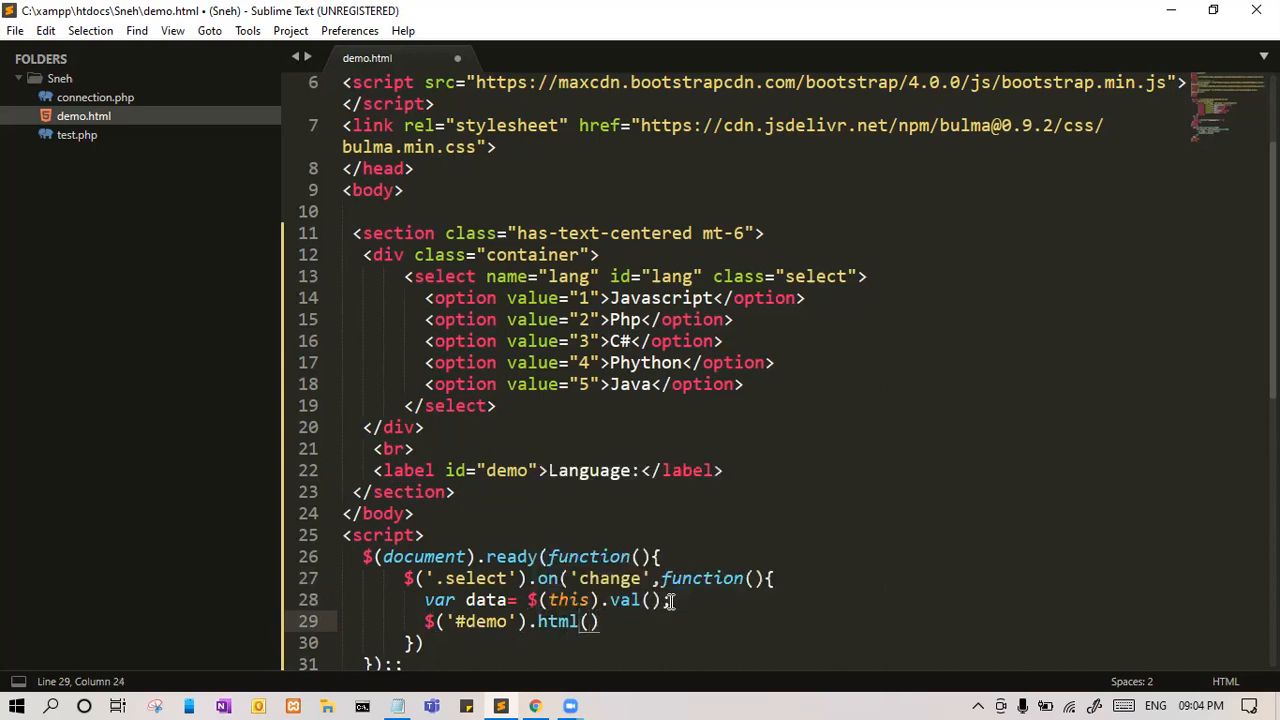
type("text")
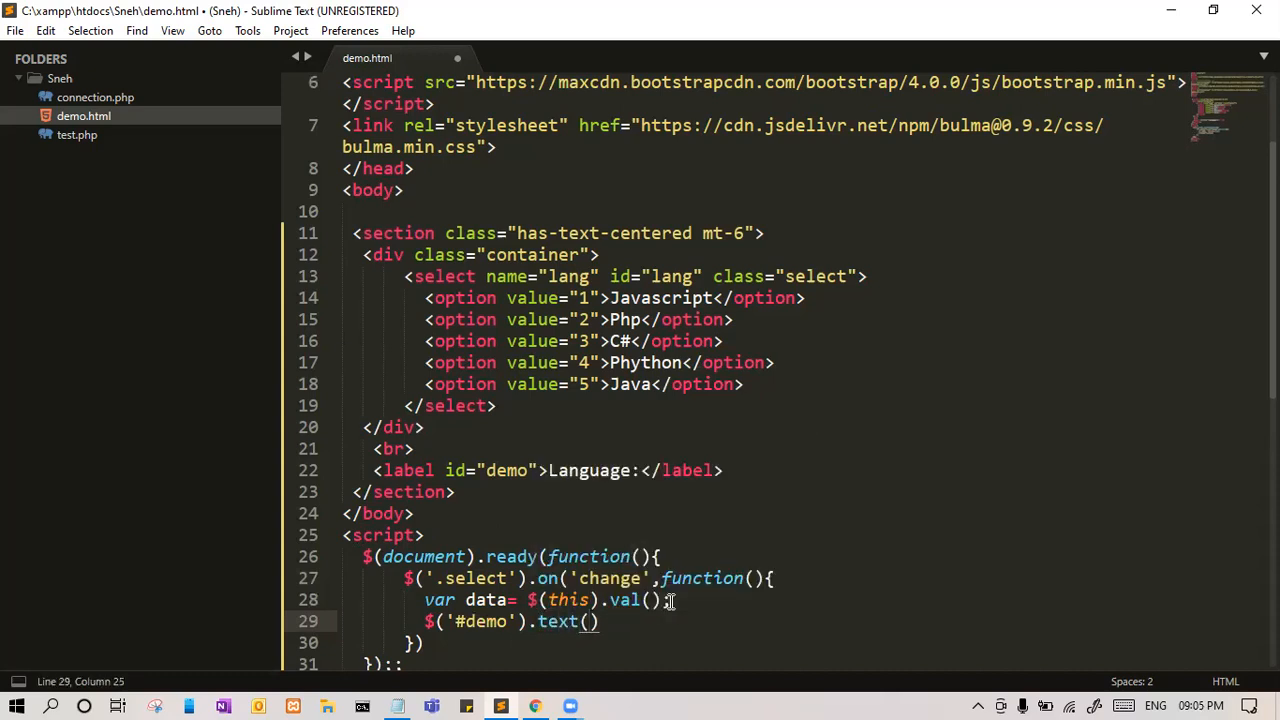
type("data);")
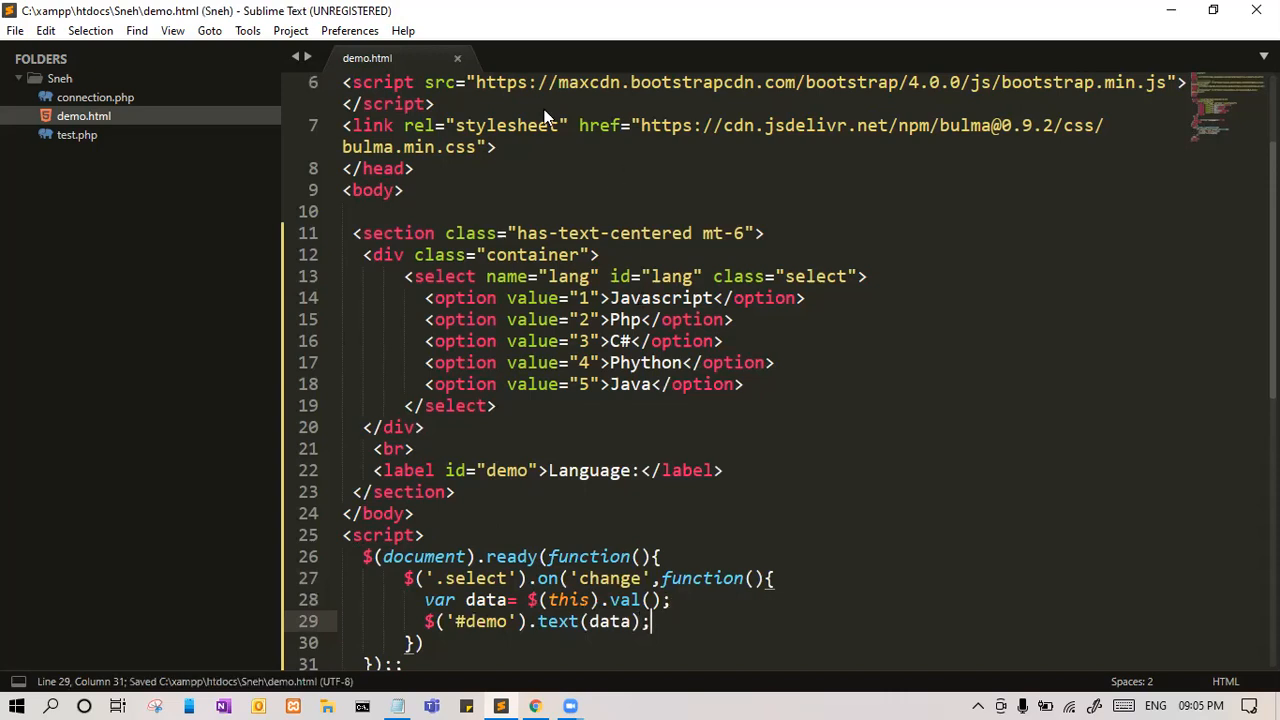
mouse_move(970, 88)
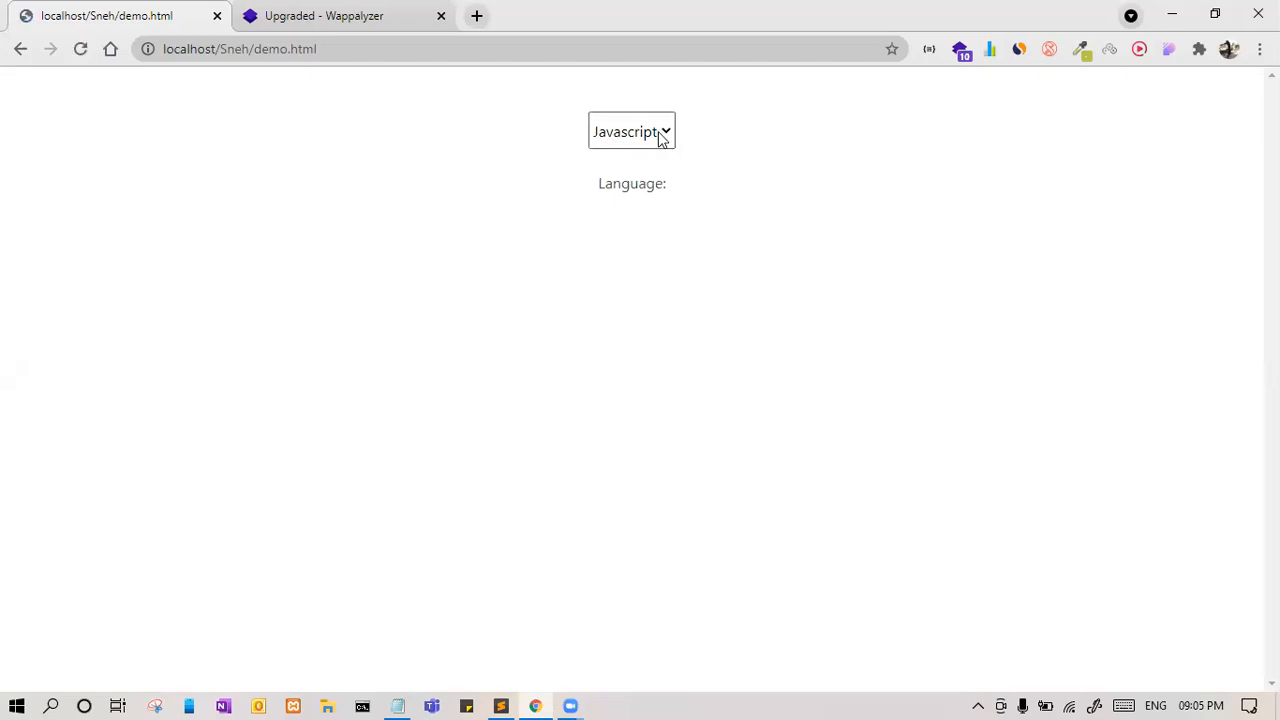
- Pick Php, Phython and Java from the dropdown, ending with Java's value 5 shown
left_click(631, 131)
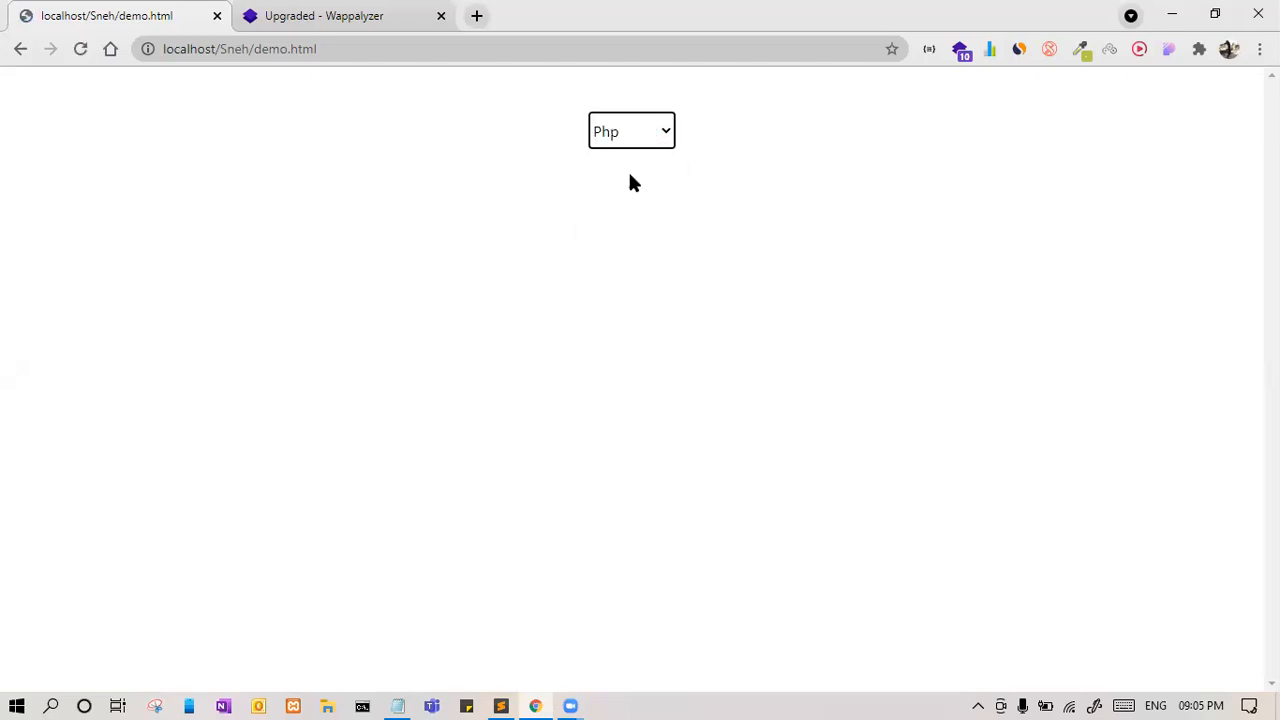
left_click(631, 131)
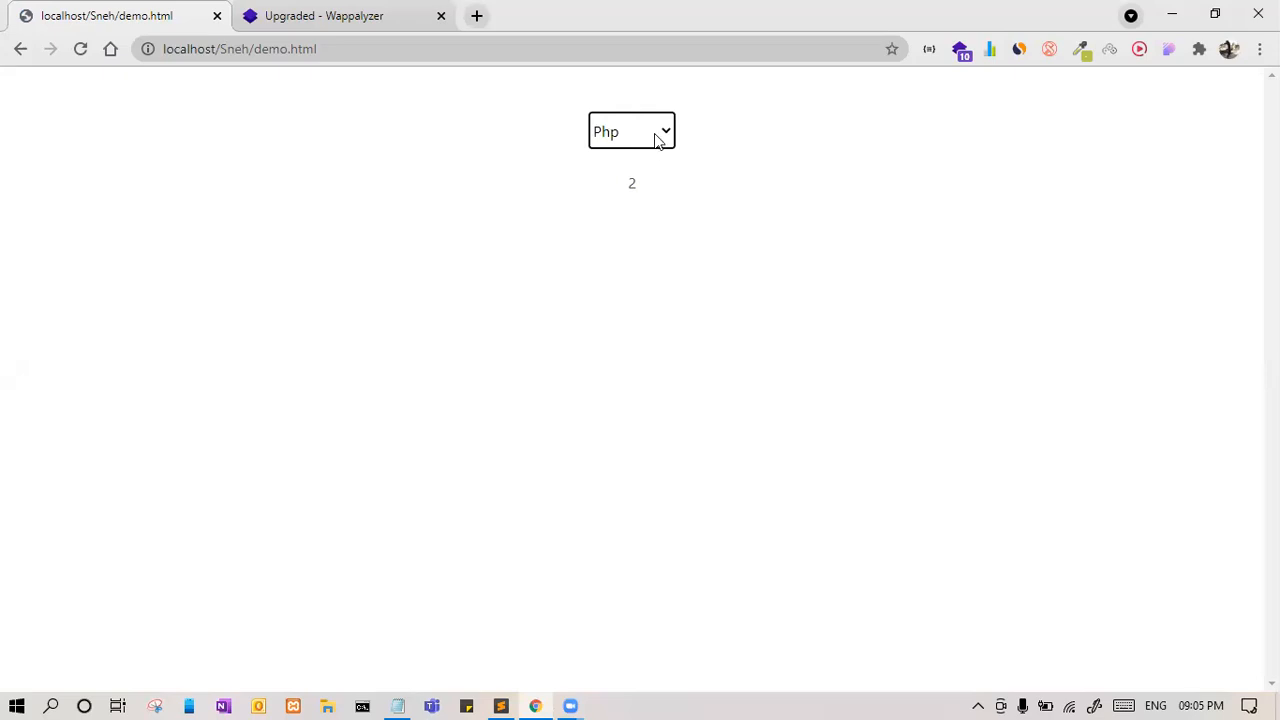
left_click(631, 131)
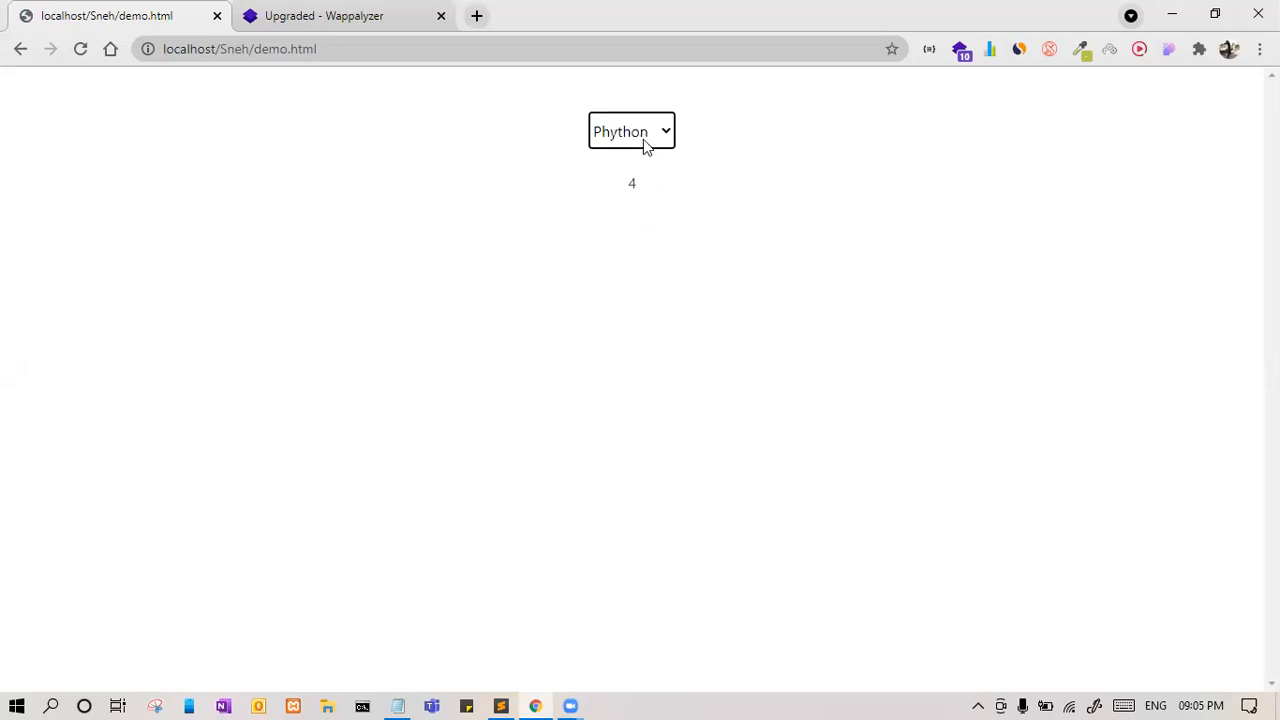
left_click(631, 131)
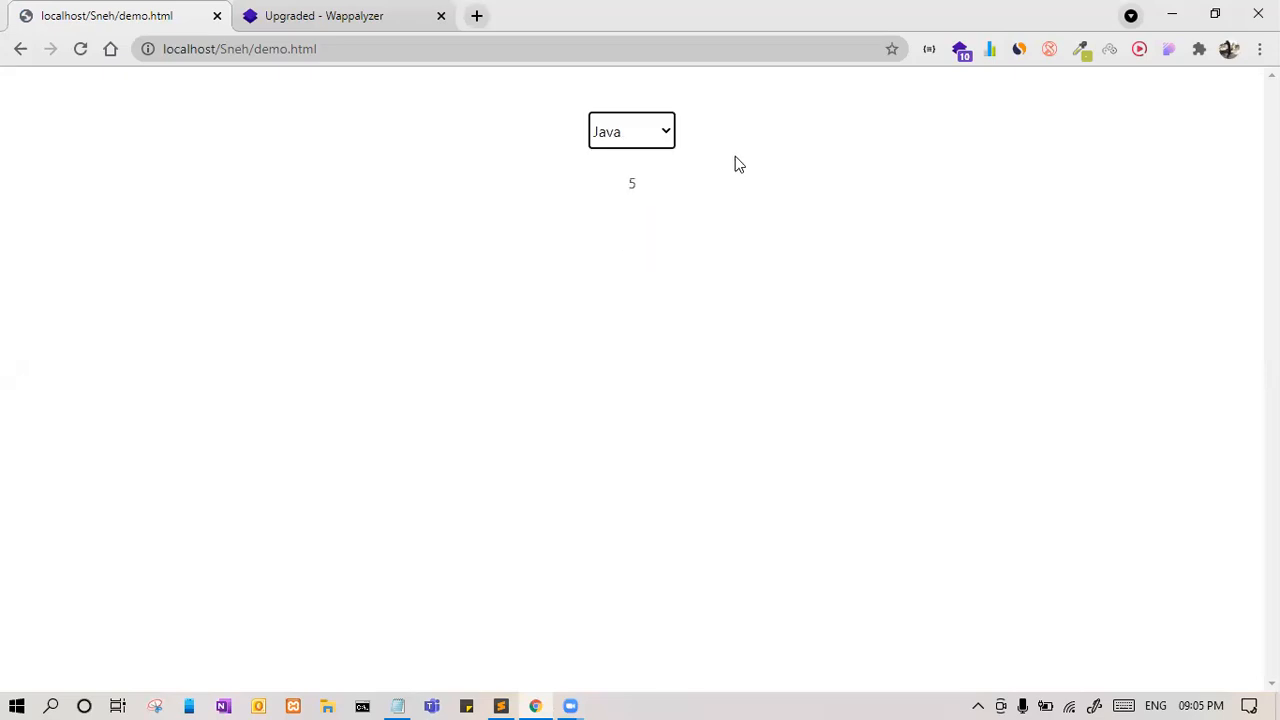
mouse_move(631, 132)
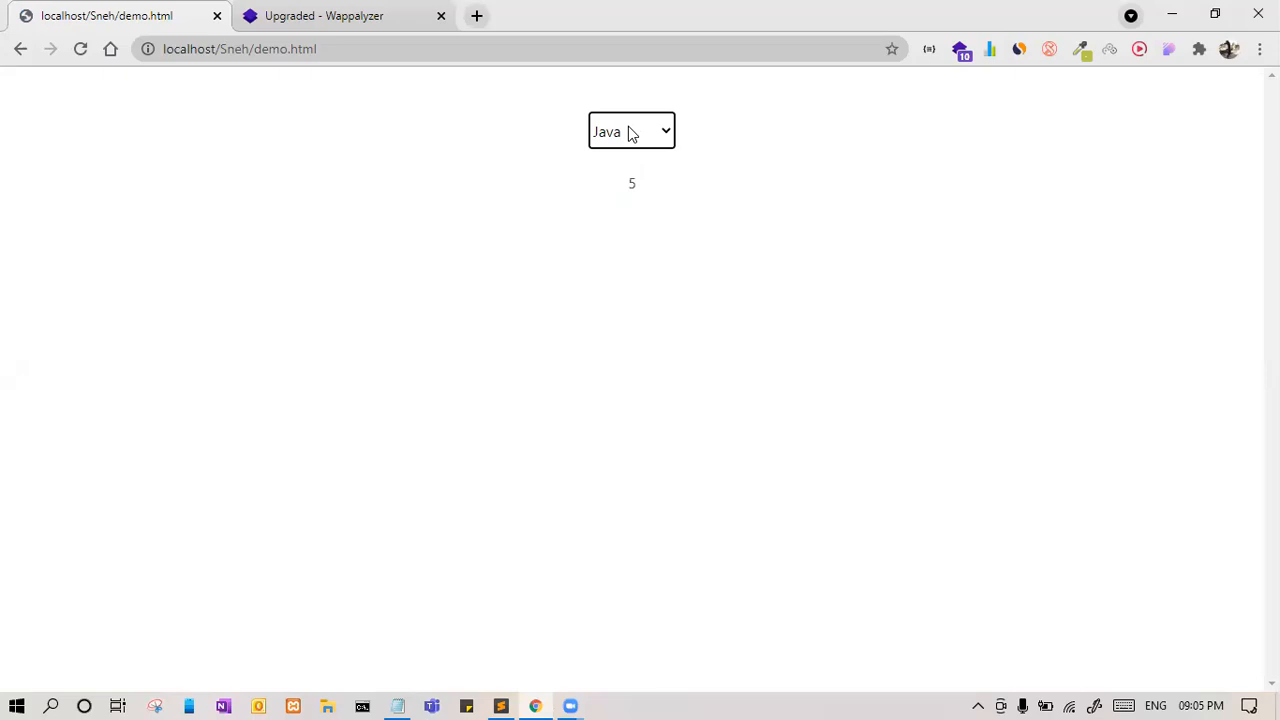
mouse_move(581, 48)
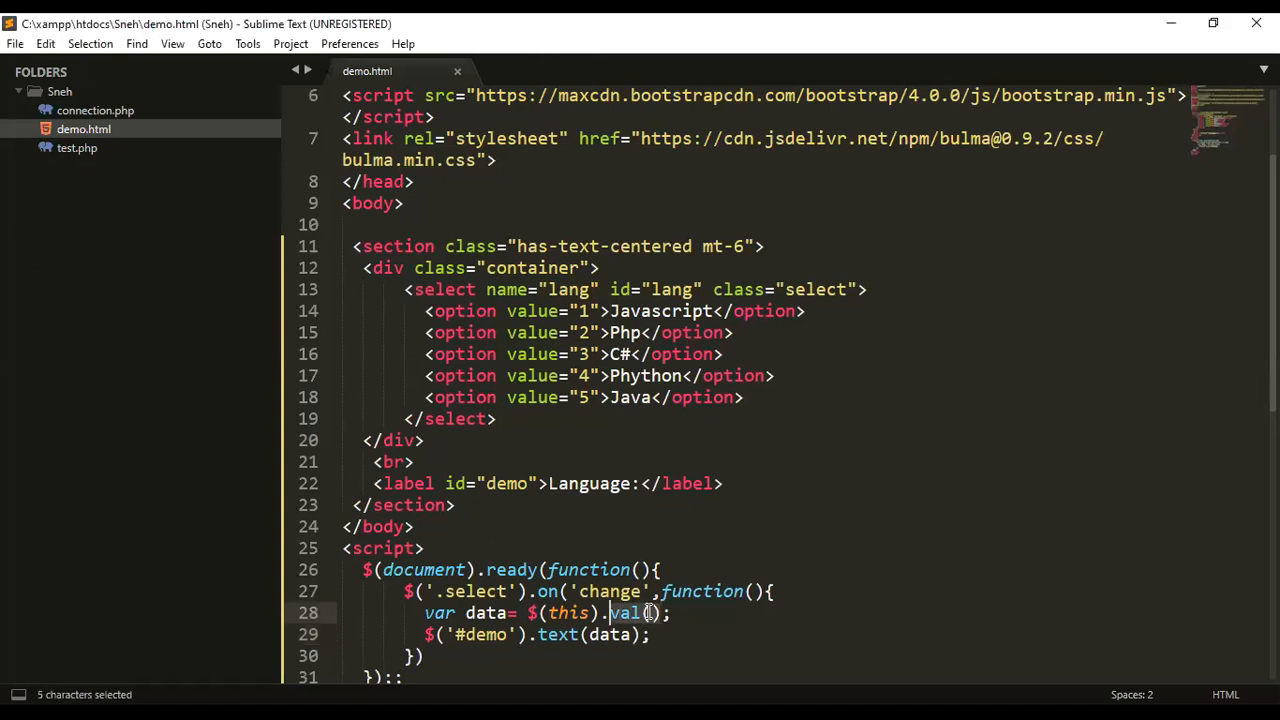
- Change the handler's .val() to .children("option:selected").text() on line 28
type("children")
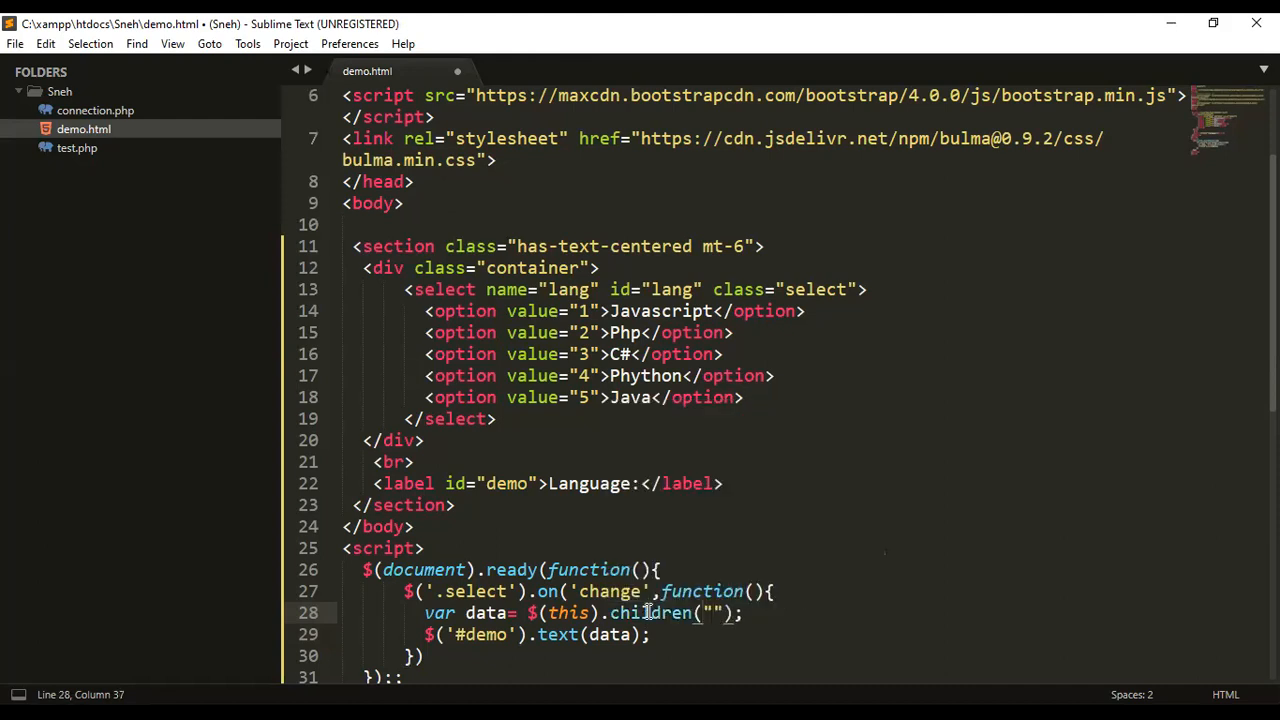
type("option:")
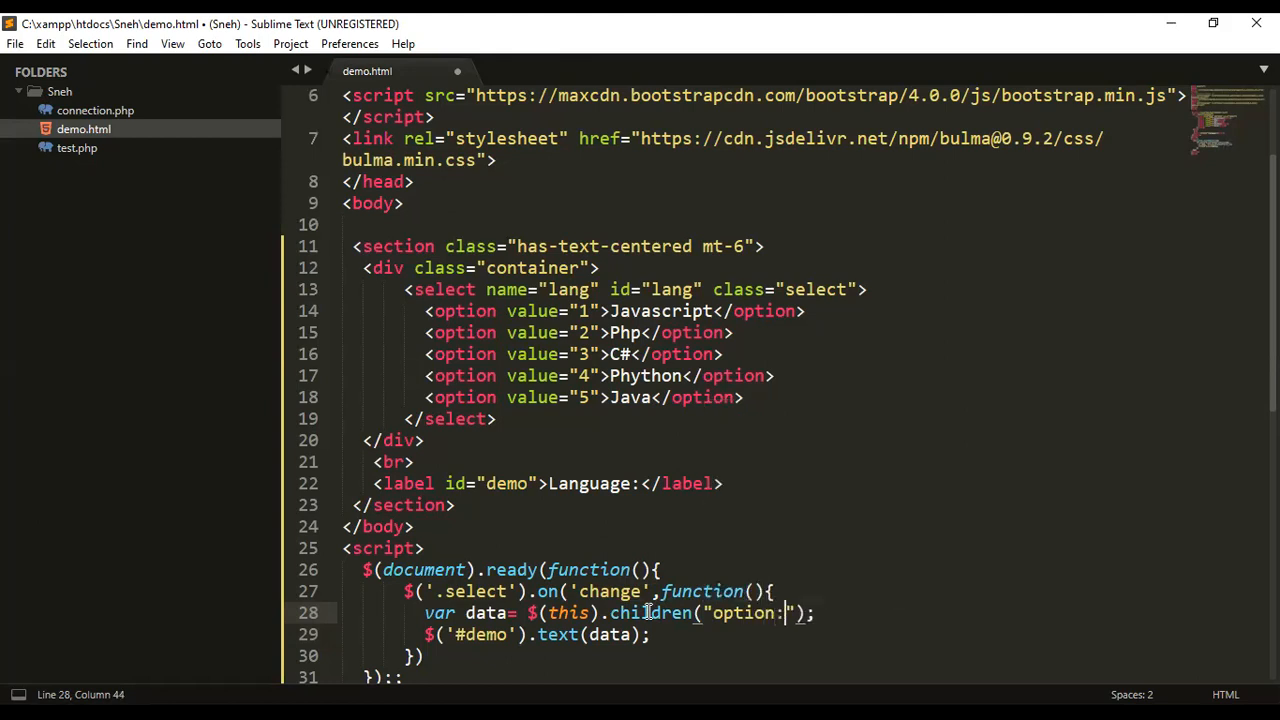
type("selec")
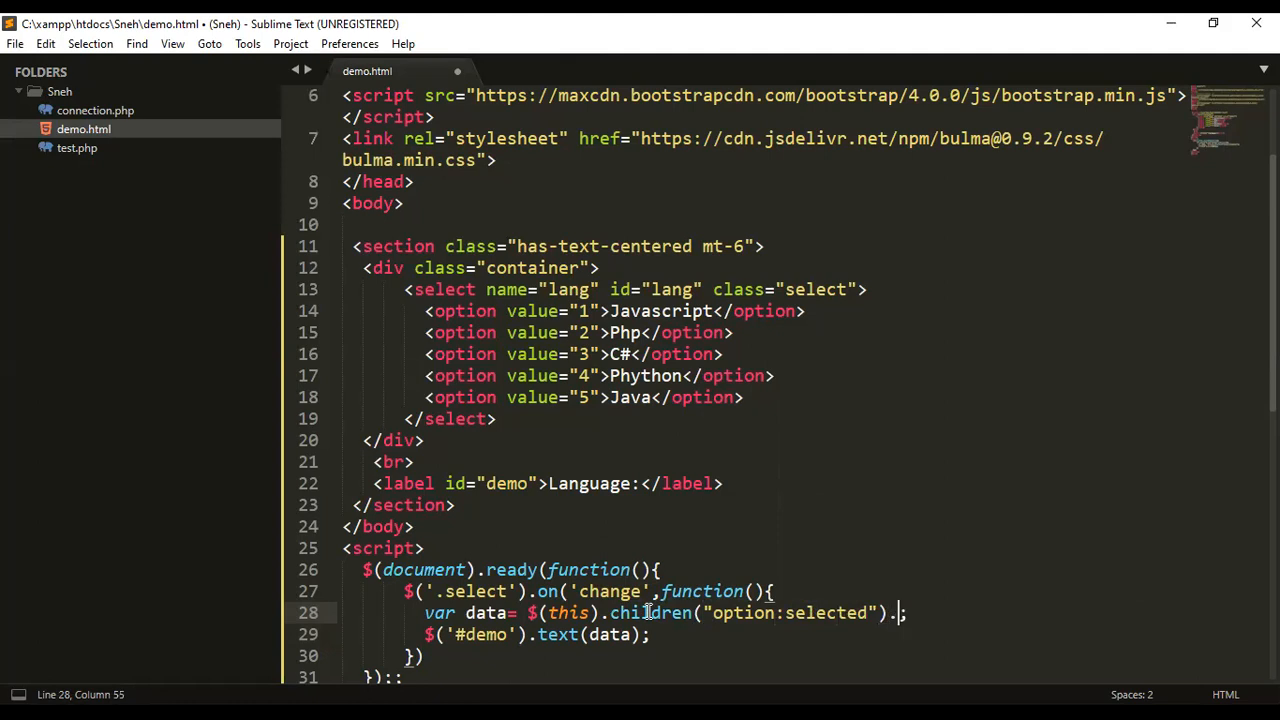
type("text(")
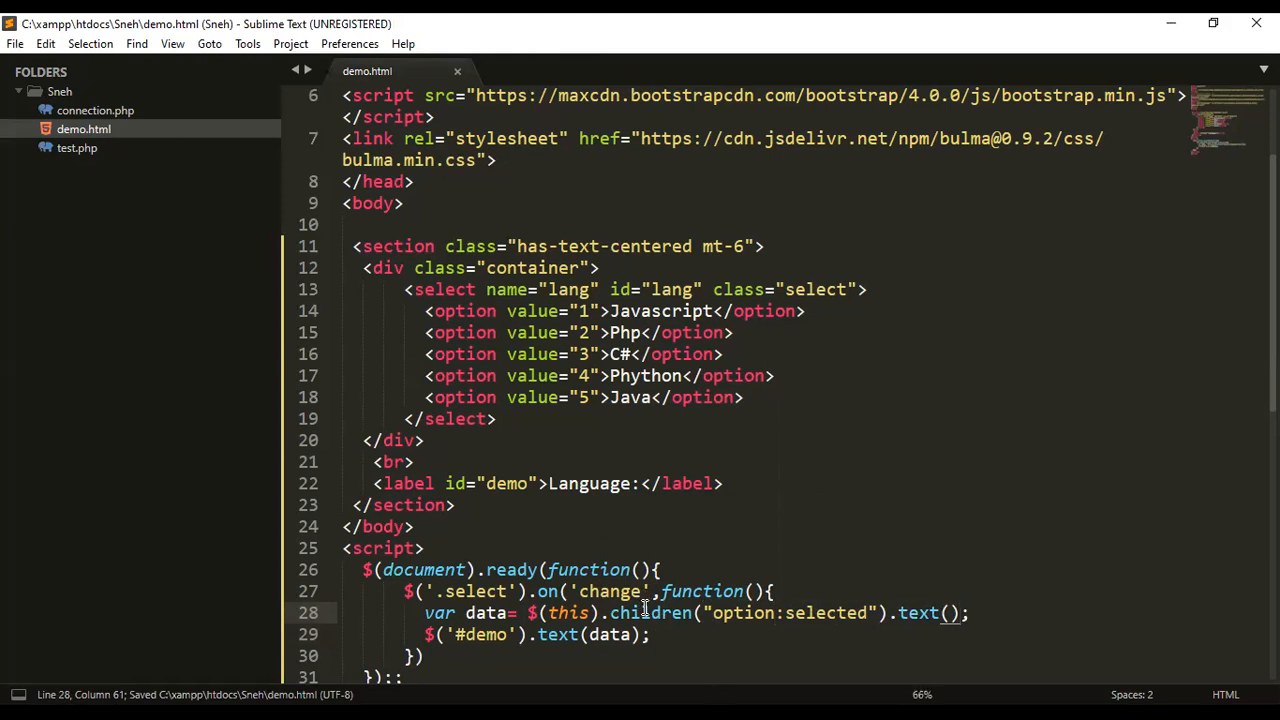
- Highlight the option text Javascript and the data variable, then save demo.html
double_click(661, 310)
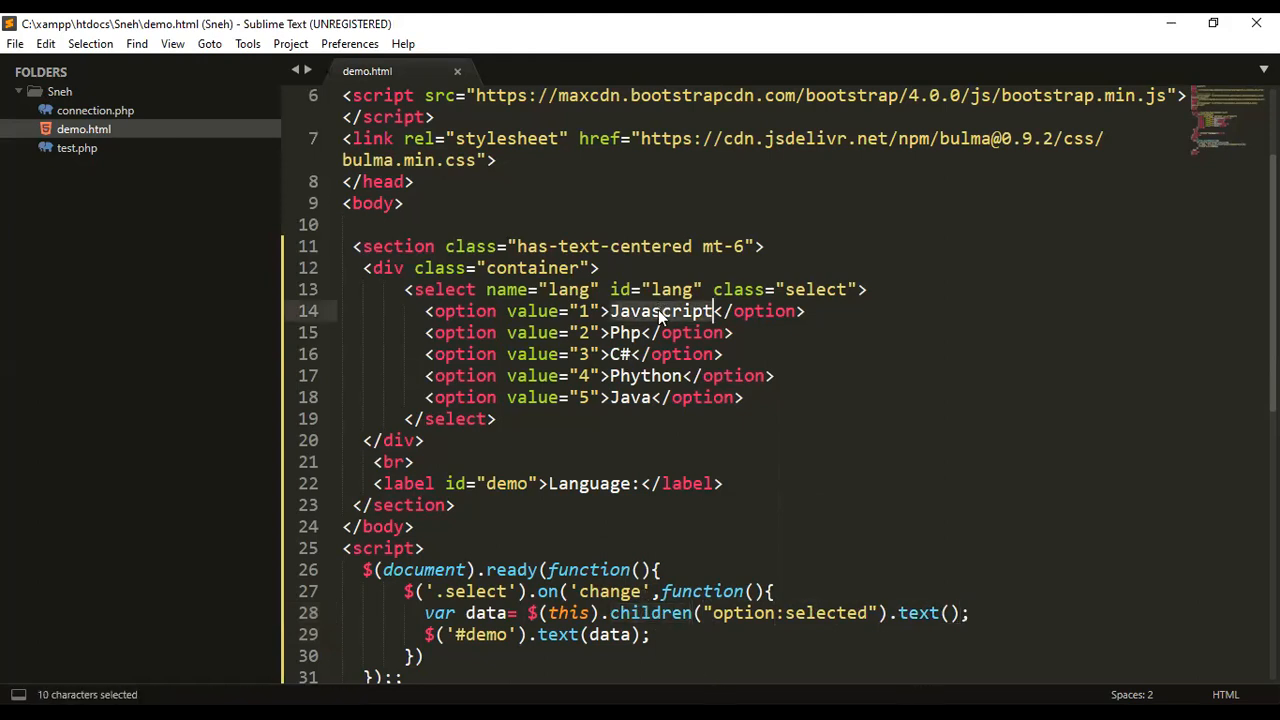
left_click(620, 354)
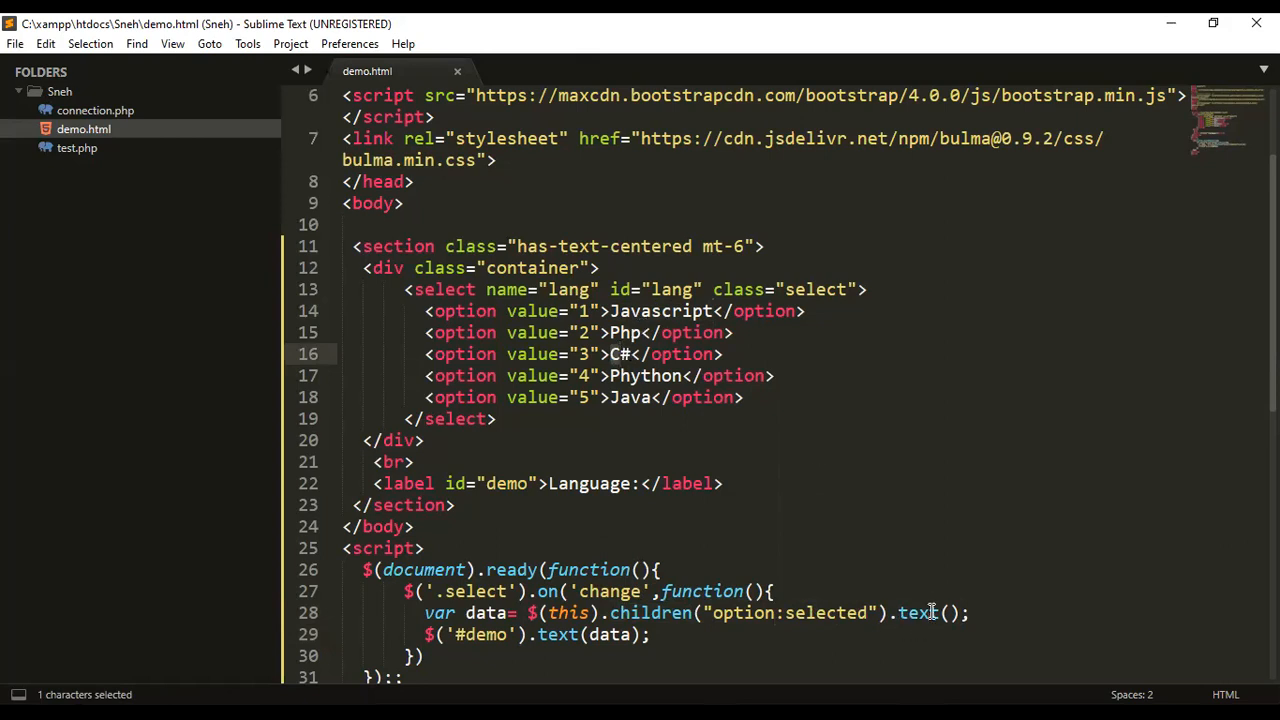
double_click(918, 613)
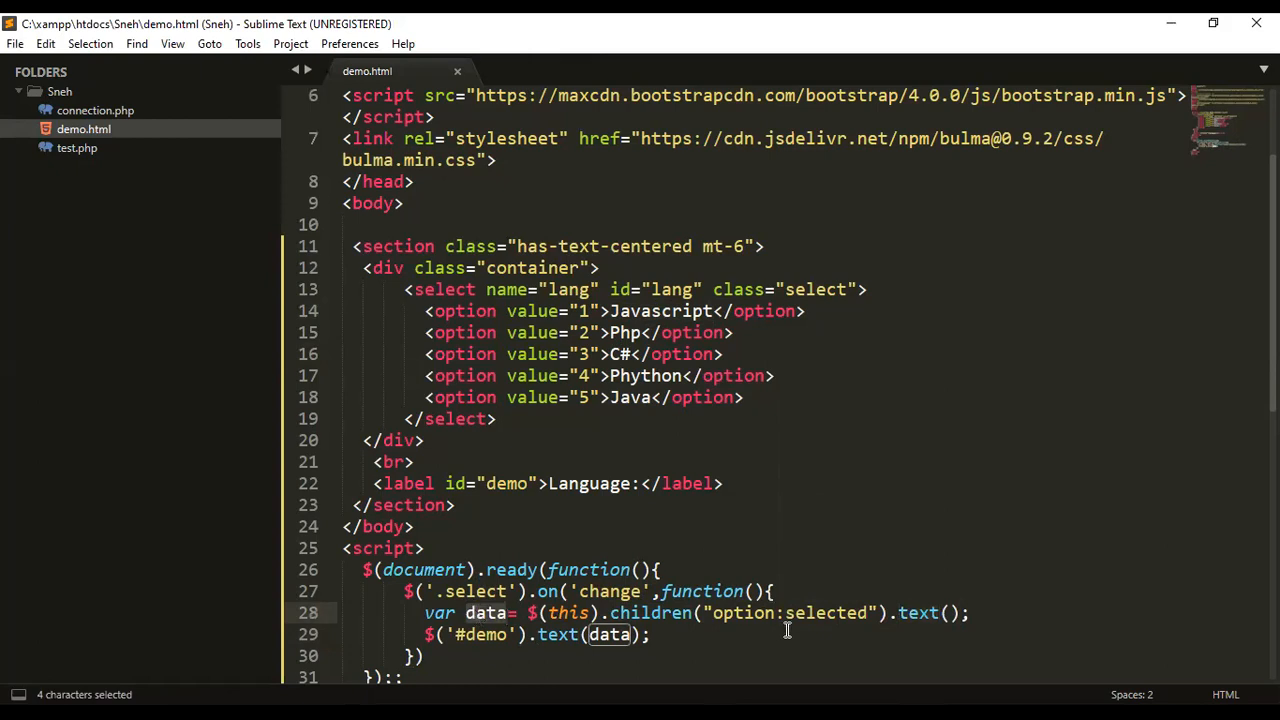
key("ctrl+s")
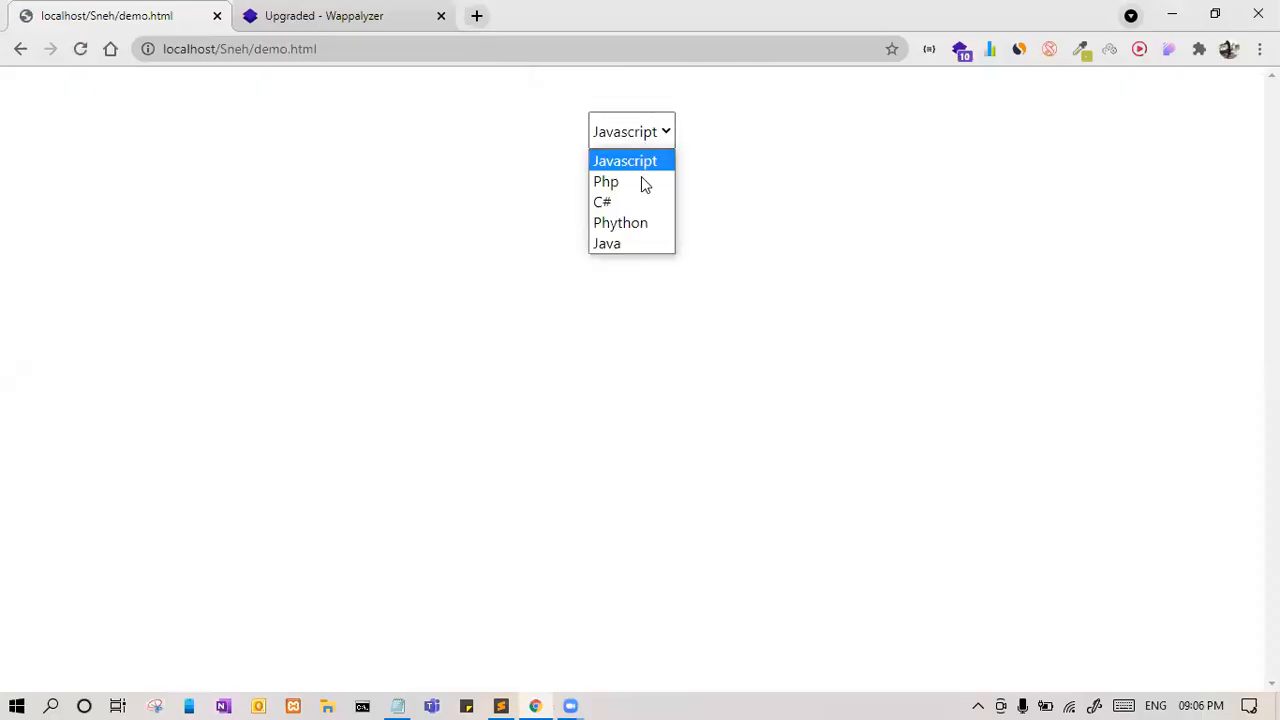
mouse_move(606, 181)
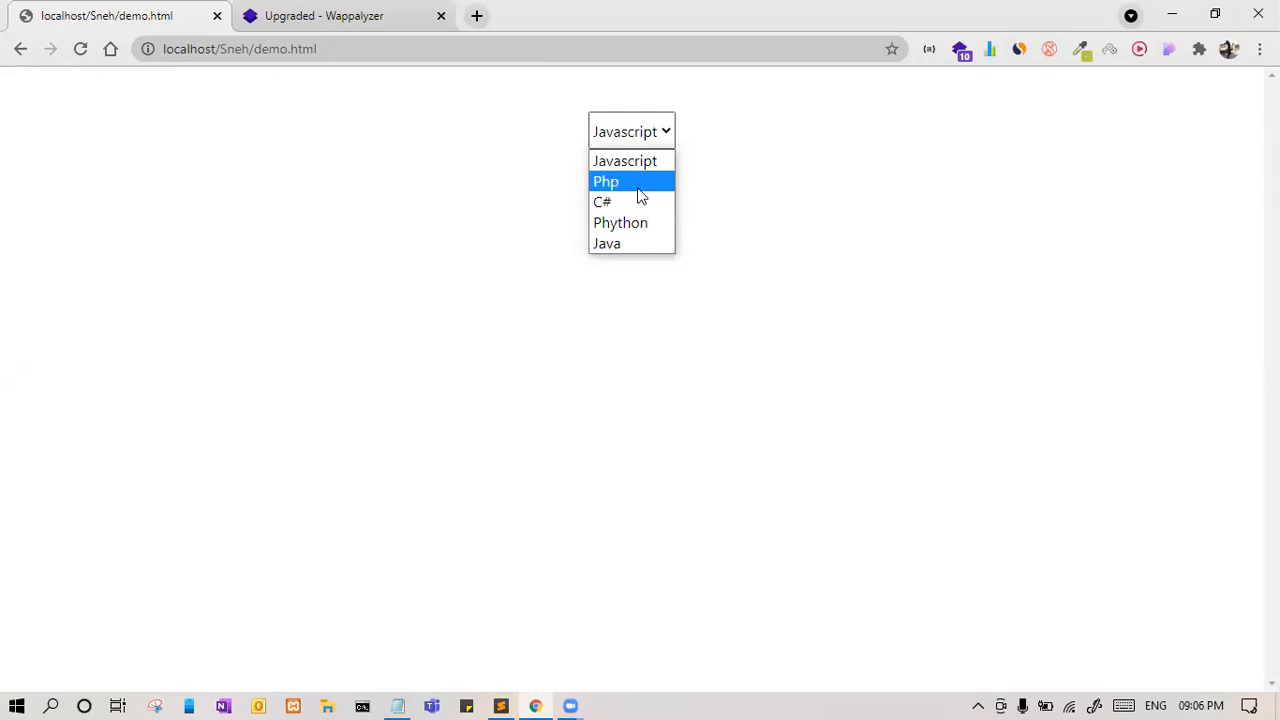
- Choose Php, Phython and then C# from the dropdown, with the label showing C#
left_click(606, 181)
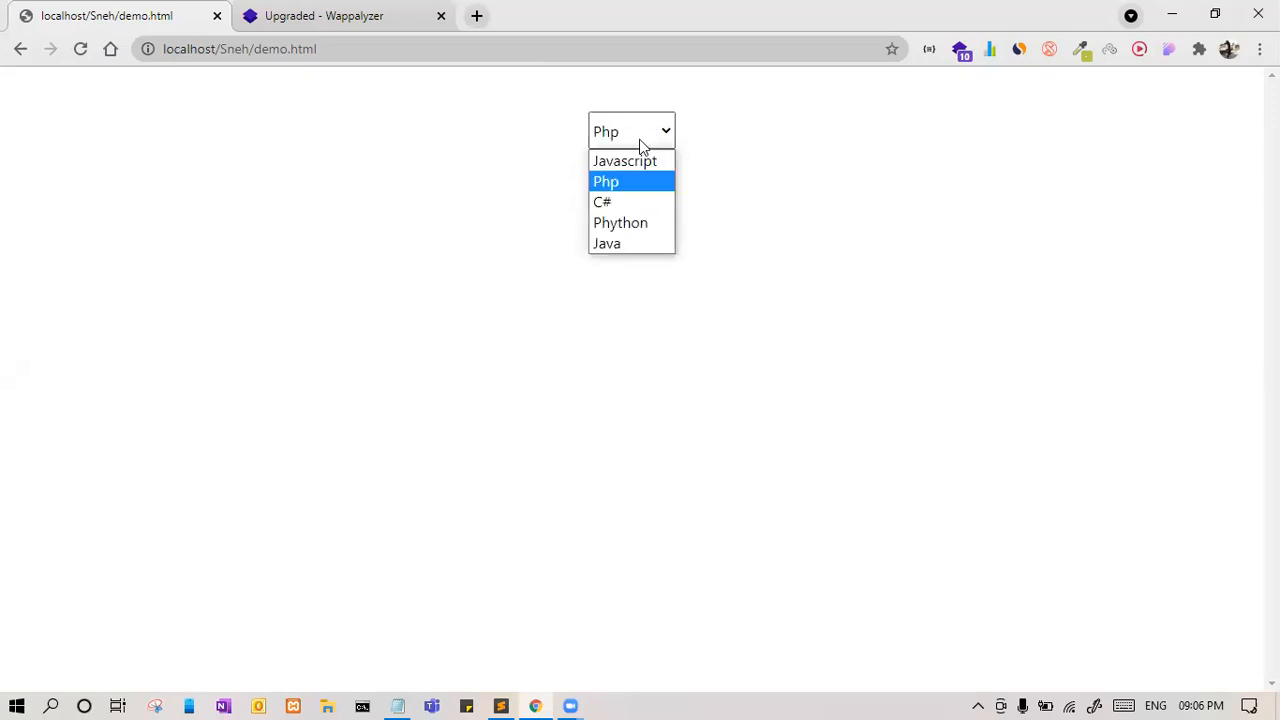
left_click(620, 222)
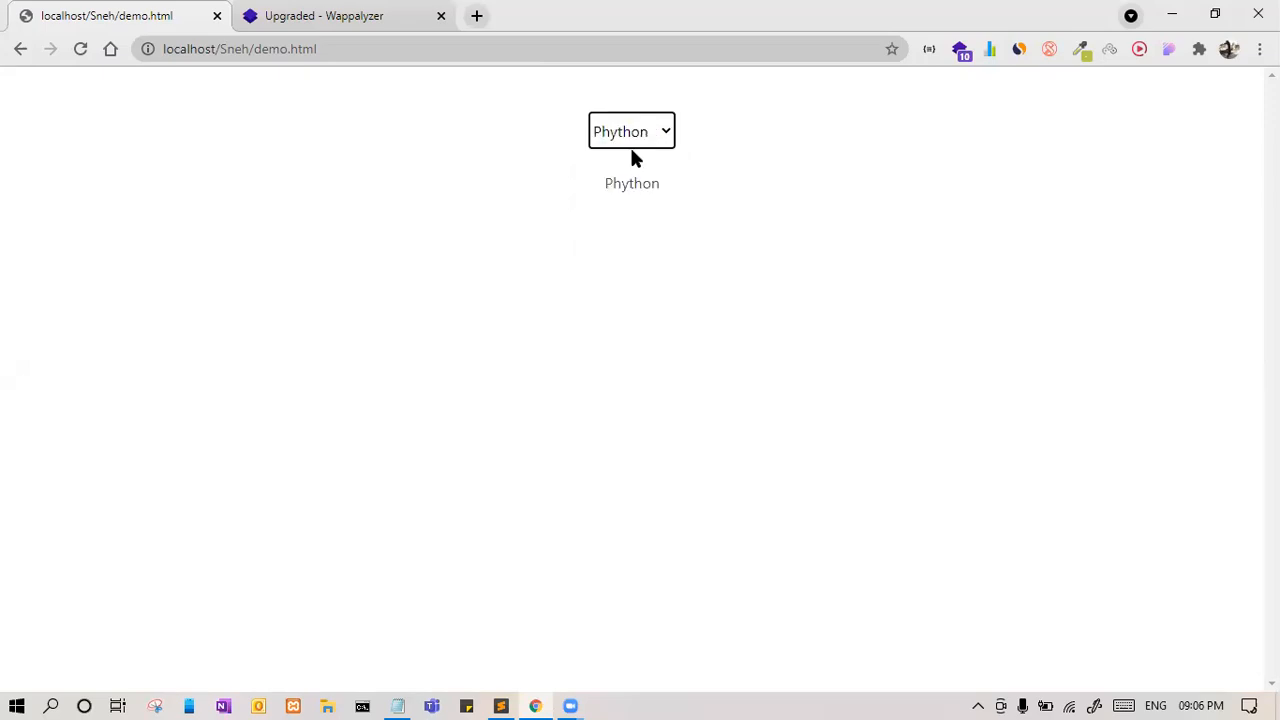
left_click(631, 131)
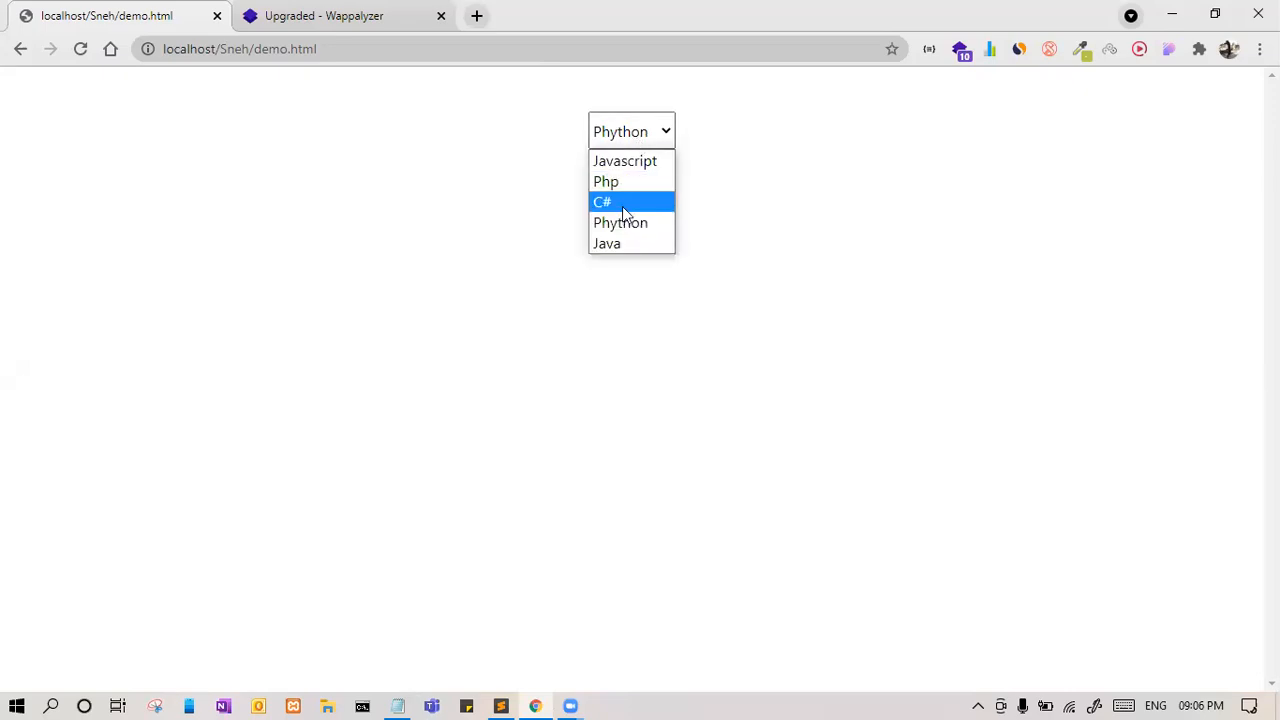
left_click(602, 201)
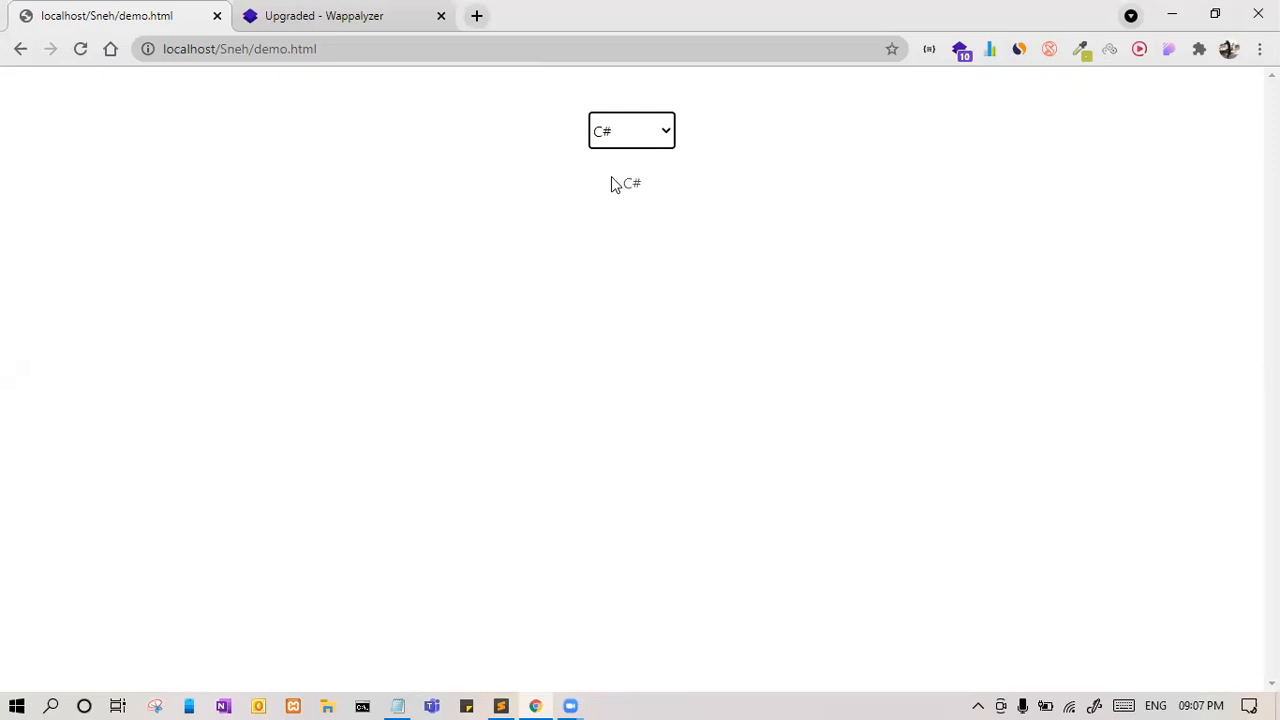
left_click(500, 706)
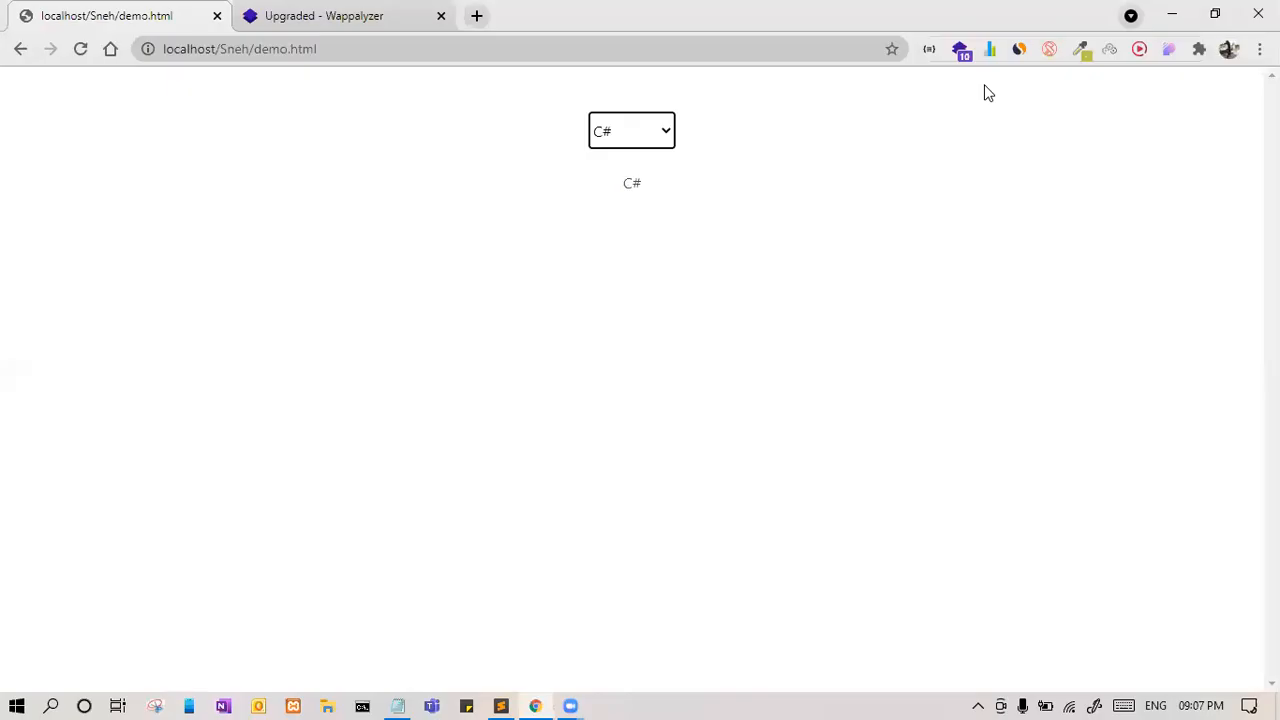
- Reload the demo page and choose Php, Phython, then Java, showing value 5
left_click(631, 131)
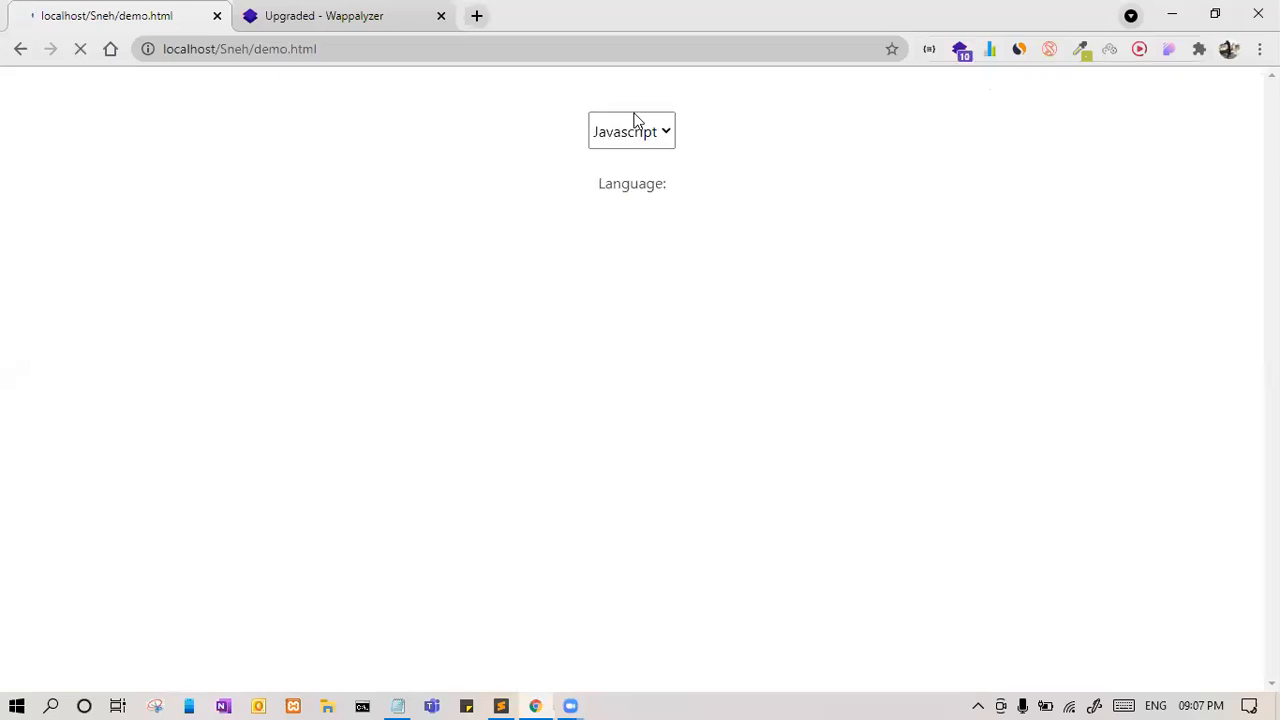
left_click(631, 131)
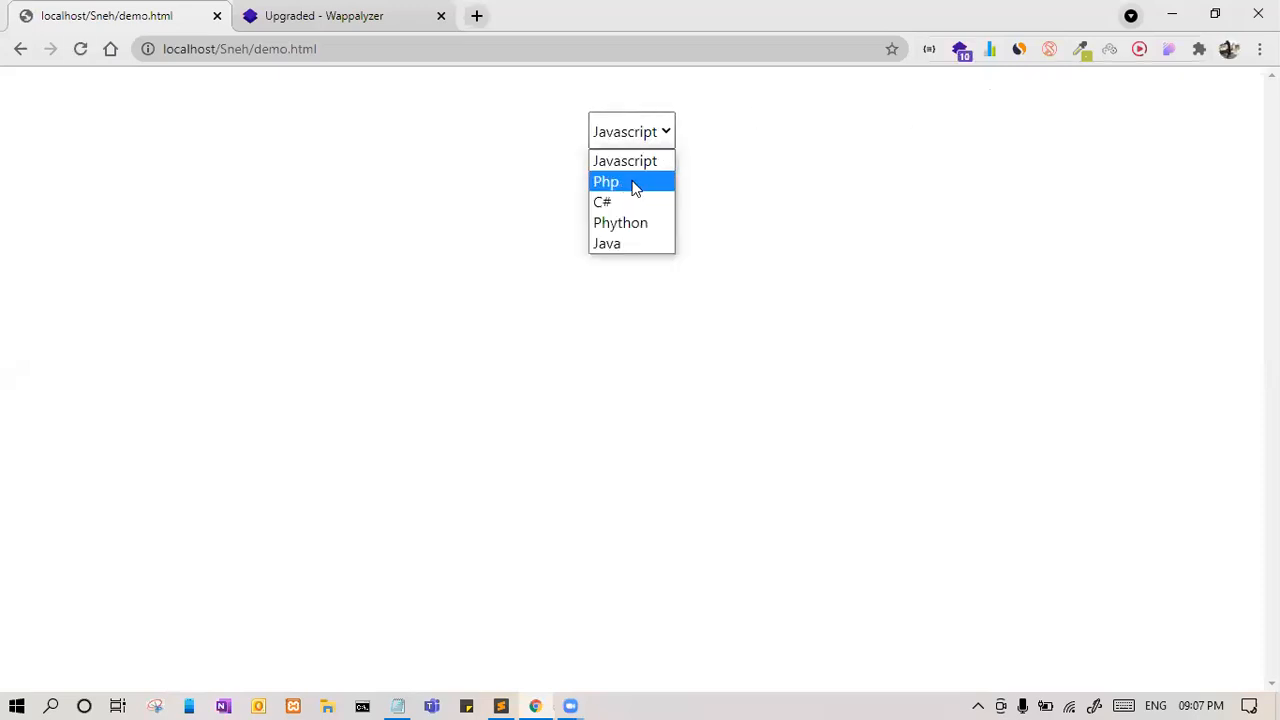
left_click(606, 181)
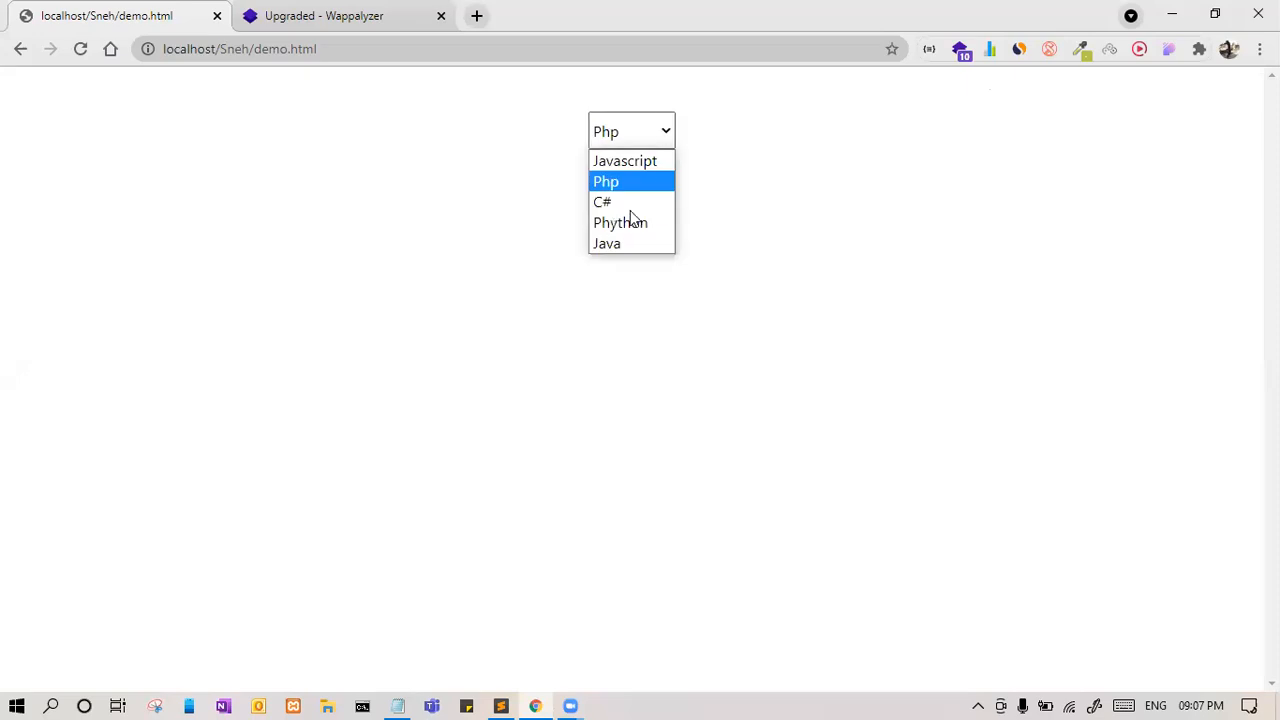
left_click(620, 222)
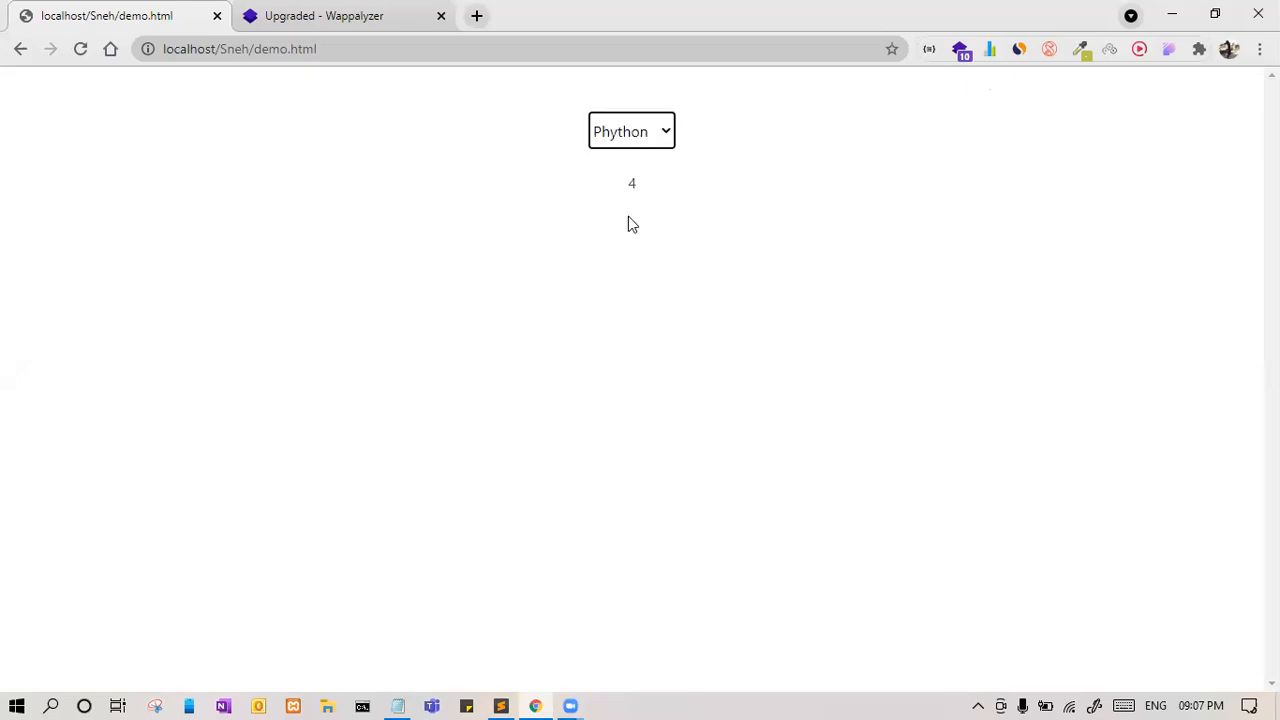
left_click(631, 131)
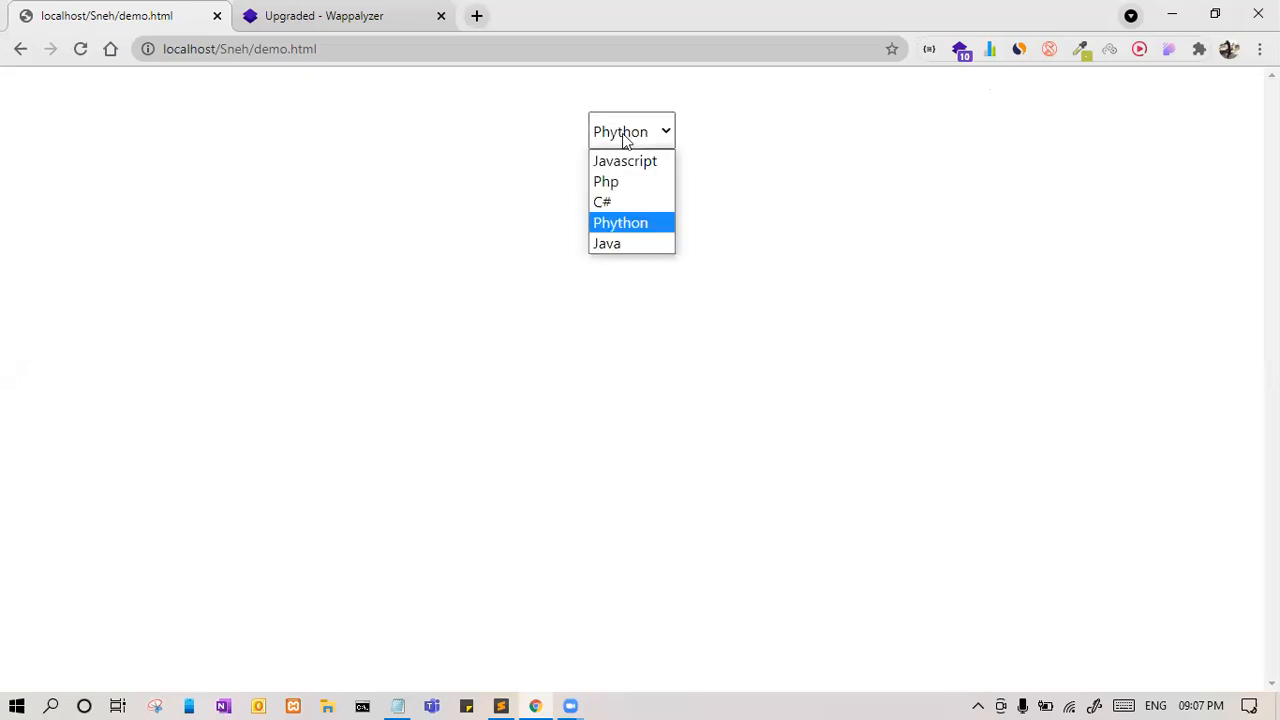
left_click(607, 243)
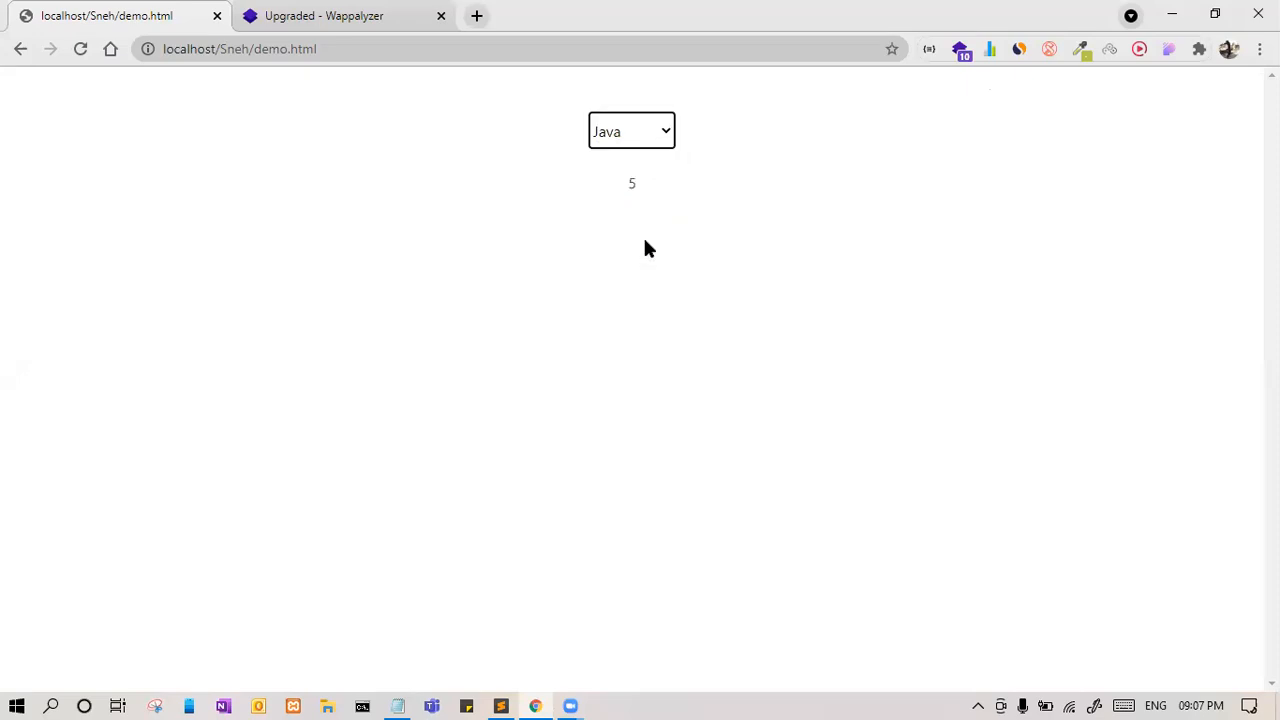
mouse_move(583, 43)
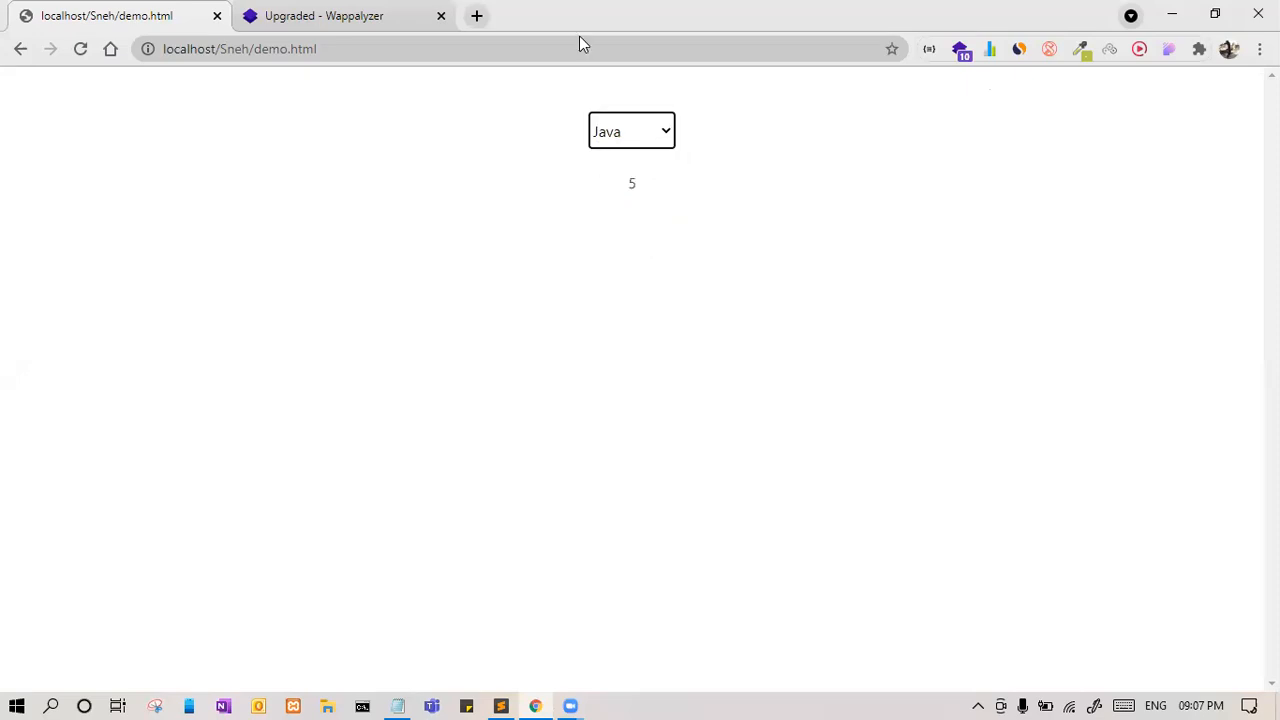